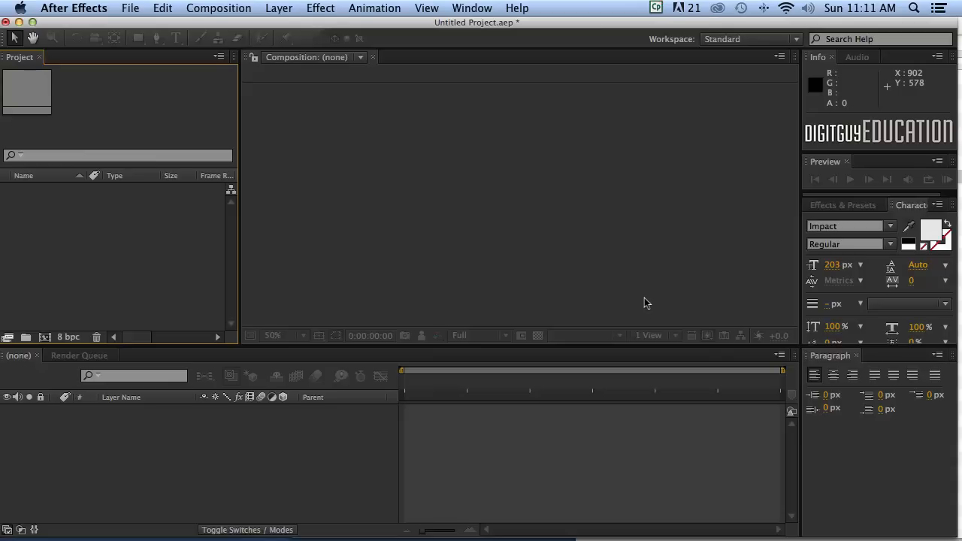
mouse_move(628, 302)
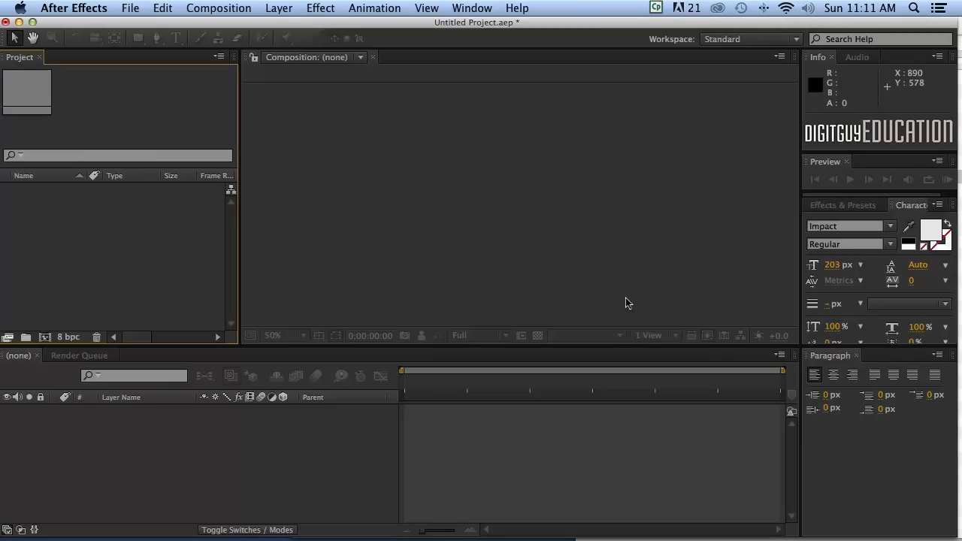
mouse_move(583, 303)
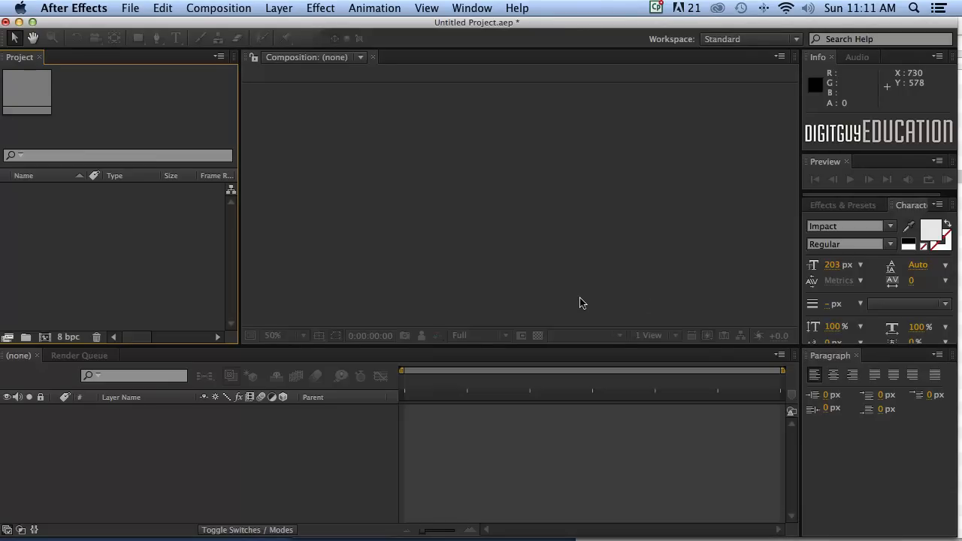
mouse_move(522, 257)
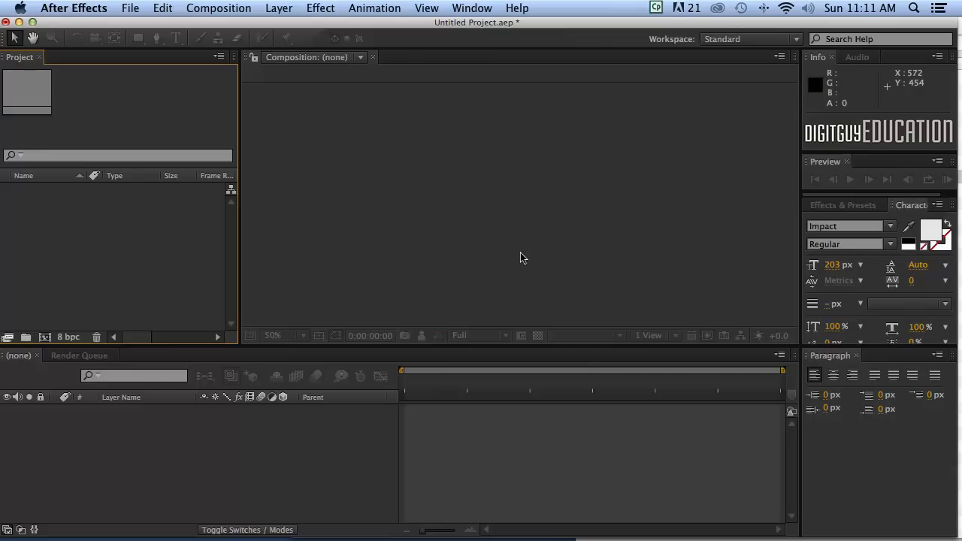
mouse_move(526, 266)
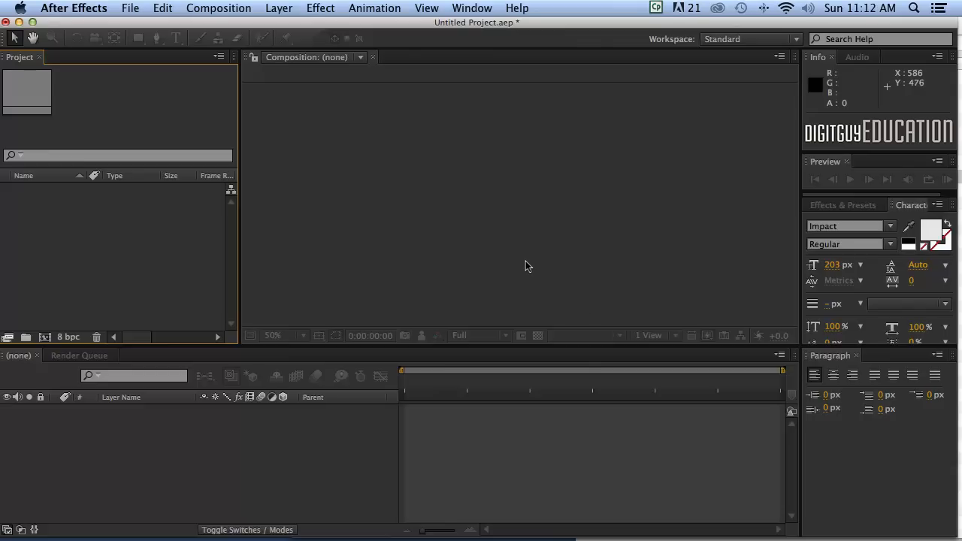
mouse_move(516, 256)
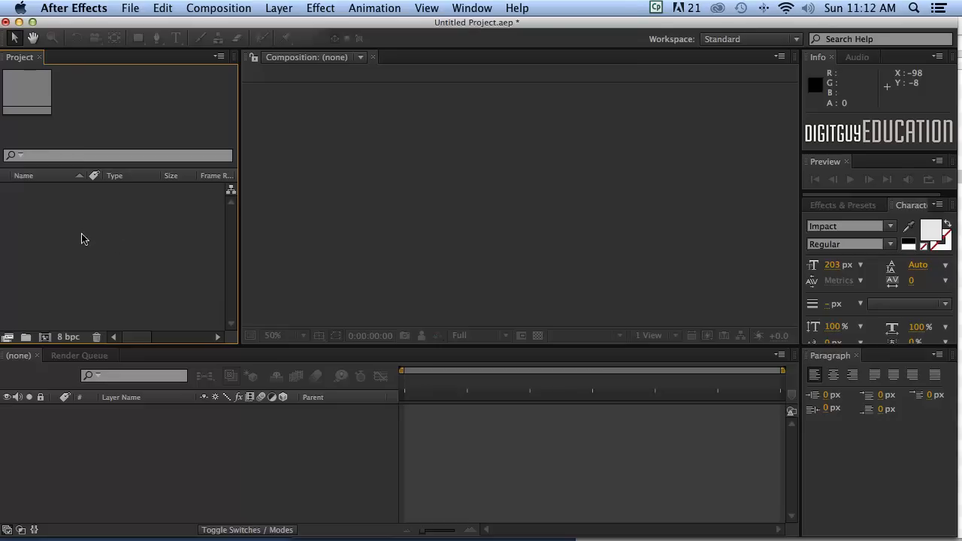
mouse_move(109, 235)
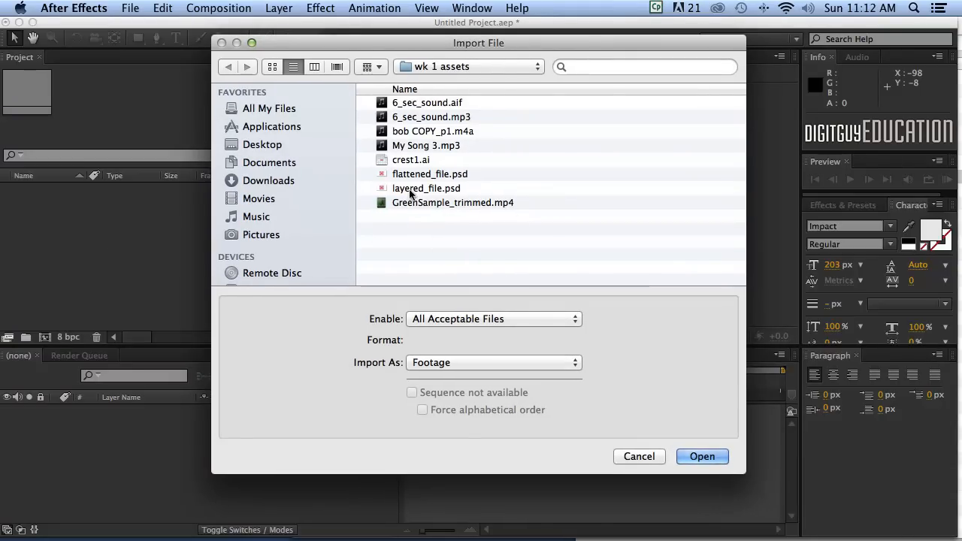
Import layered_file.psd as Composition – Retain Layer Sizes.
click(426, 187)
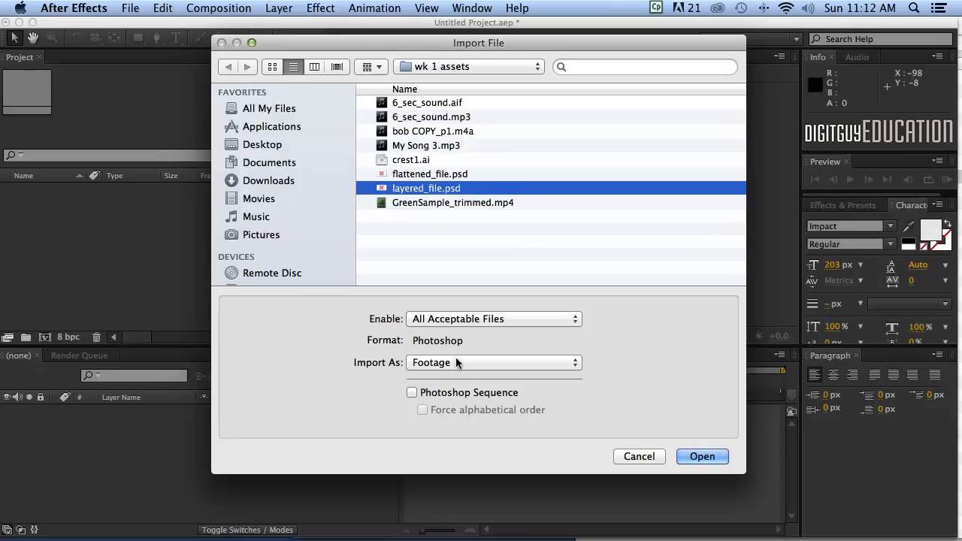
click(492, 362)
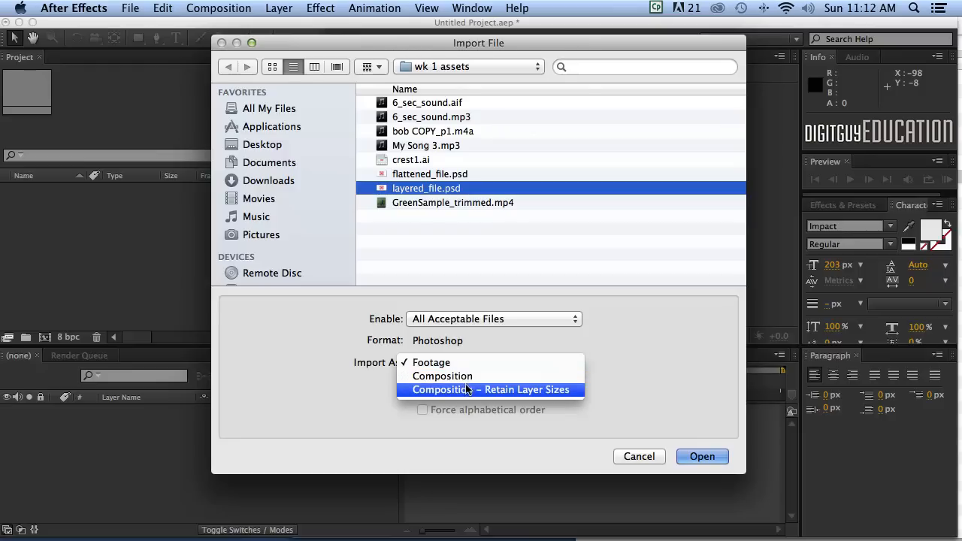
mouse_move(468, 391)
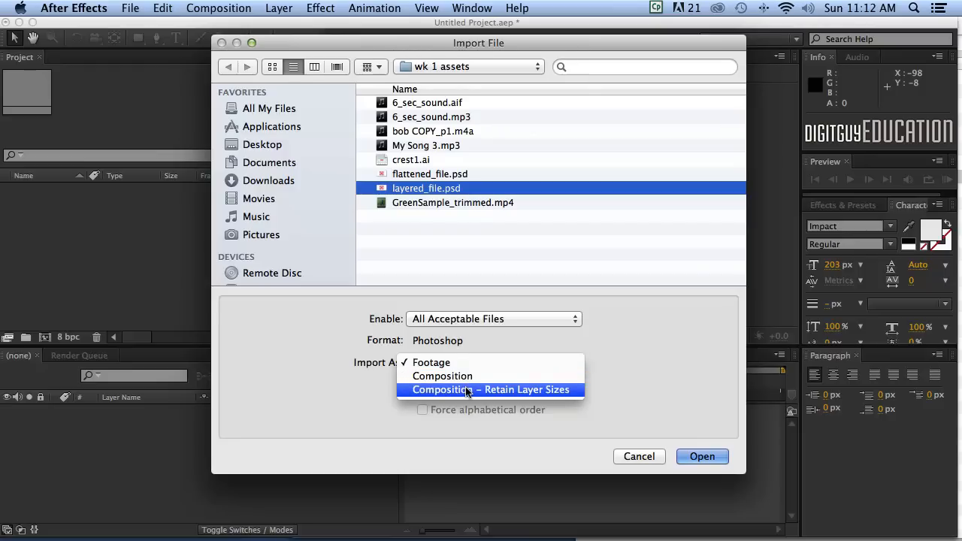
click(491, 389)
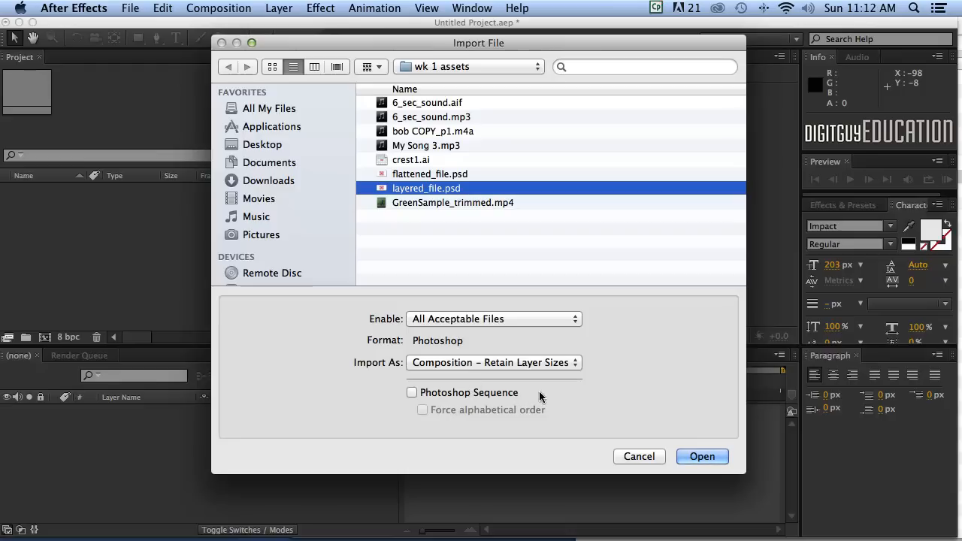
mouse_move(664, 389)
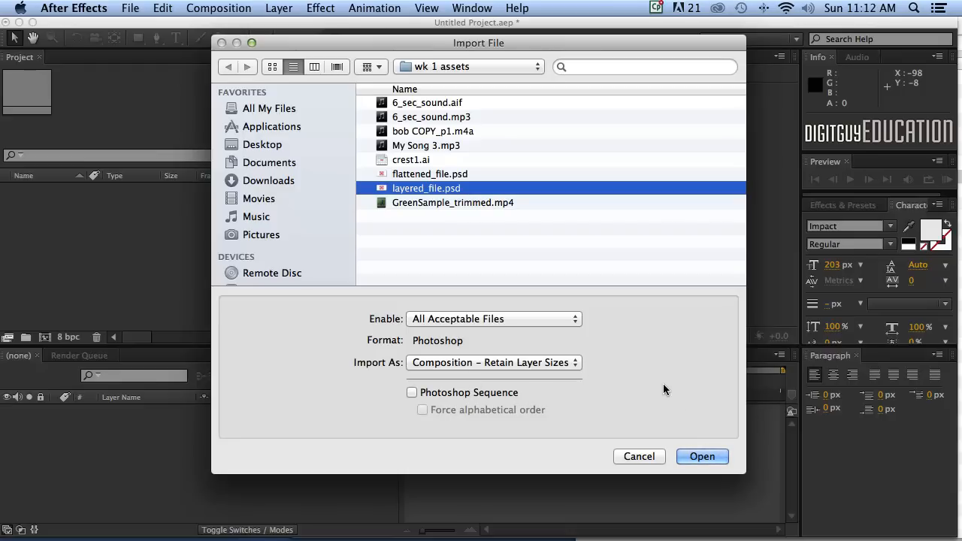
click(702, 456)
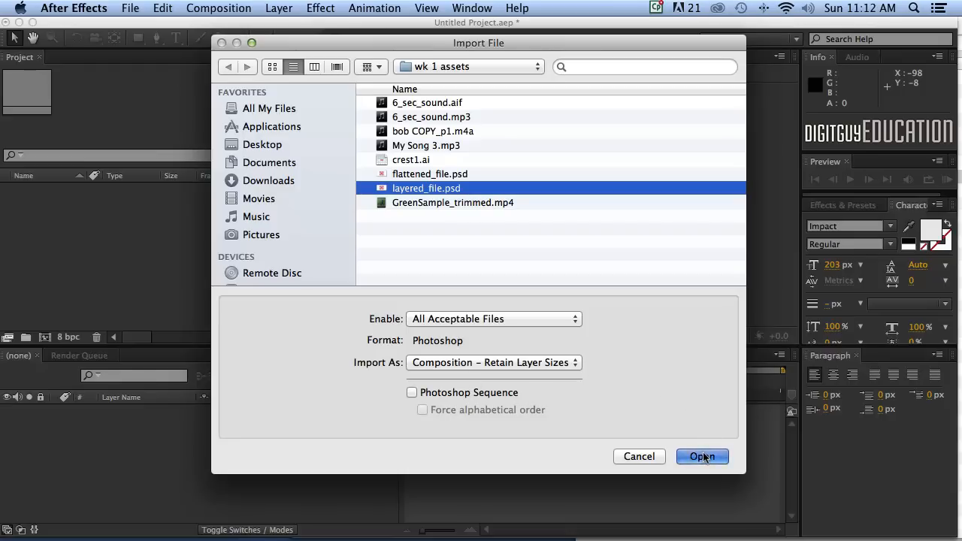
click(701, 456)
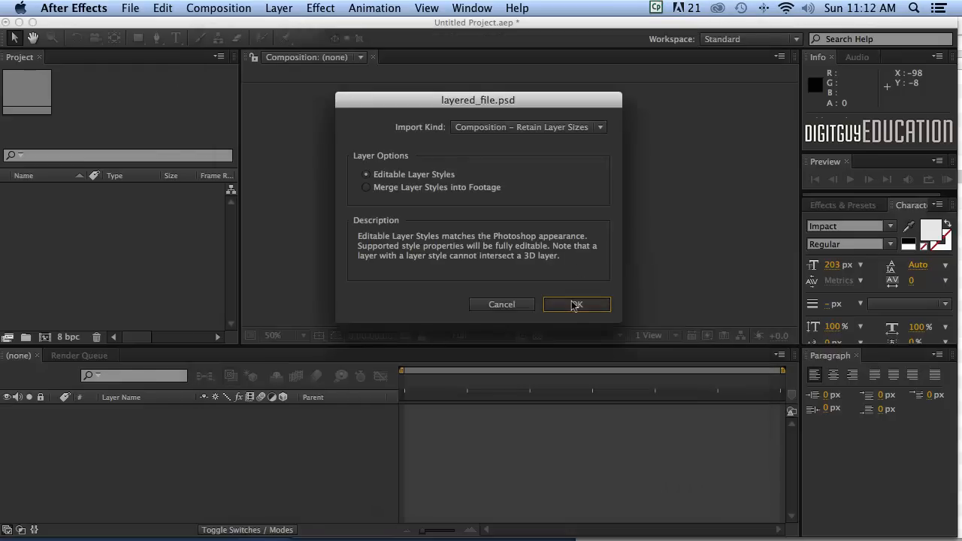
Finish the import with Editable Layer Styles and expand the layered_file Layers folder.
click(577, 304)
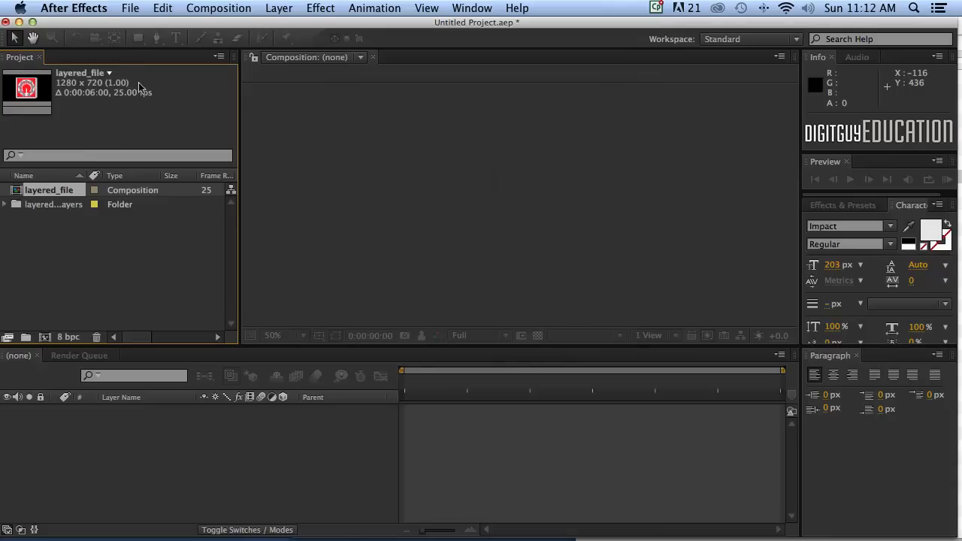
mouse_move(81, 259)
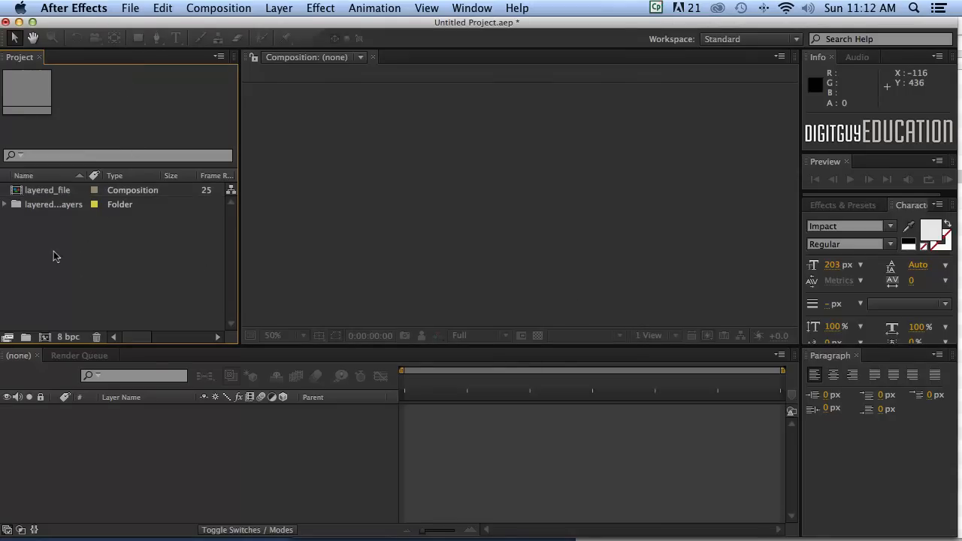
click(47, 189)
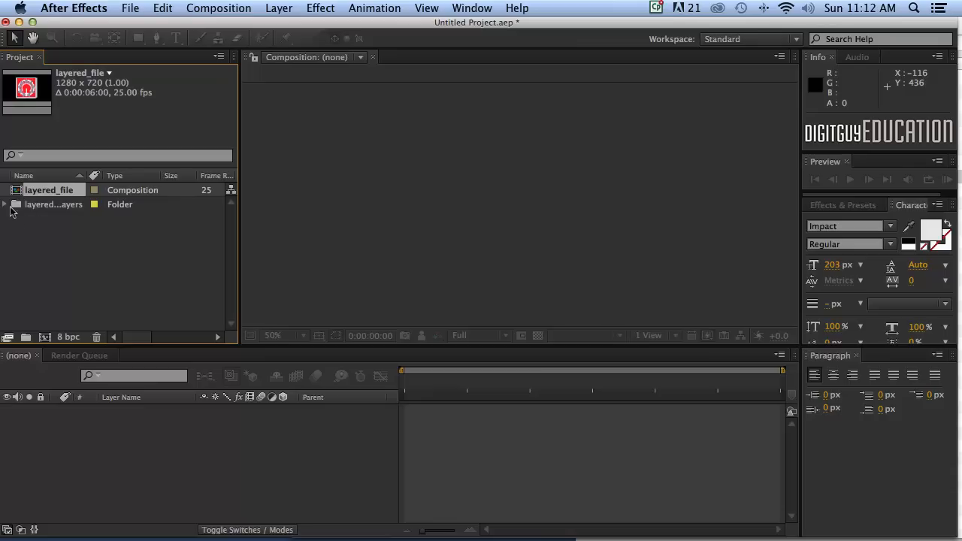
click(5, 204)
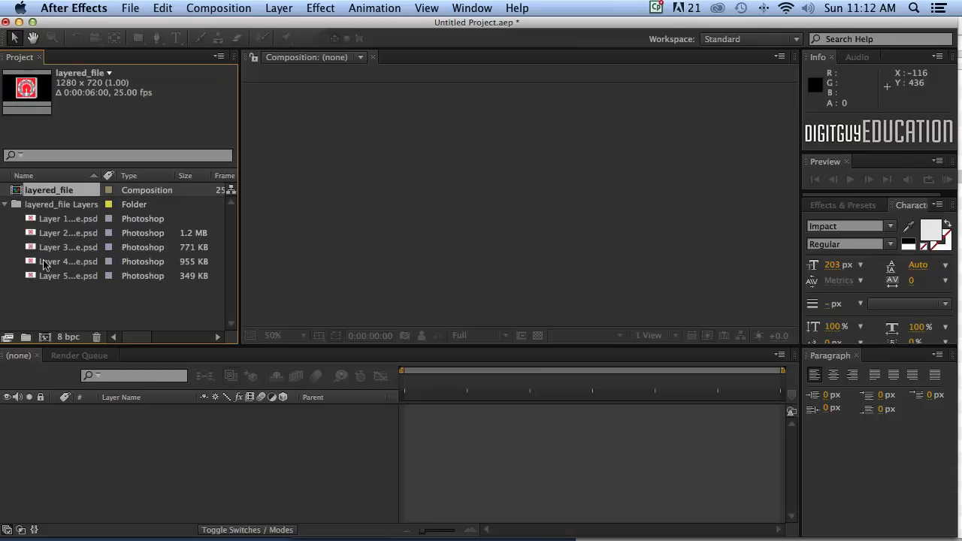
mouse_move(43, 229)
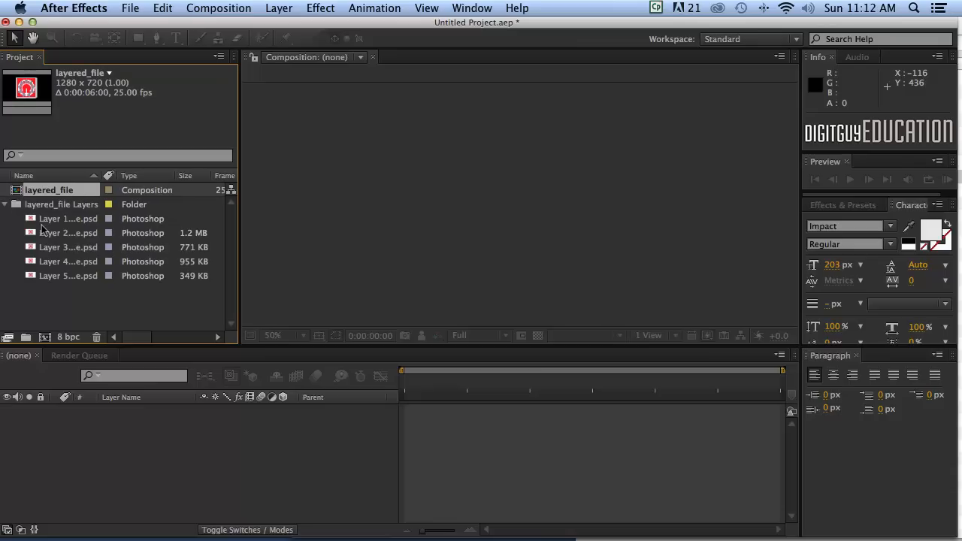
Preview Layer 1, the red square and the red circle, then collapse the folder.
click(62, 205)
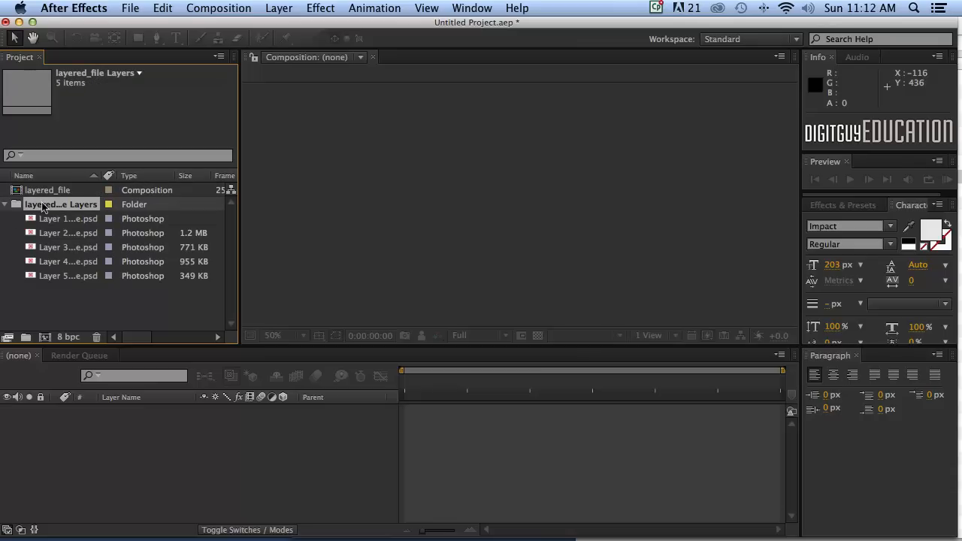
click(67, 218)
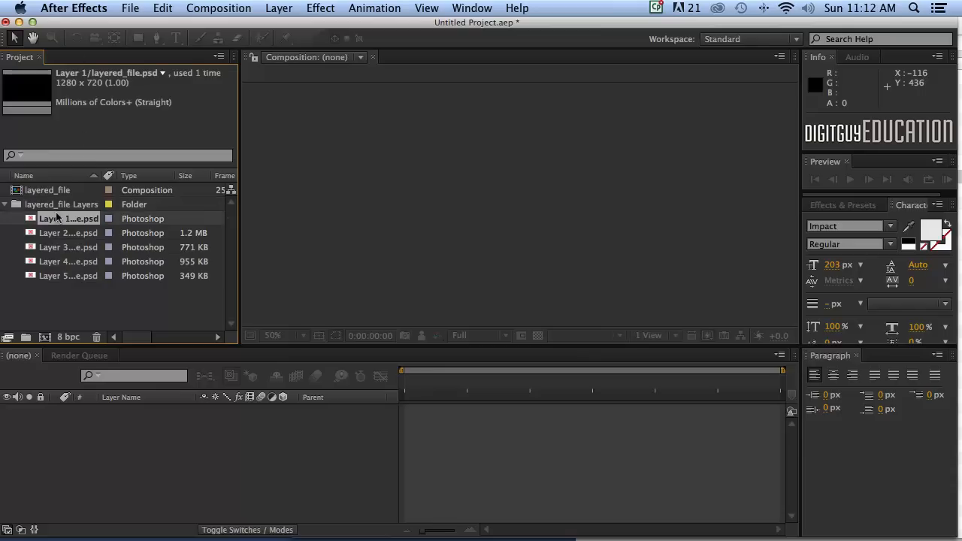
click(68, 232)
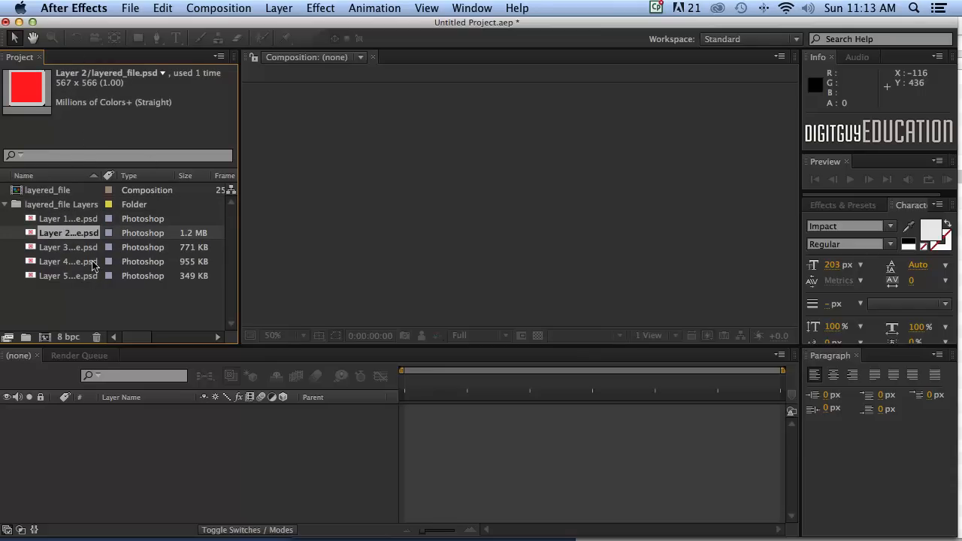
click(68, 246)
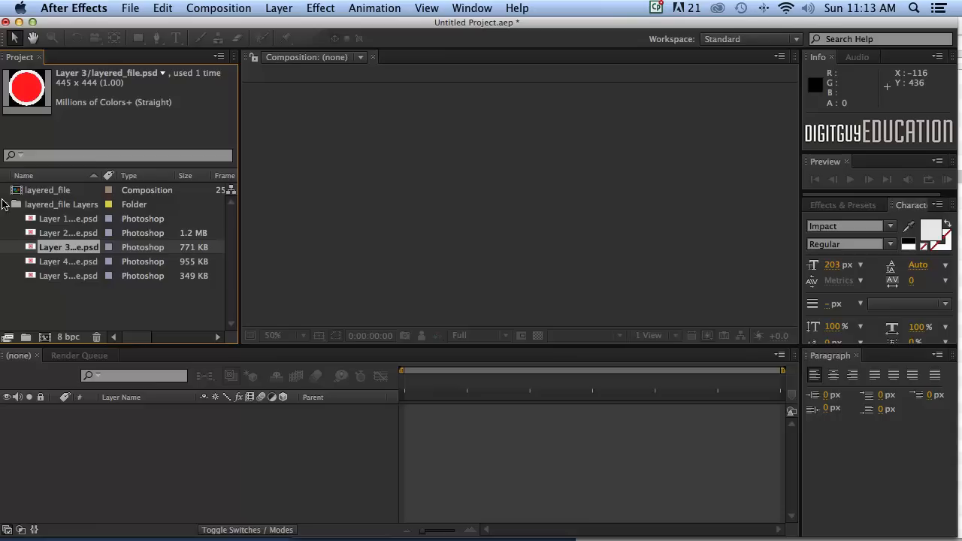
click(5, 205)
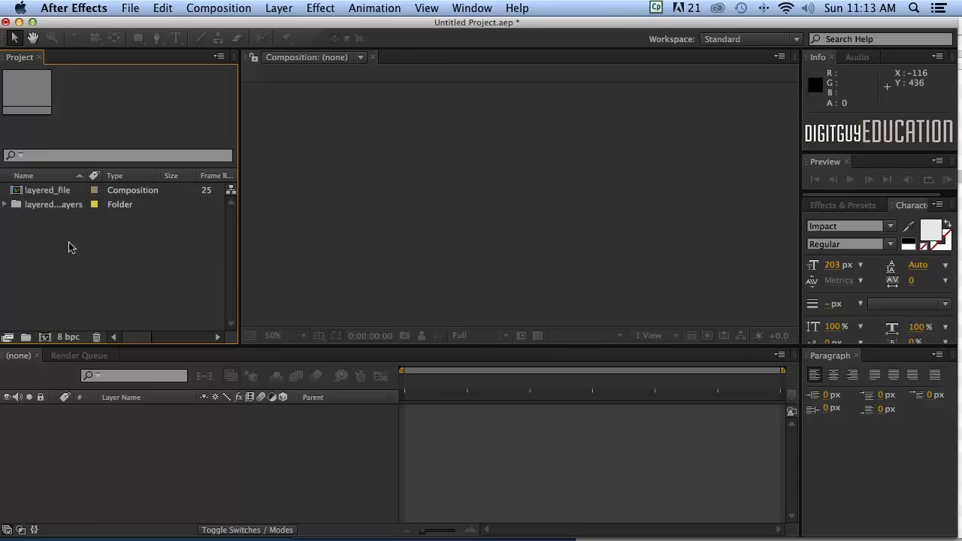
mouse_move(95, 252)
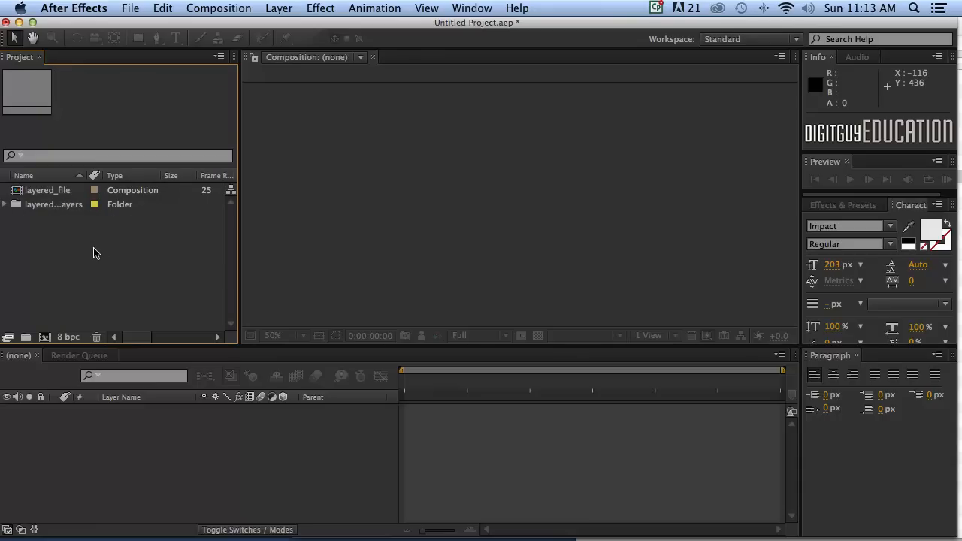
mouse_move(21, 195)
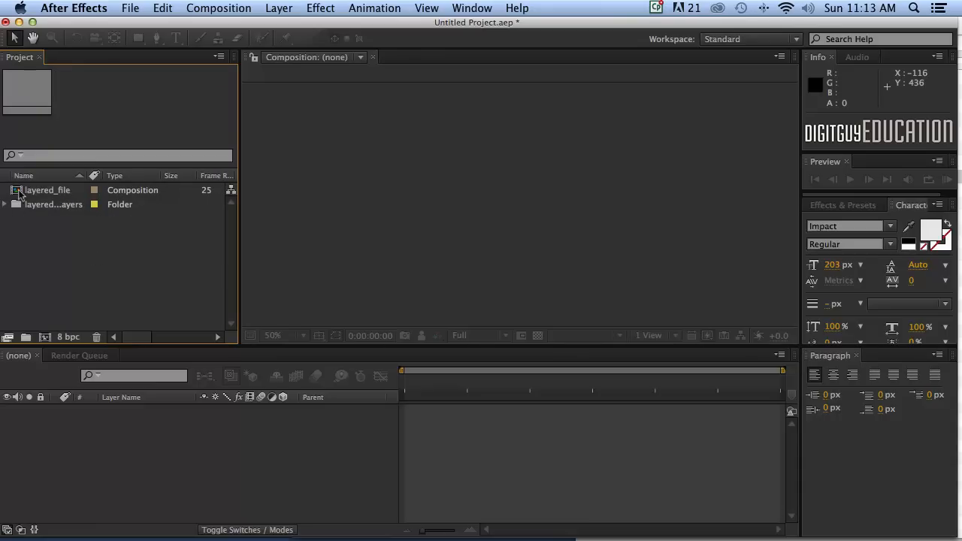
Open the layered_file composition from the Project panel.
double_click(47, 189)
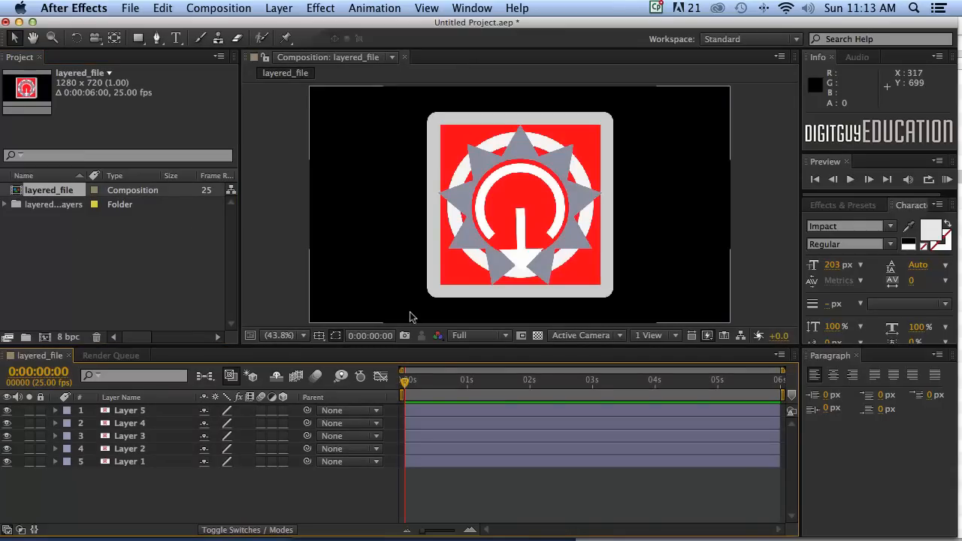
mouse_move(449, 400)
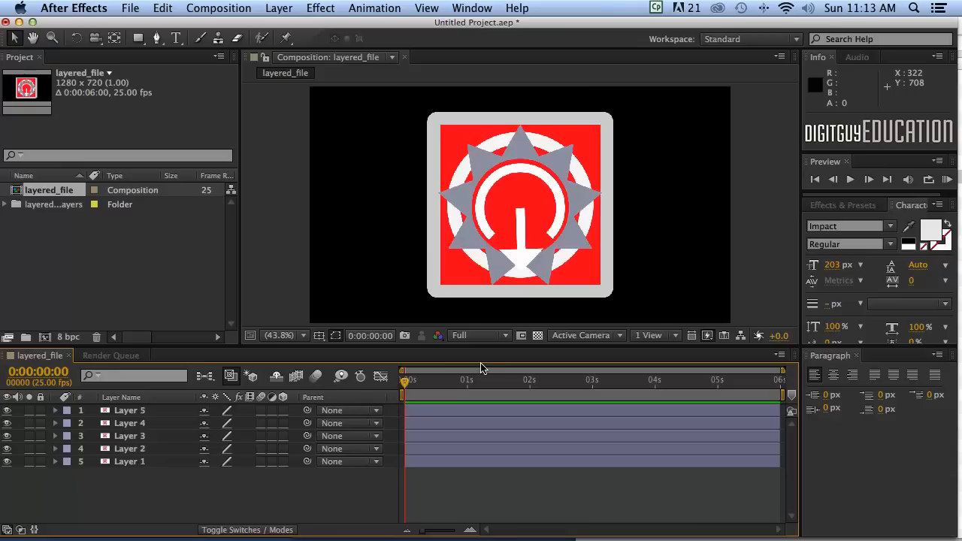
mouse_move(368, 352)
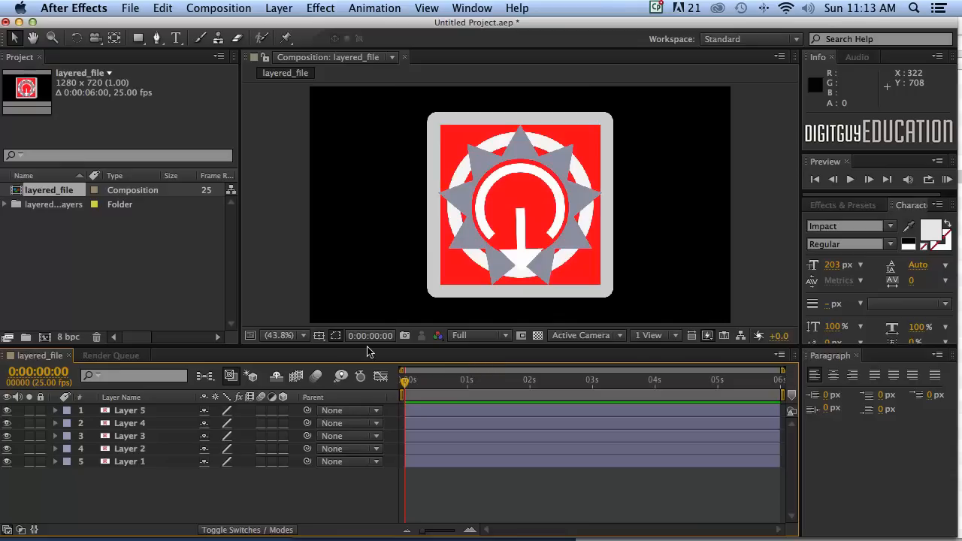
mouse_move(202, 275)
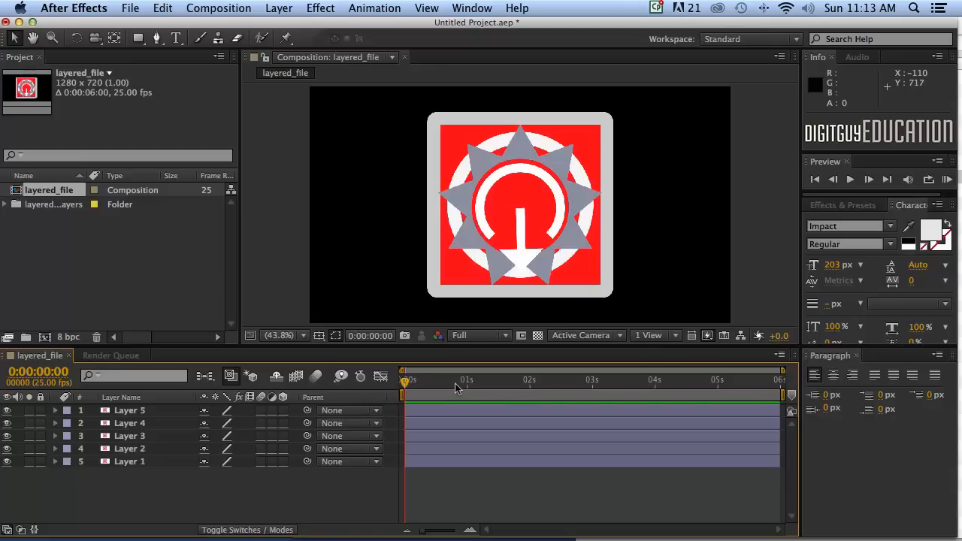
mouse_move(570, 387)
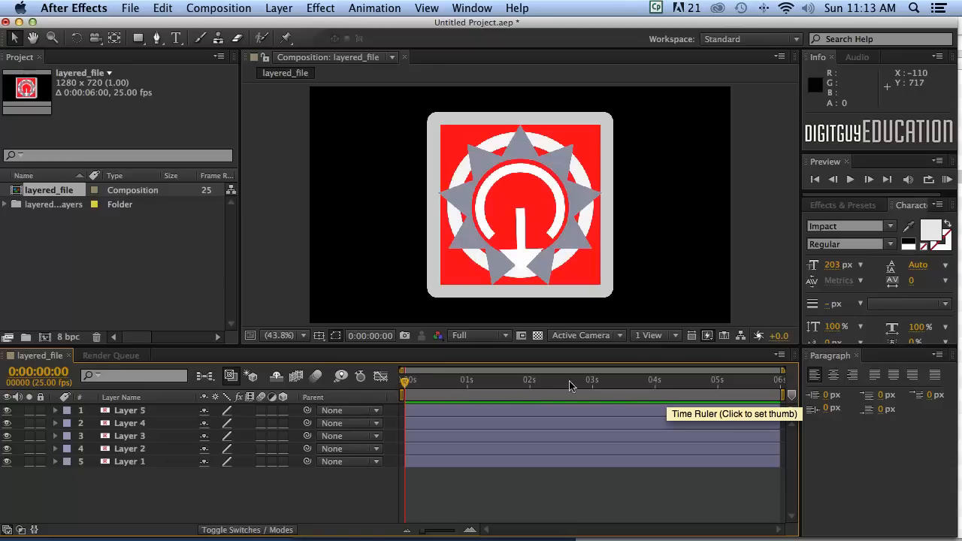
click(219, 8)
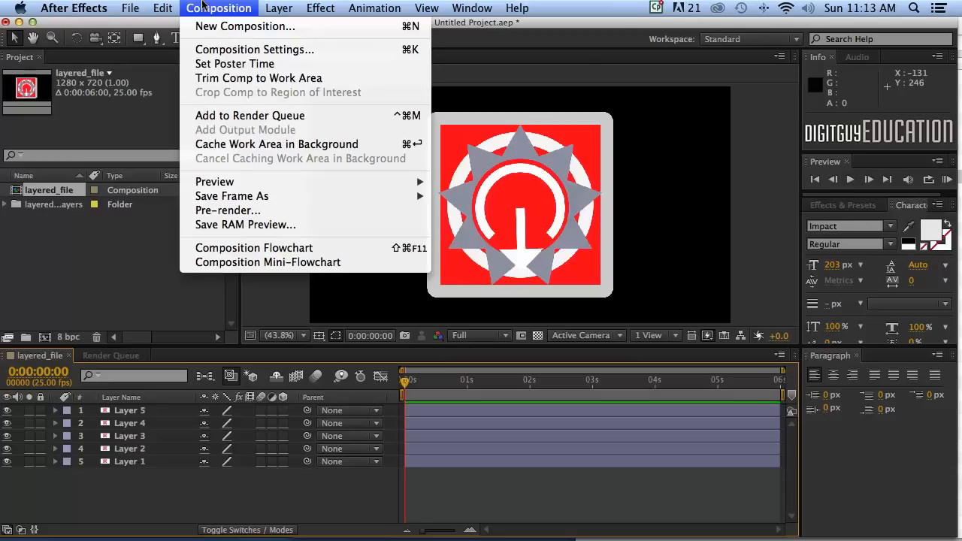
mouse_move(254, 49)
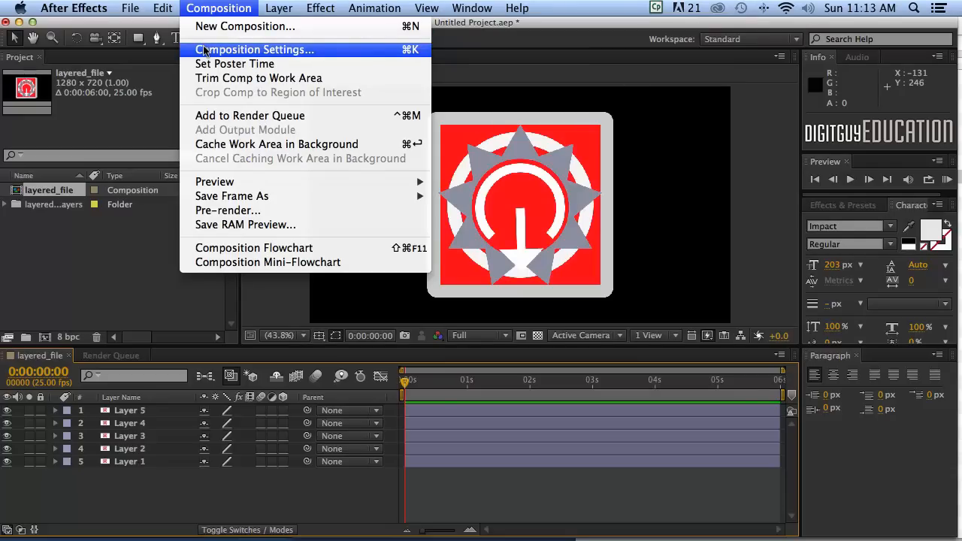
click(256, 49)
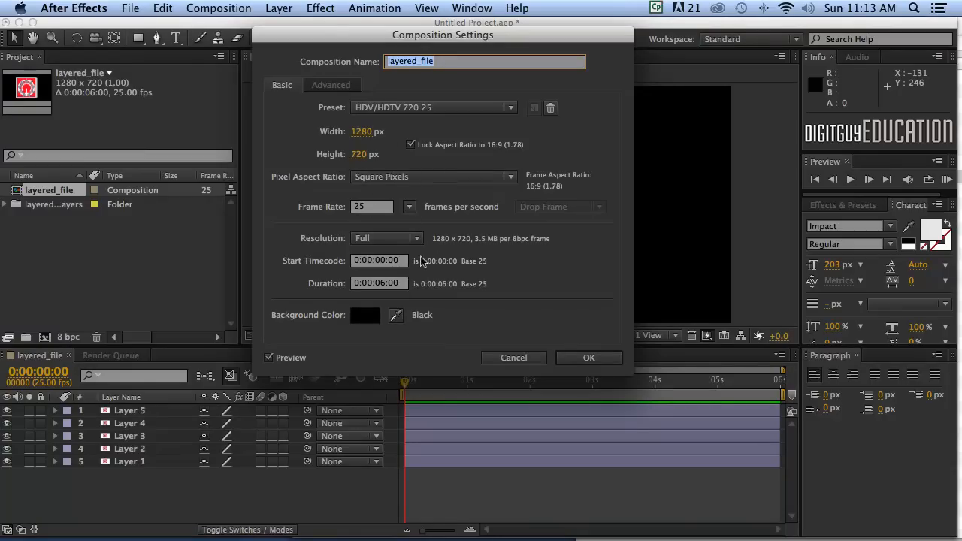
mouse_move(389, 287)
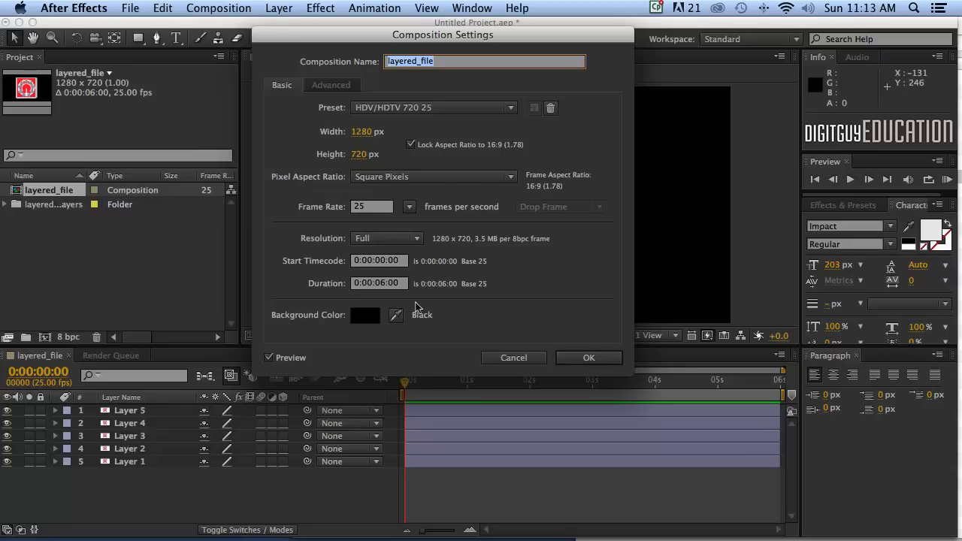
click(379, 282)
text(600)
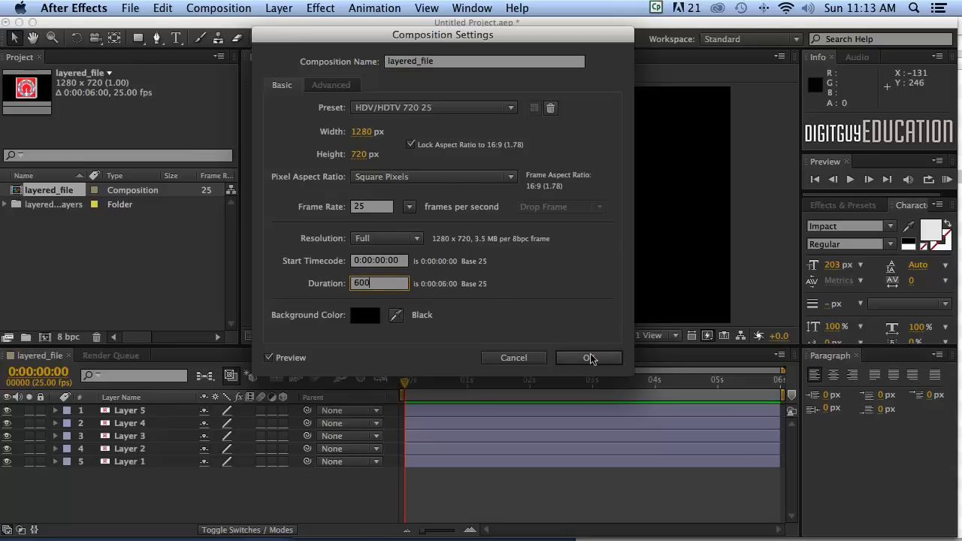
click(589, 357)
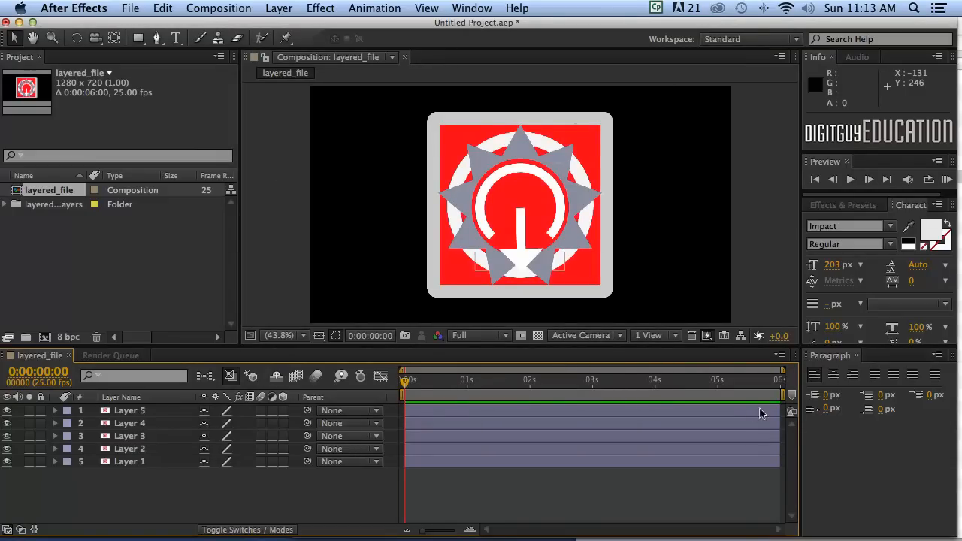
mouse_move(718, 386)
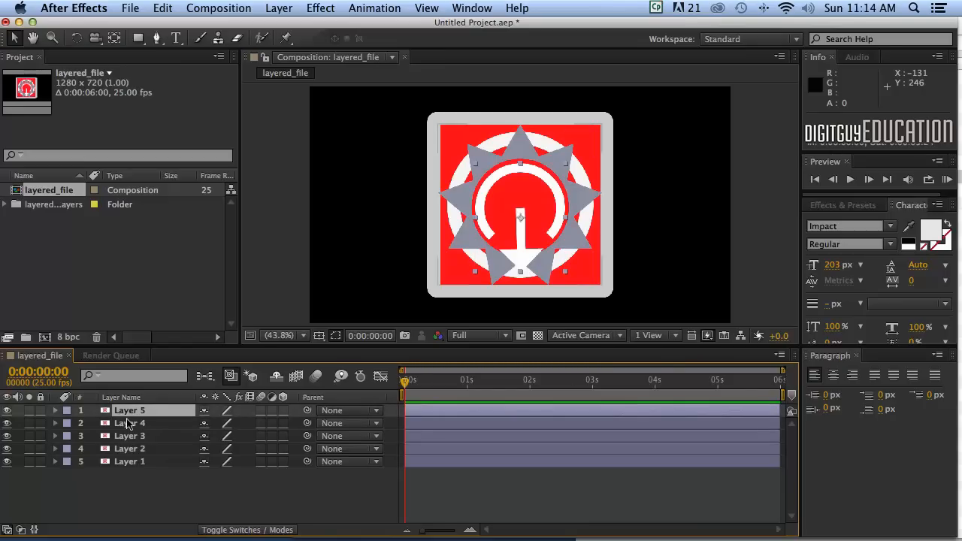
Select Layer 1 after checking Layers 5 and 4, and show the other layers again.
click(129, 423)
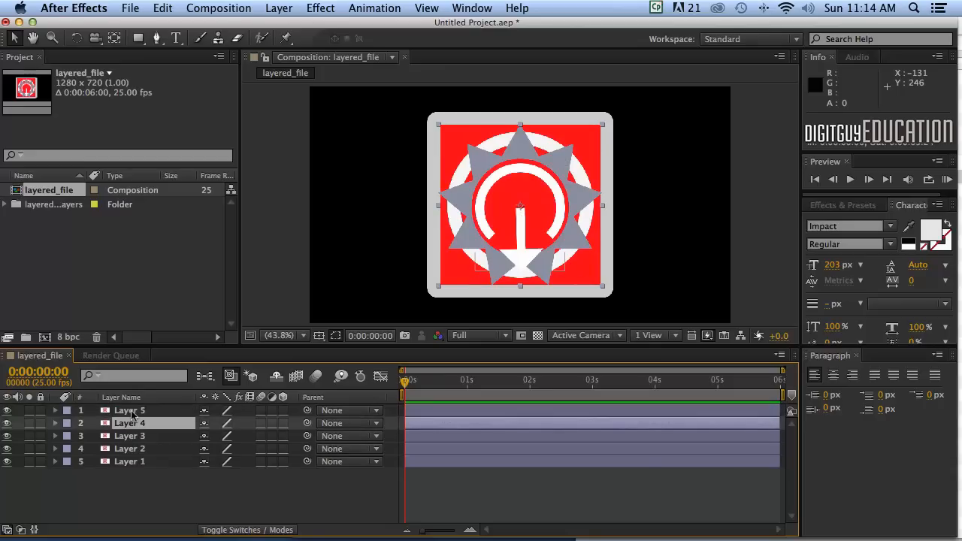
click(129, 461)
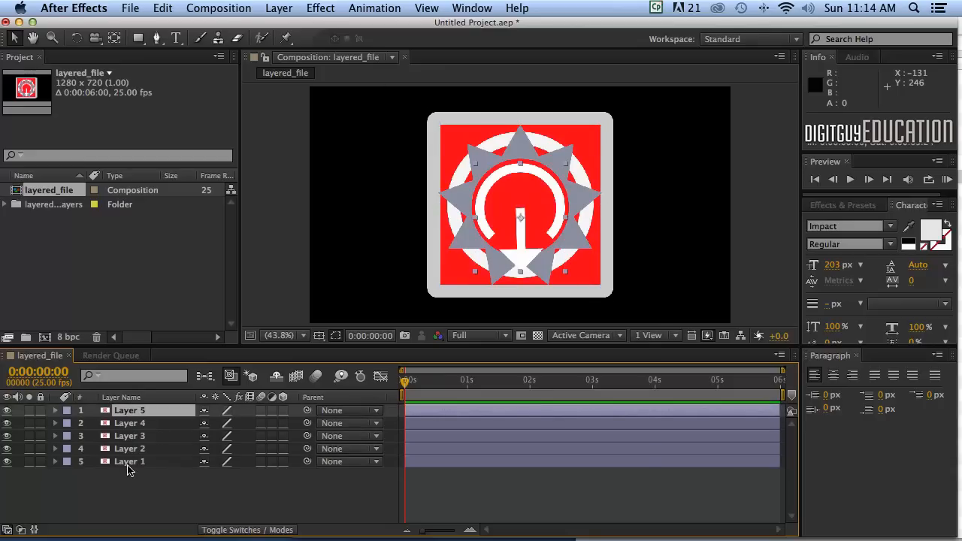
click(129, 461)
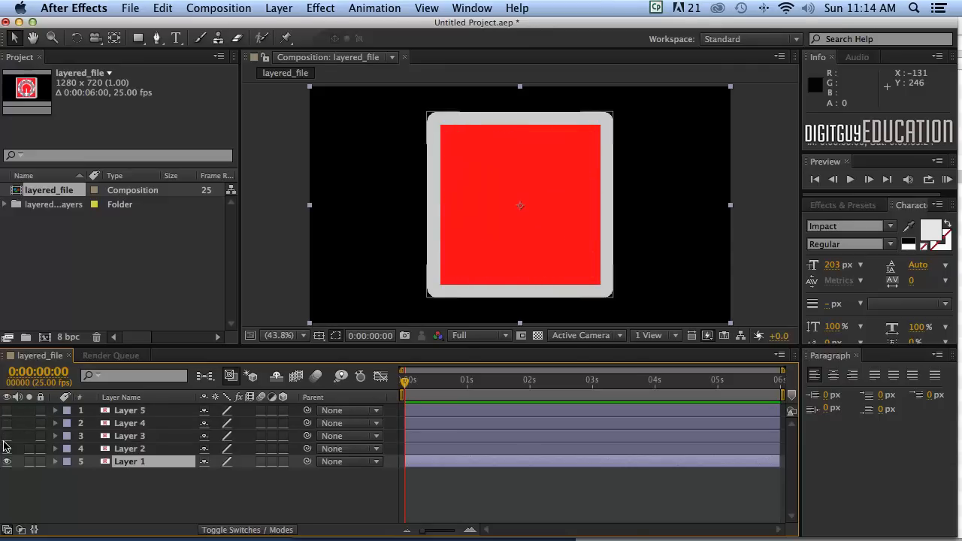
click(7, 461)
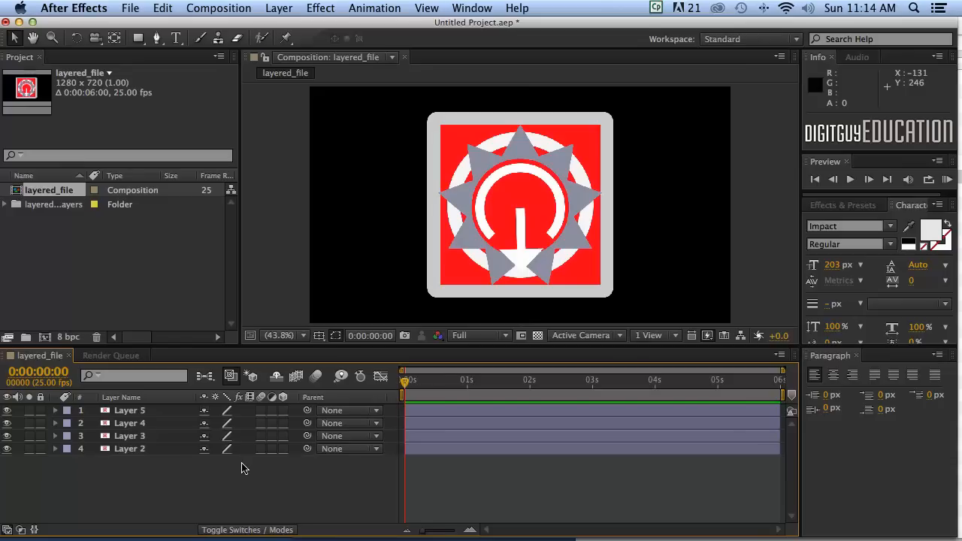
mouse_move(354, 361)
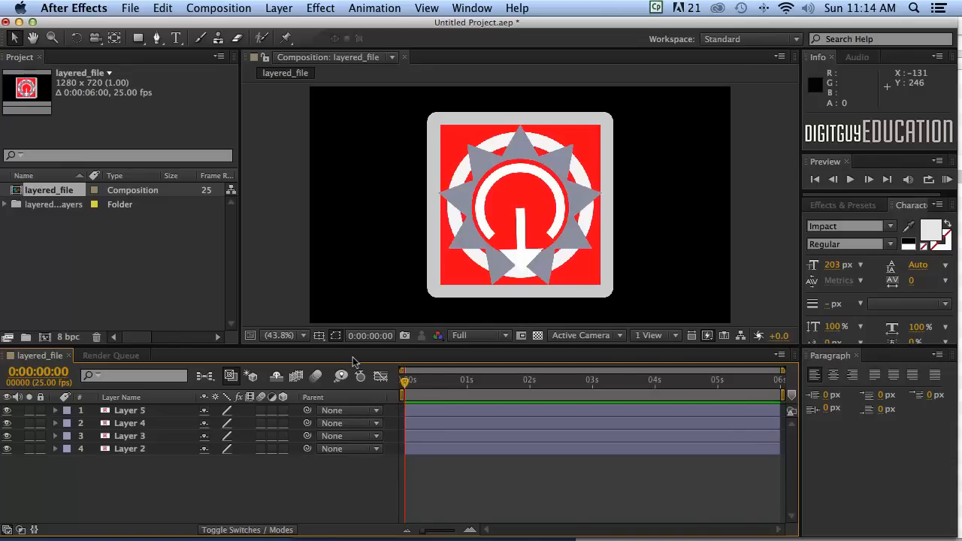
mouse_move(391, 341)
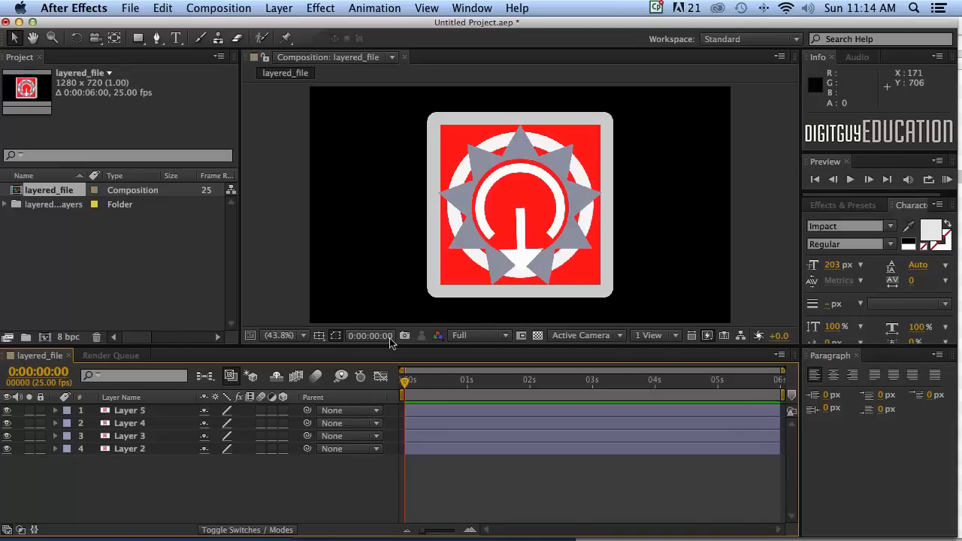
mouse_move(165, 271)
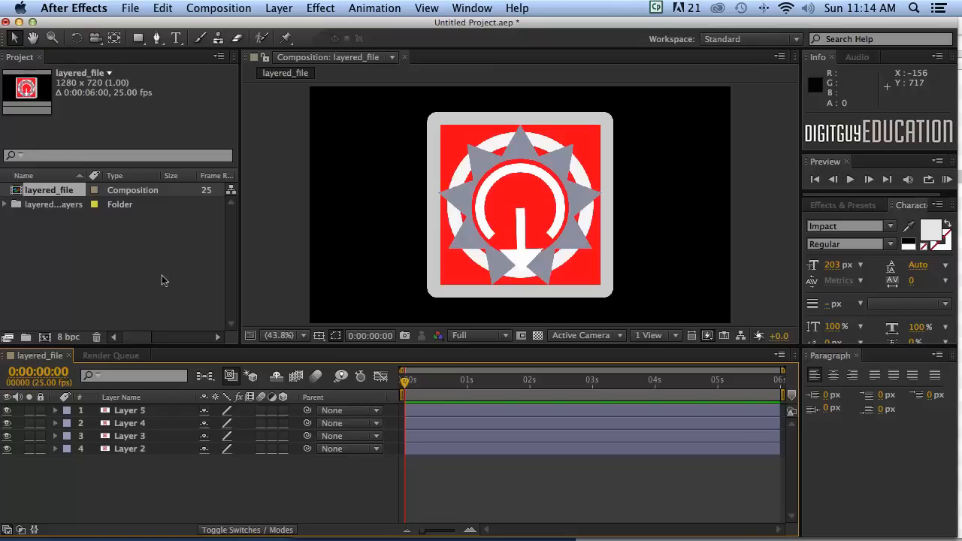
mouse_move(365, 352)
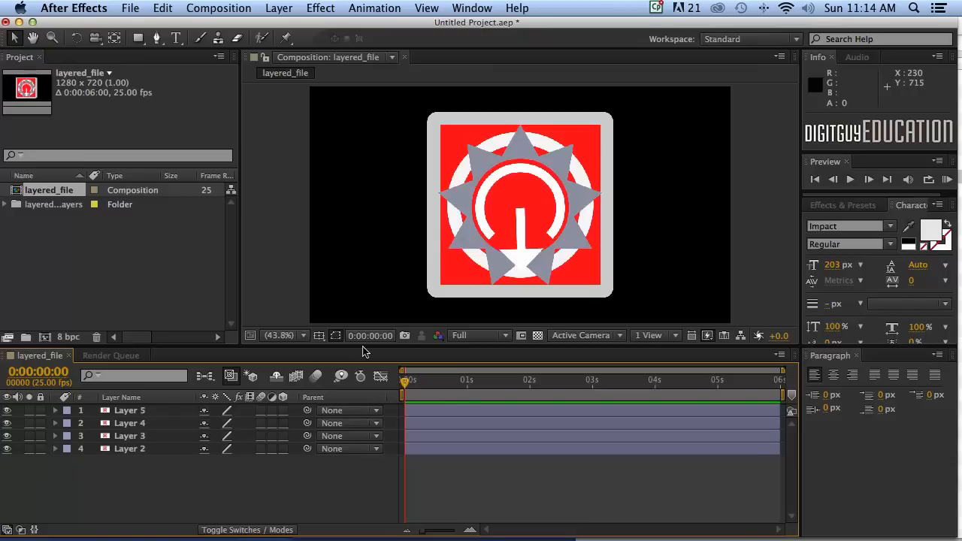
mouse_move(293, 348)
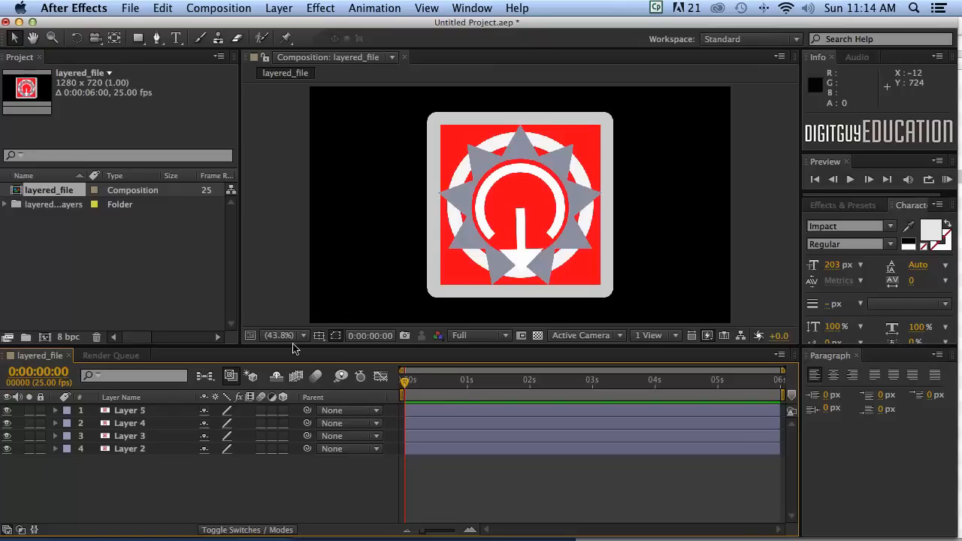
Select Layer 5, the gray star shape, in the Timeline.
click(129, 411)
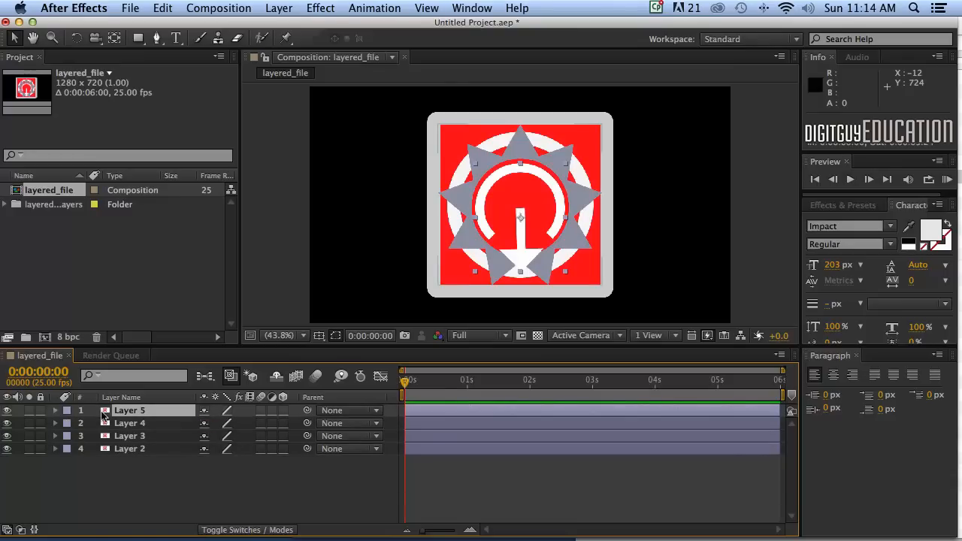
mouse_move(171, 402)
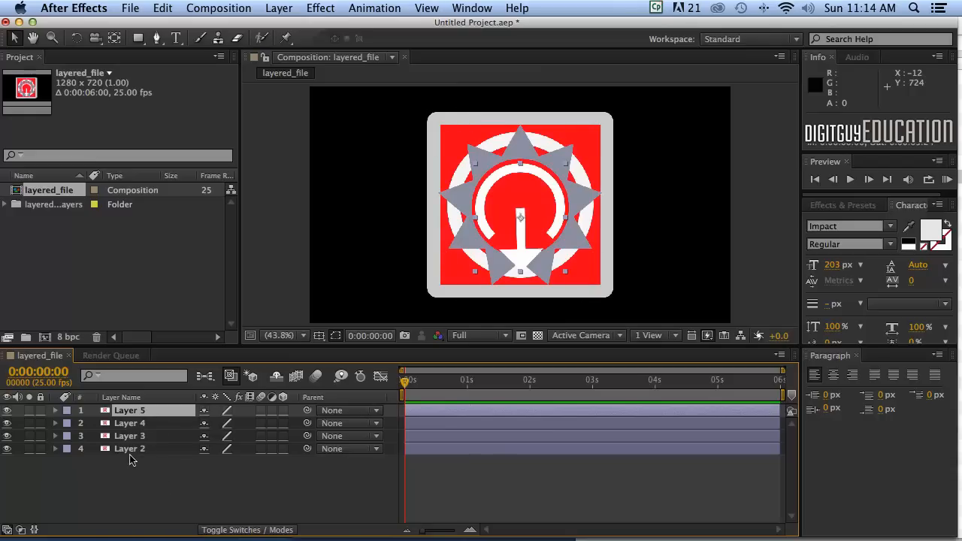
mouse_move(124, 450)
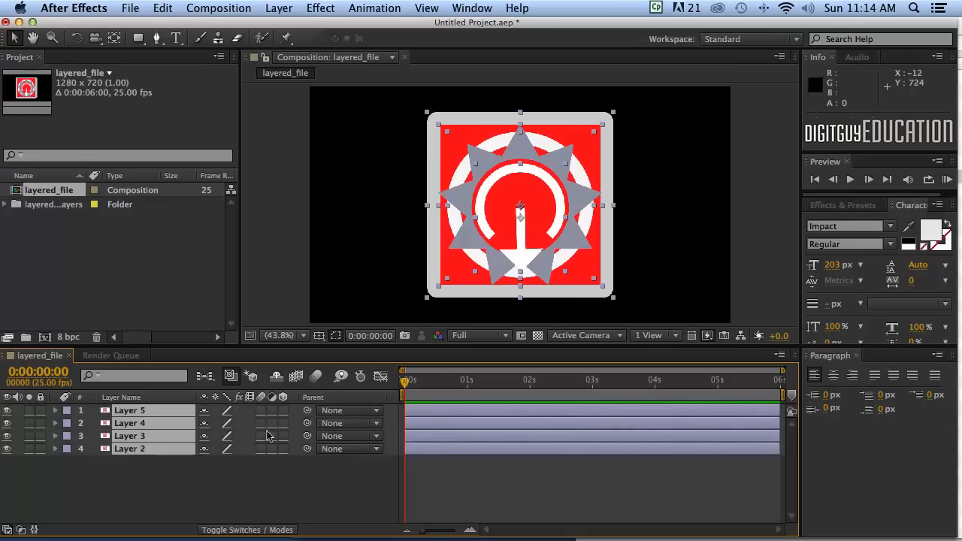
mouse_move(151, 421)
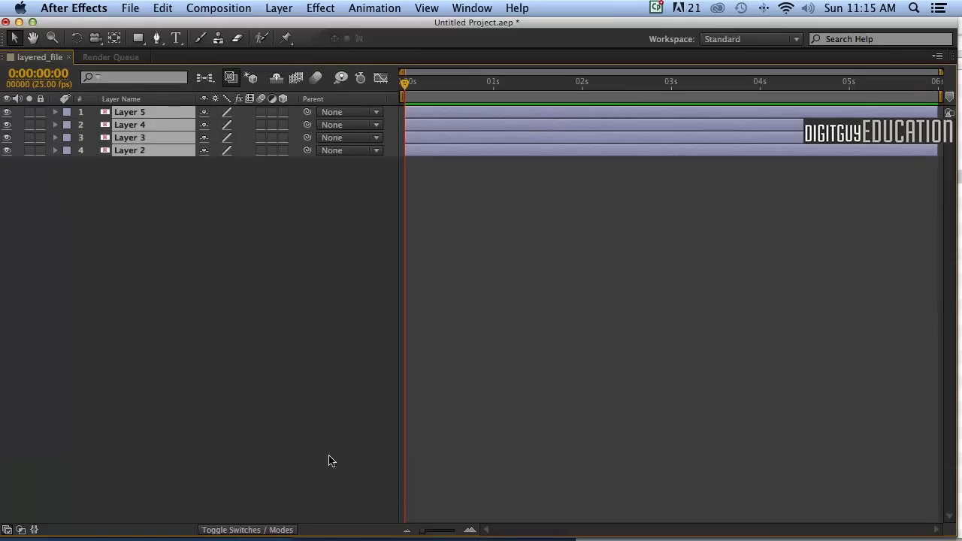
mouse_move(263, 242)
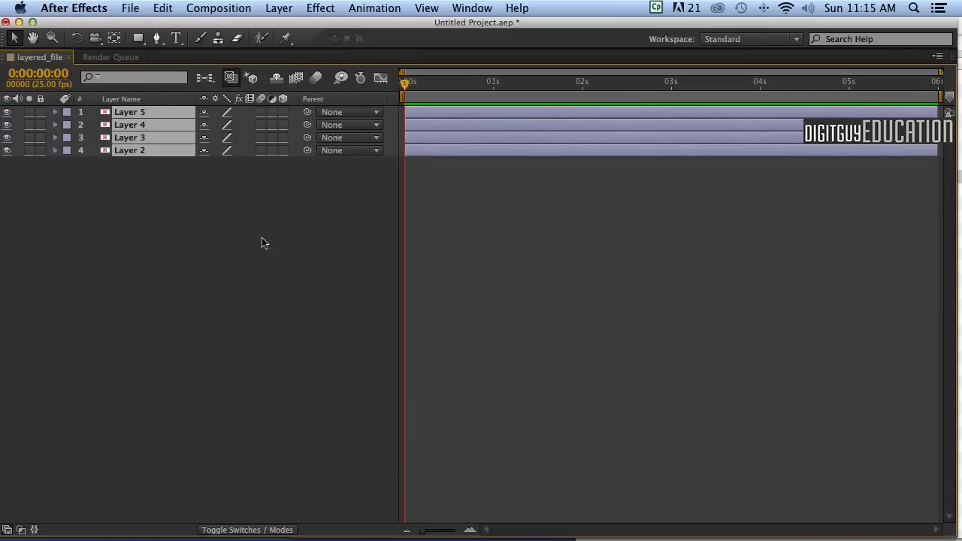
mouse_move(299, 304)
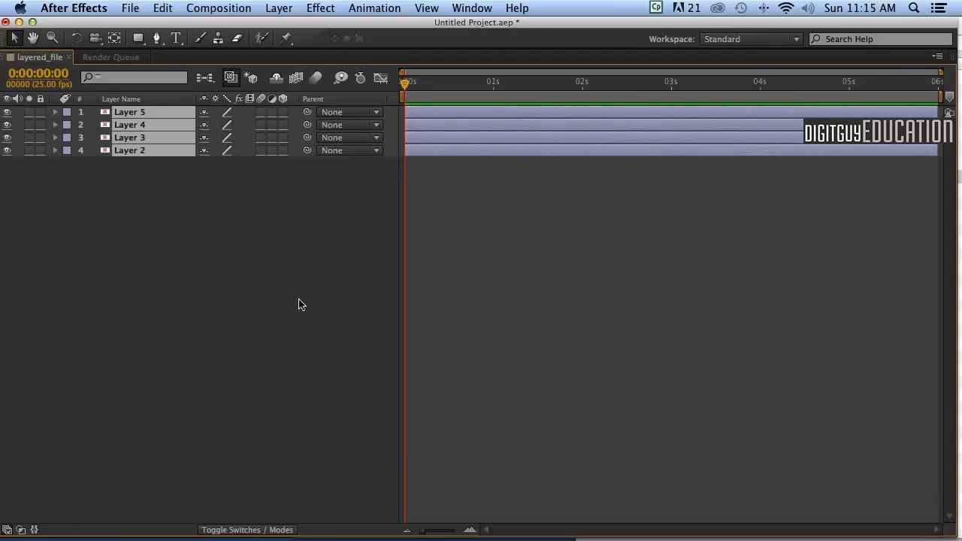
mouse_move(92, 136)
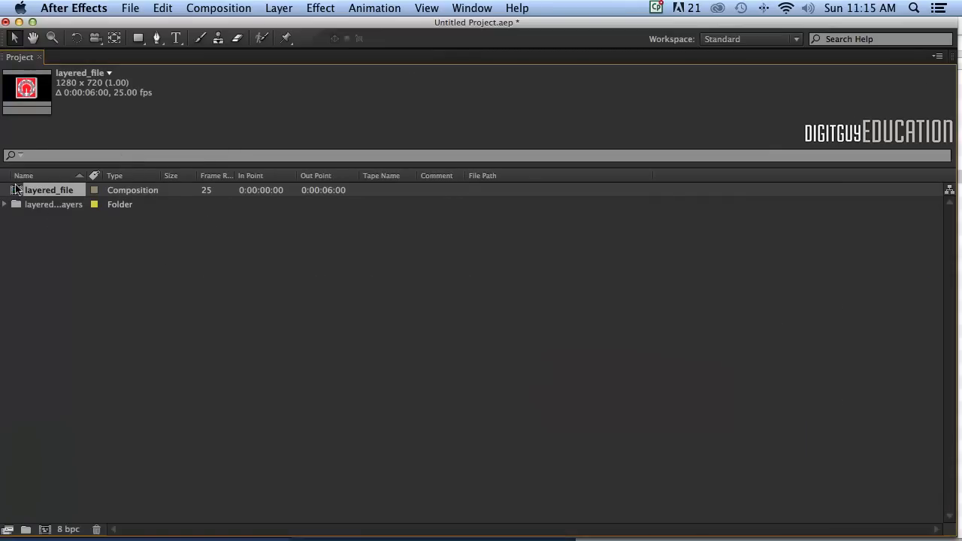
Reopen the layered_file composition and twirl open Layer 5's Transform properties.
double_click(49, 189)
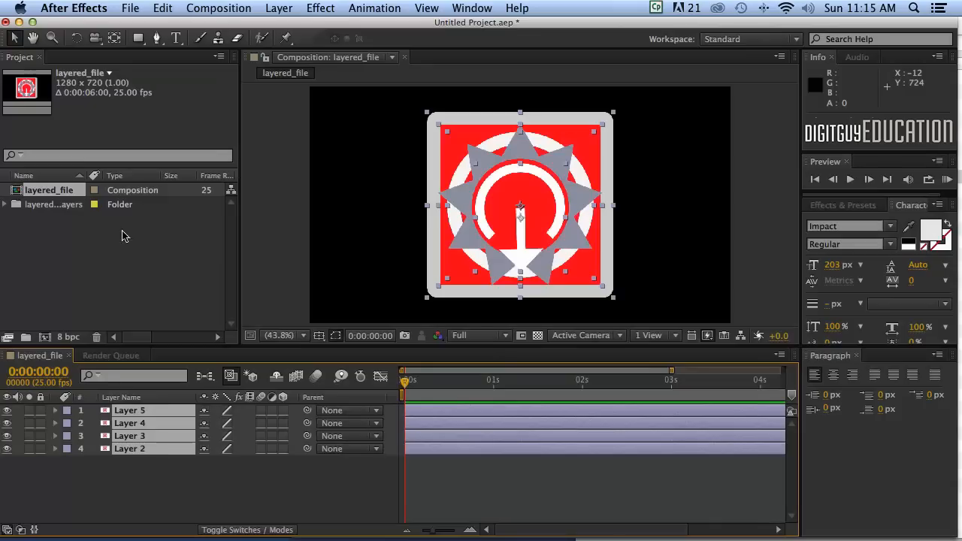
mouse_move(289, 492)
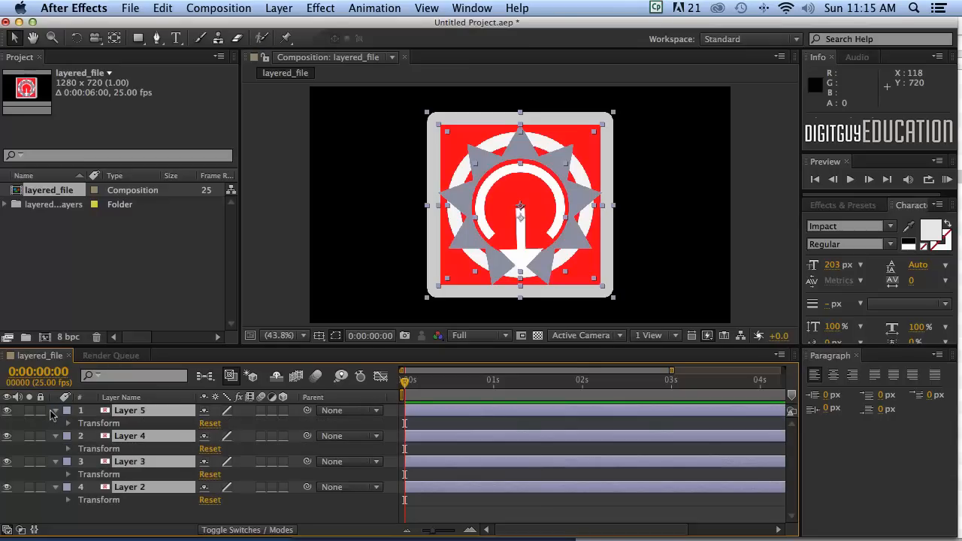
mouse_move(85, 439)
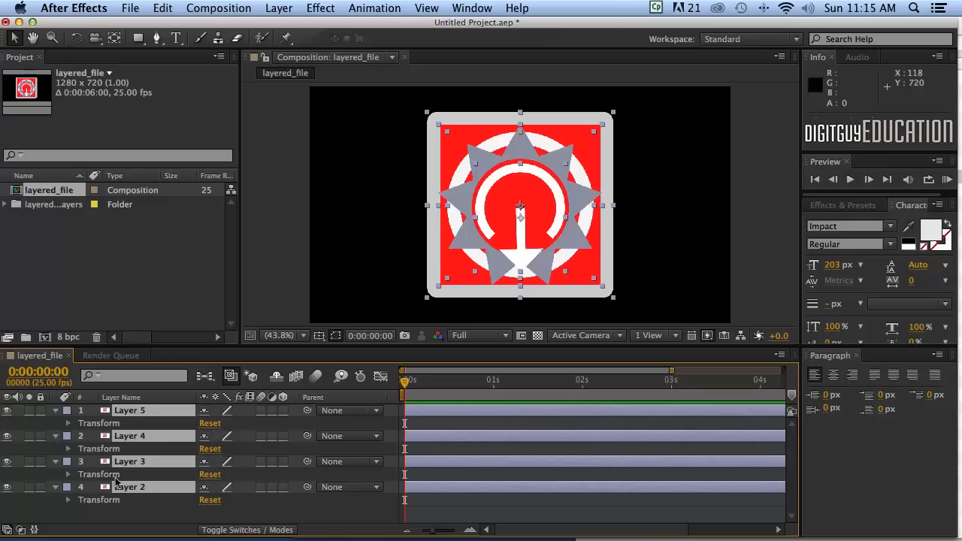
click(68, 422)
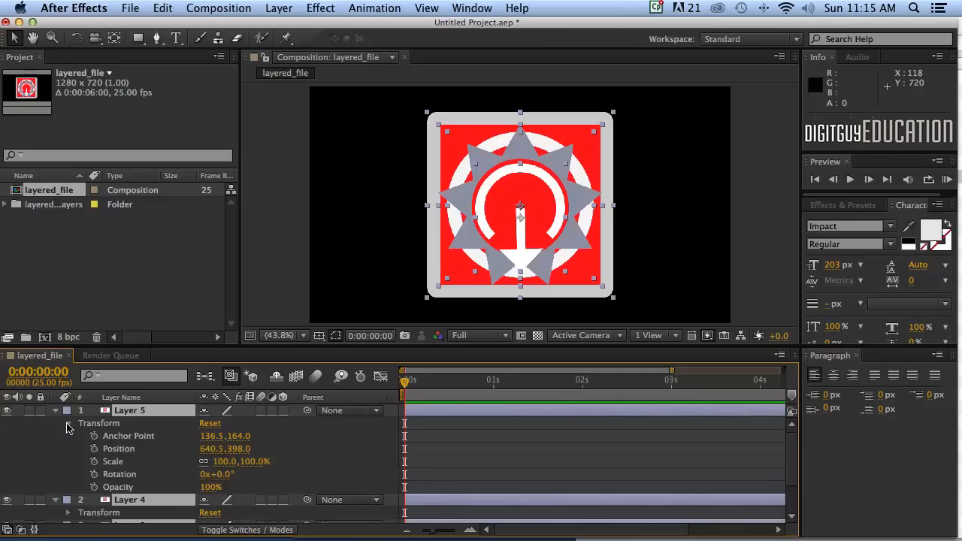
mouse_move(130, 409)
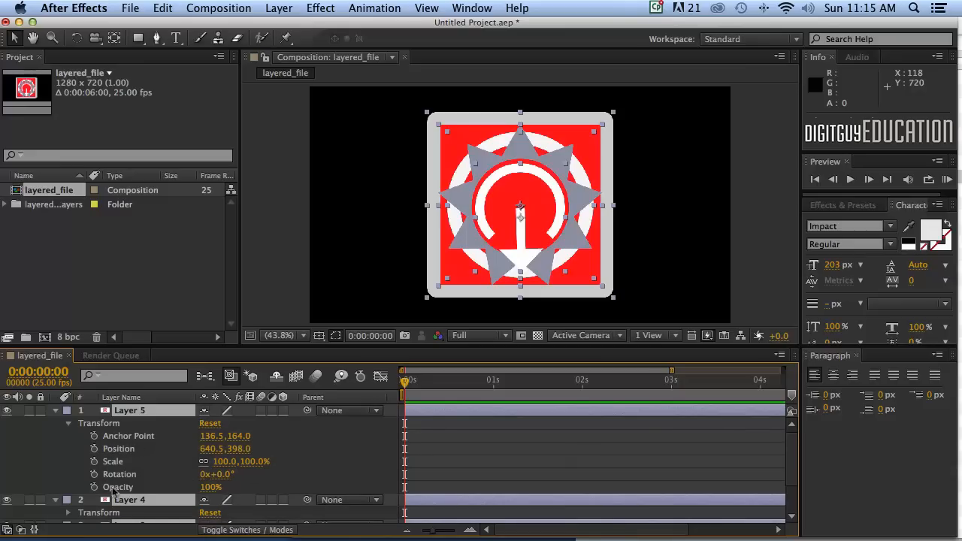
mouse_move(160, 481)
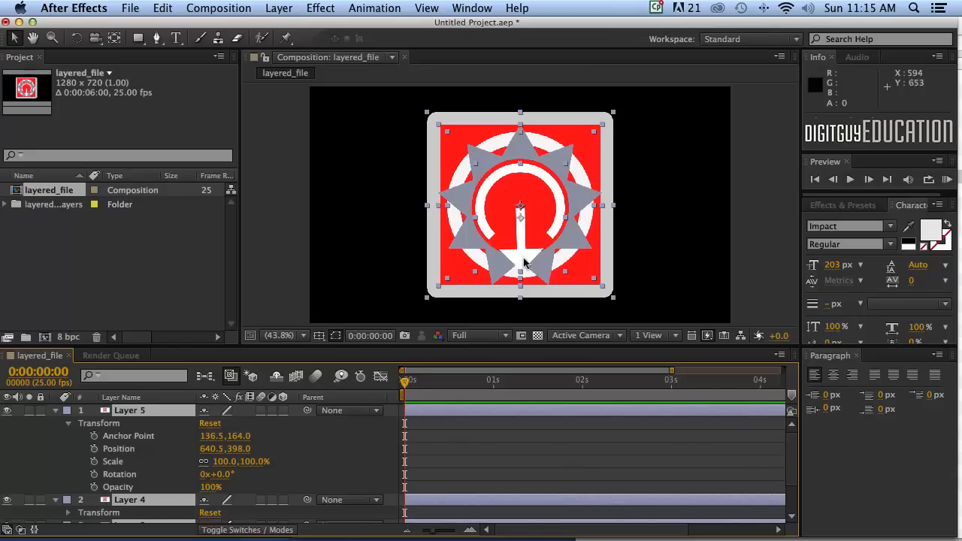
mouse_move(536, 254)
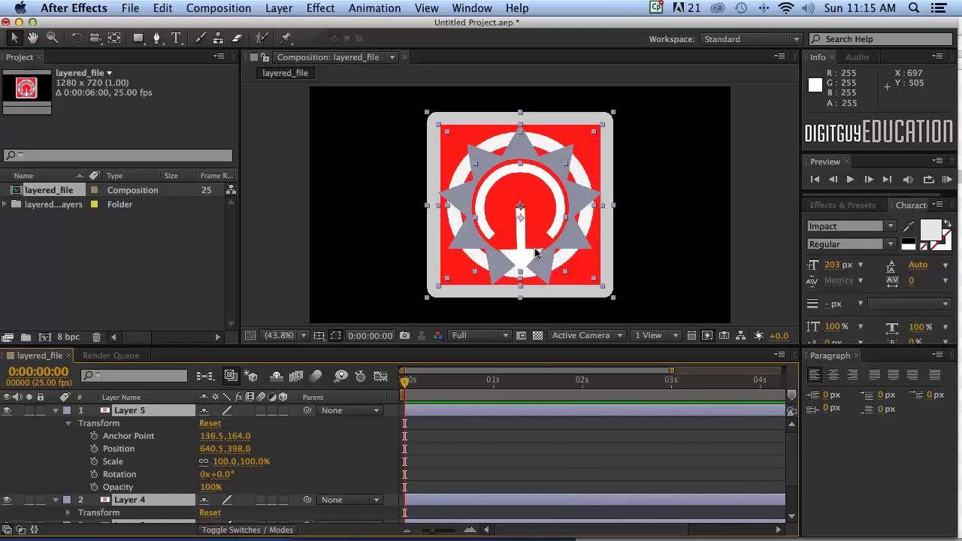
mouse_move(498, 371)
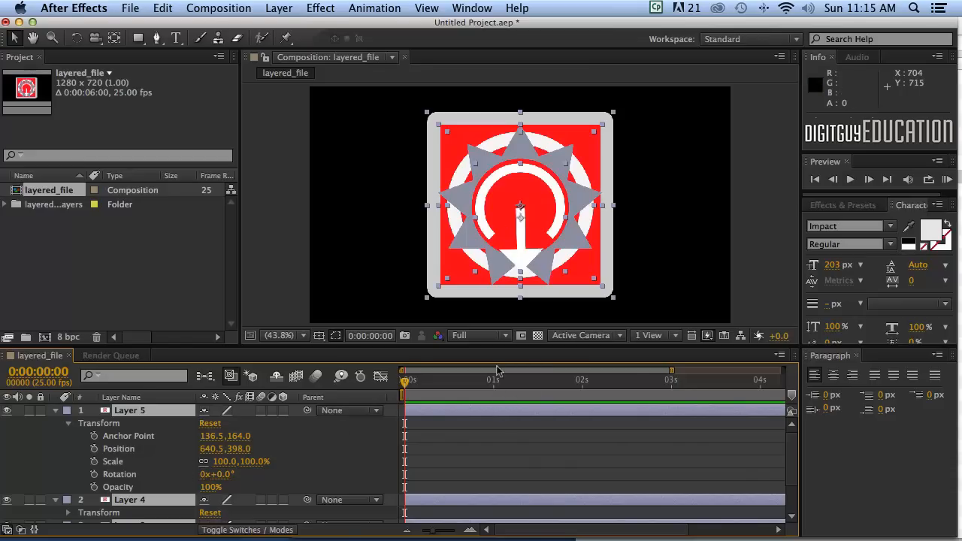
mouse_move(509, 242)
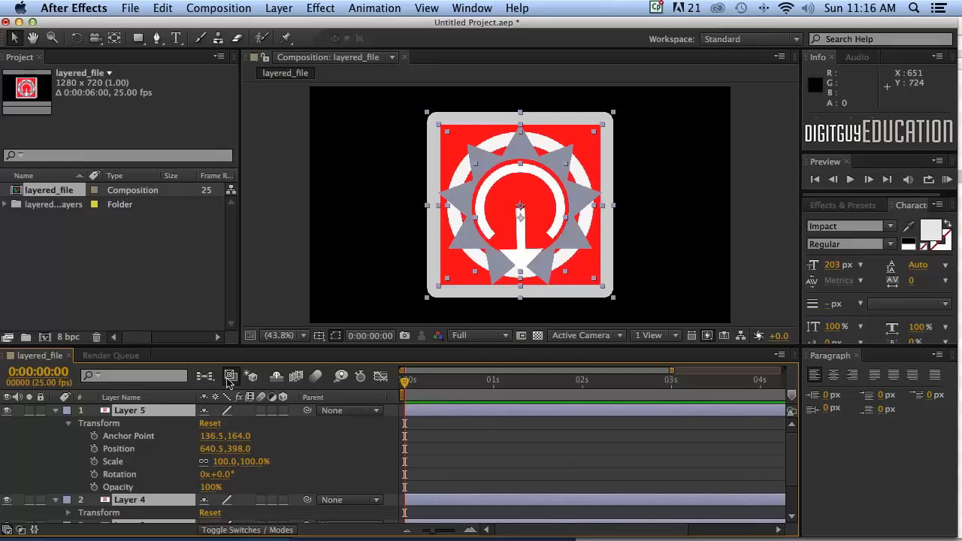
Jump the current time to 0:00:01:00 by entering 100.
click(37, 371)
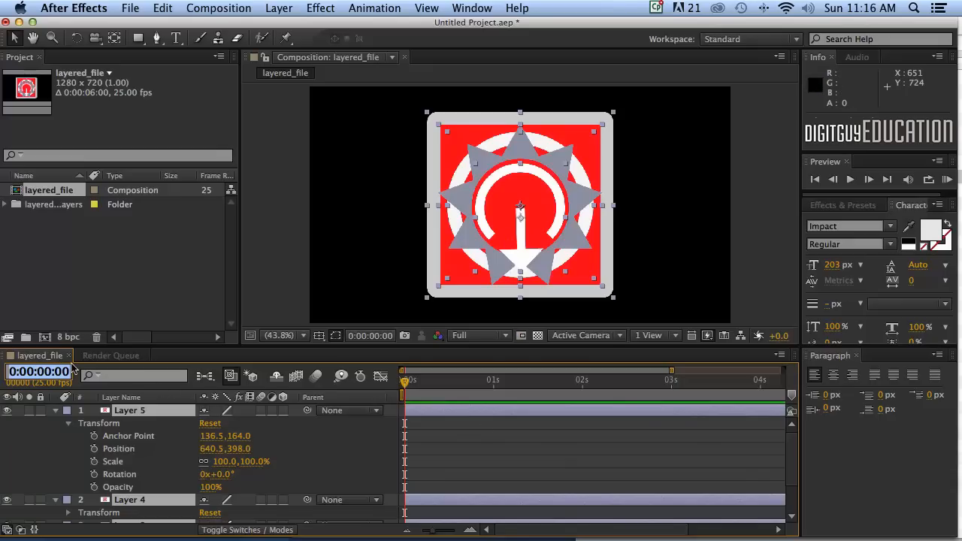
text(100)
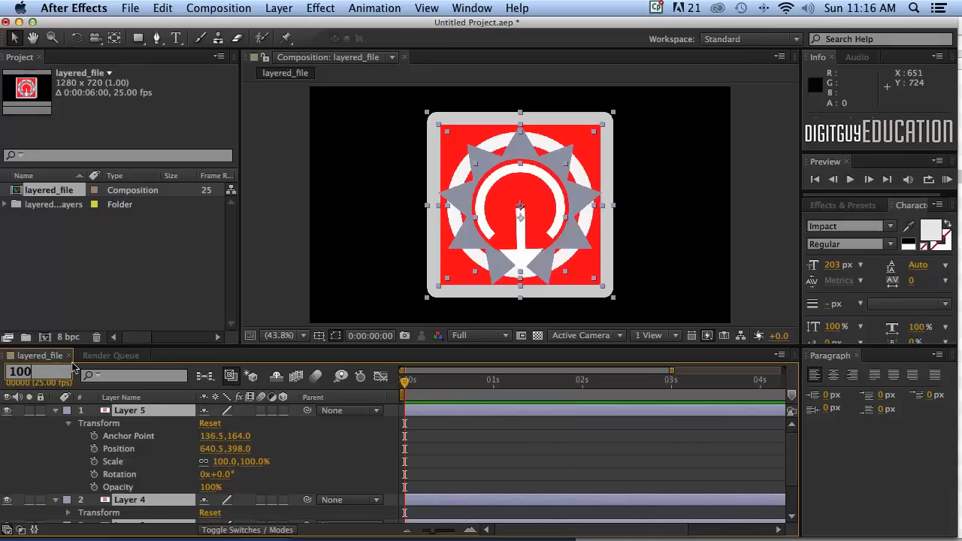
click(493, 379)
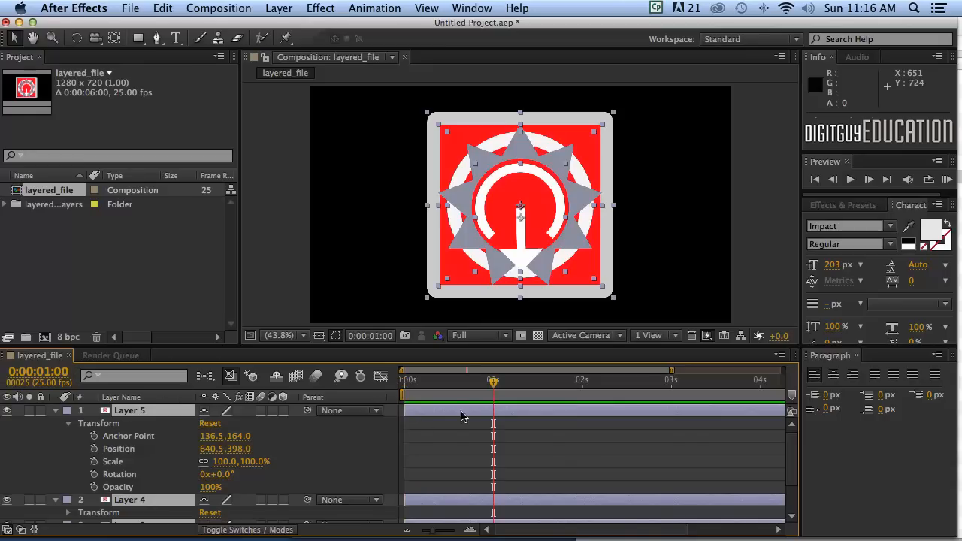
mouse_move(509, 392)
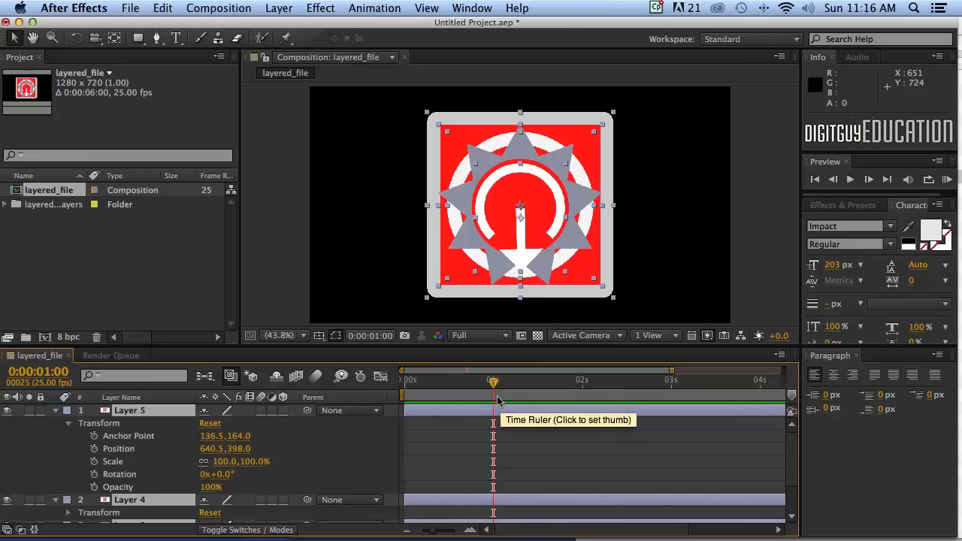
mouse_move(616, 402)
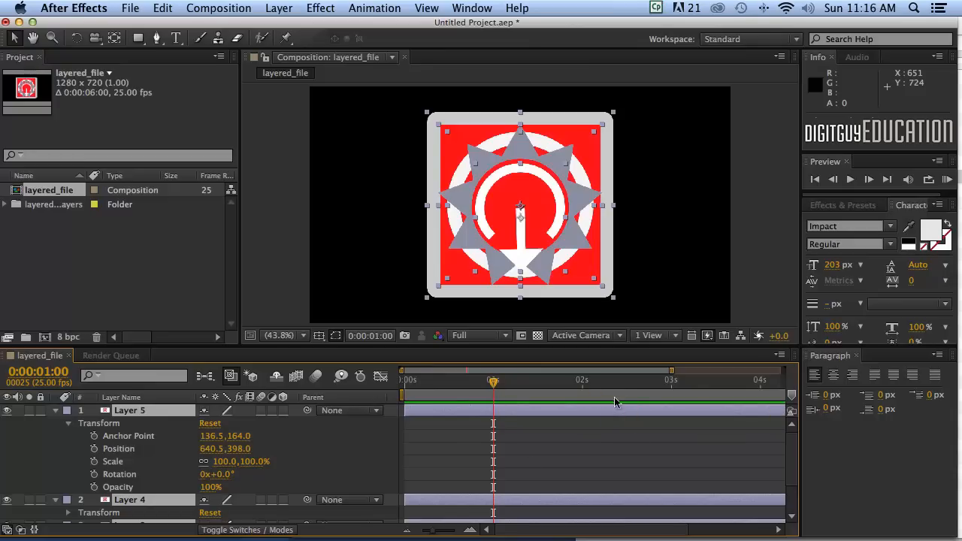
mouse_move(740, 385)
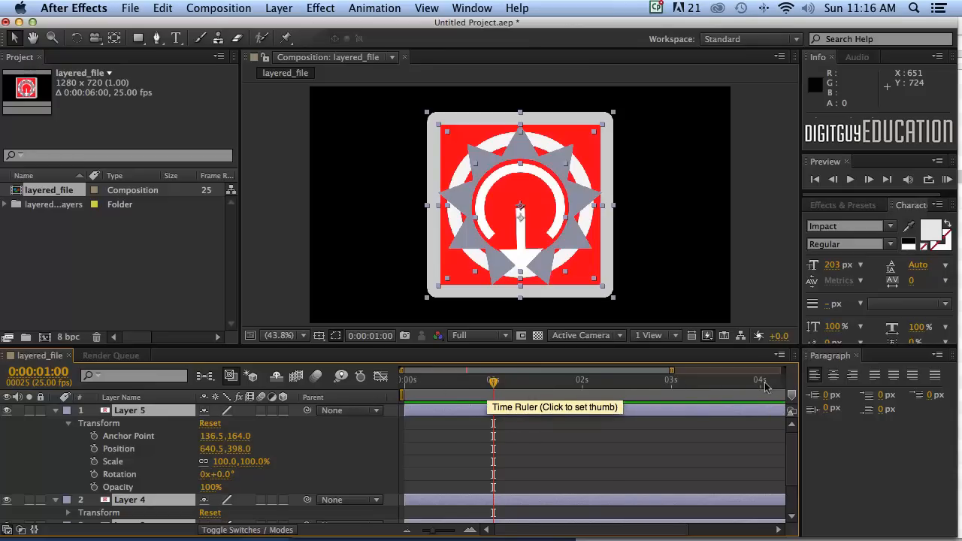
mouse_move(665, 435)
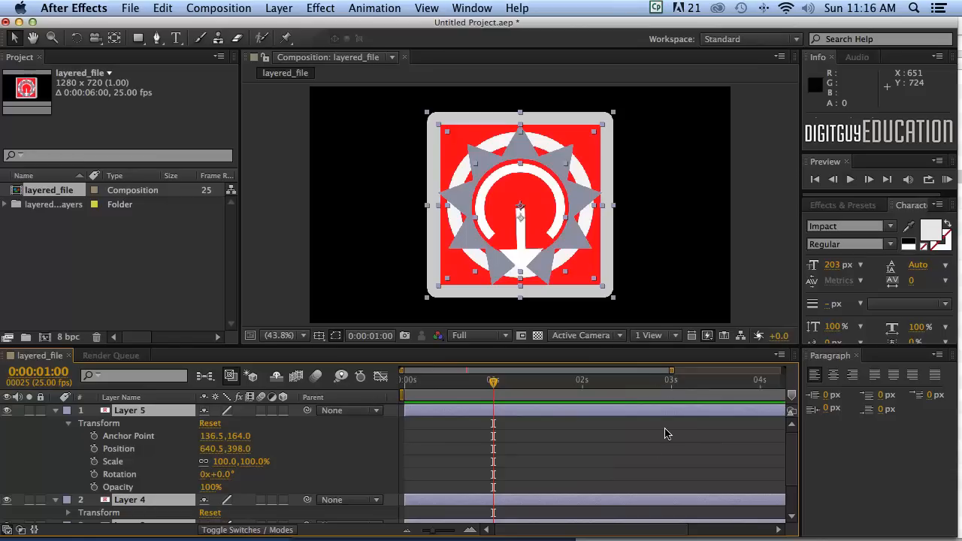
mouse_move(676, 438)
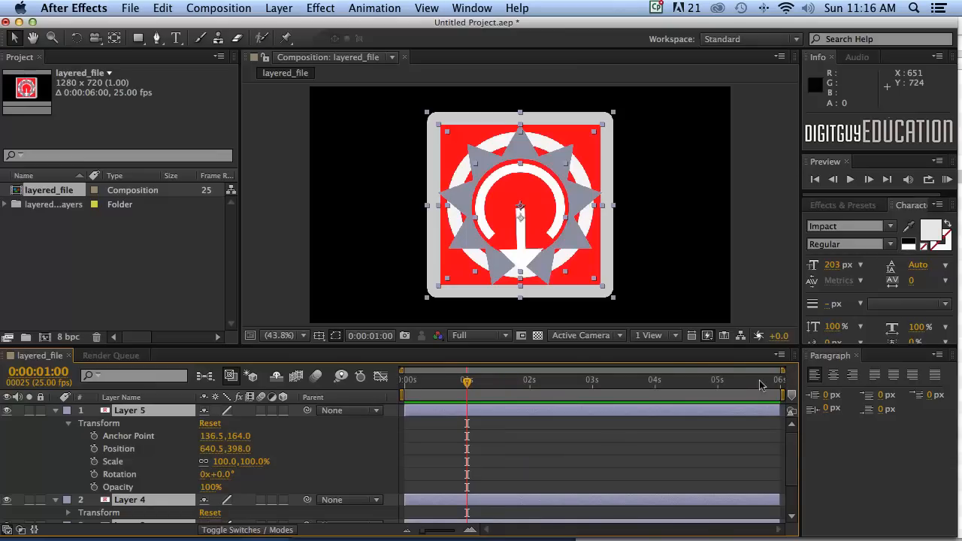
mouse_move(765, 383)
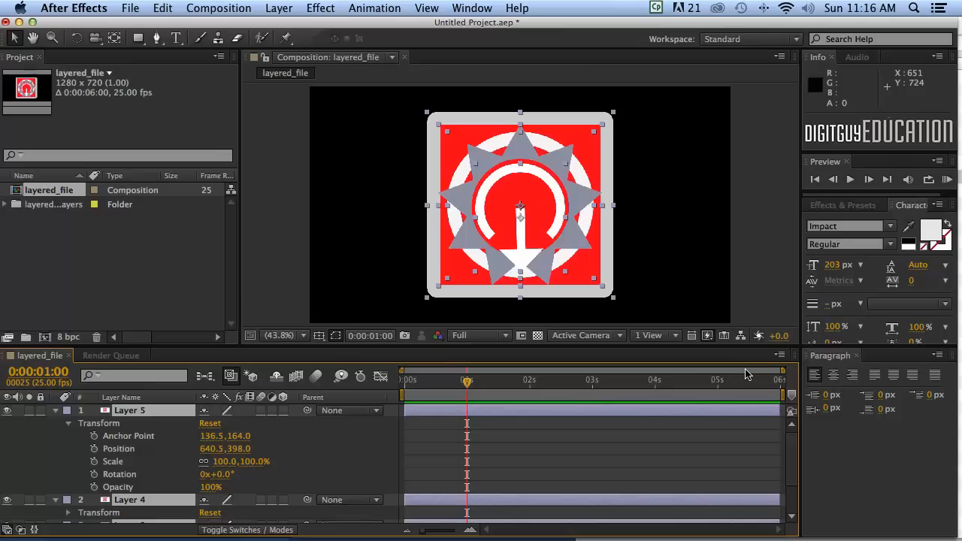
mouse_move(526, 394)
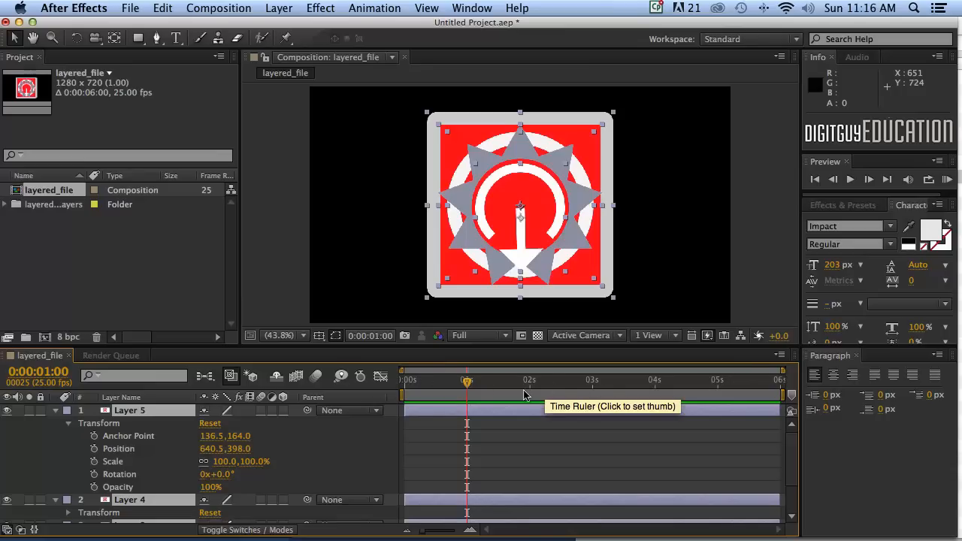
mouse_move(778, 368)
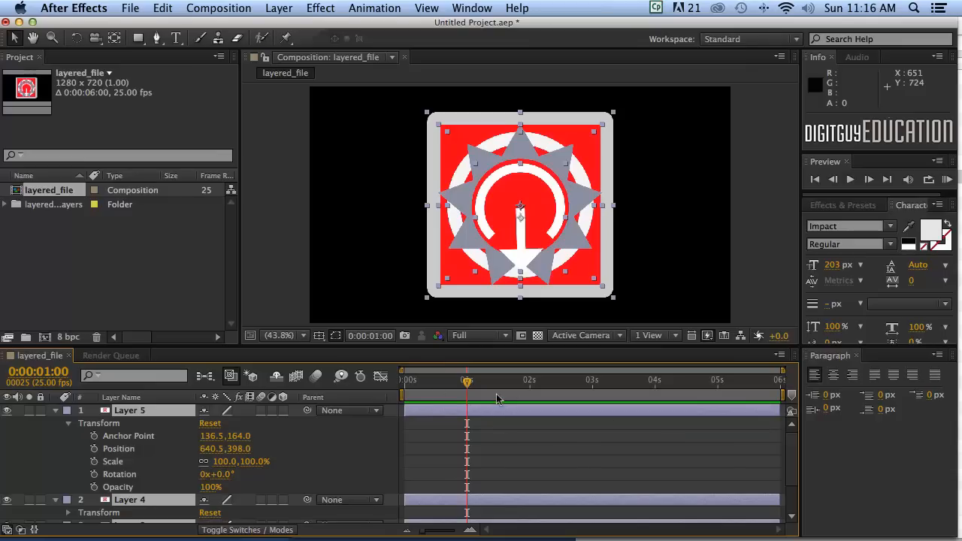
mouse_move(454, 400)
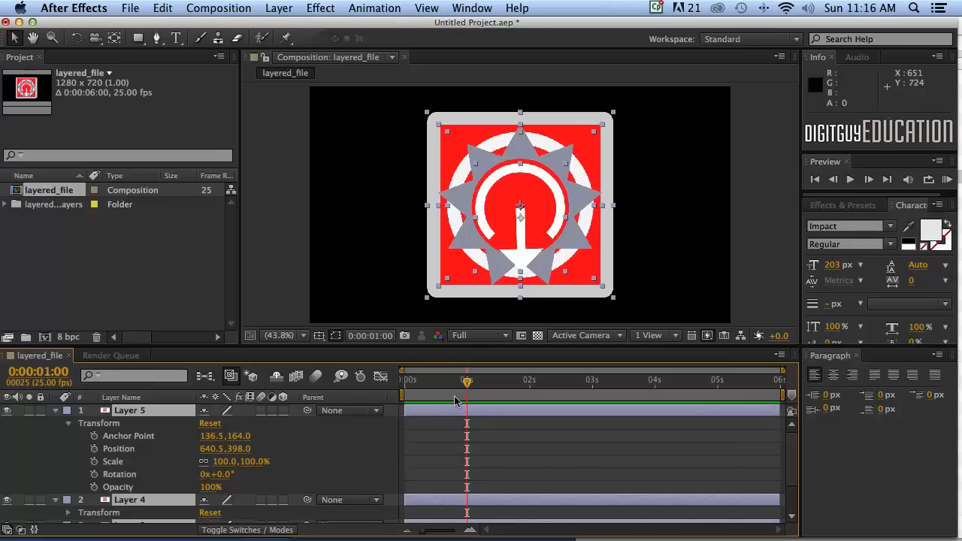
mouse_move(457, 463)
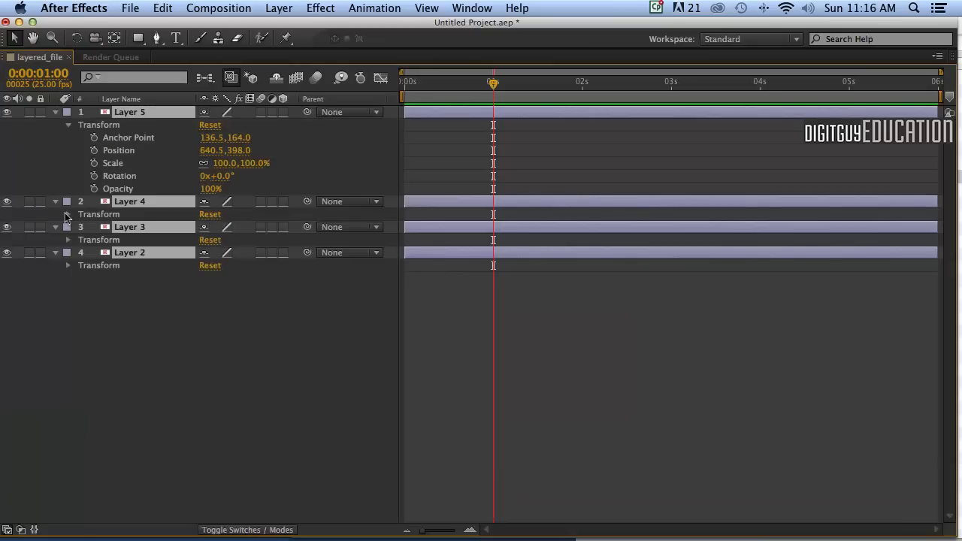
Expand Transform on the remaining layers and add Position and Scale keyframes at one second.
click(68, 214)
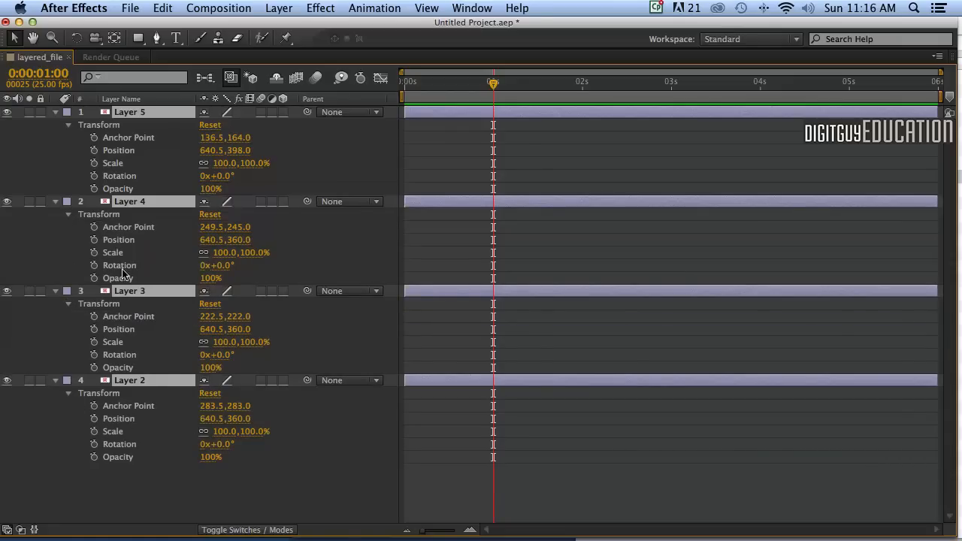
mouse_move(375, 317)
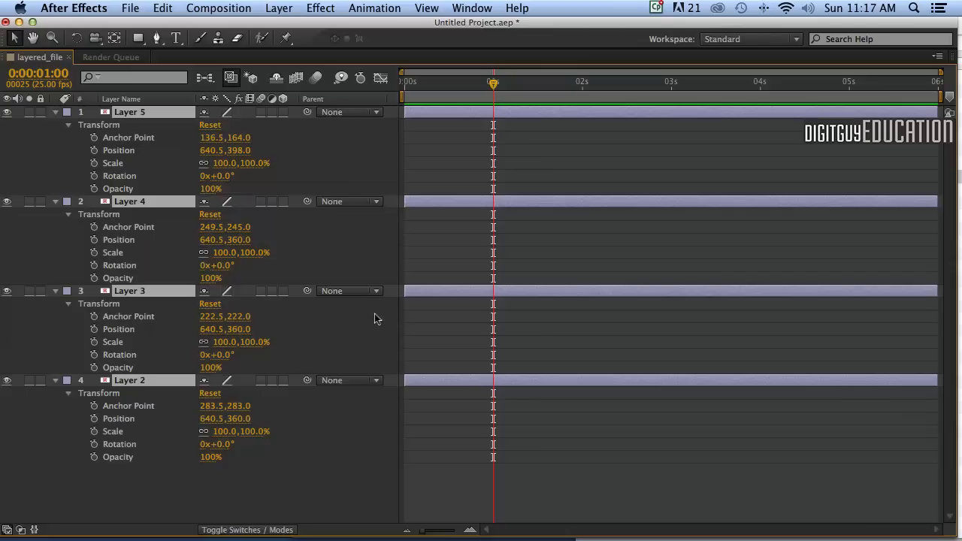
mouse_move(368, 312)
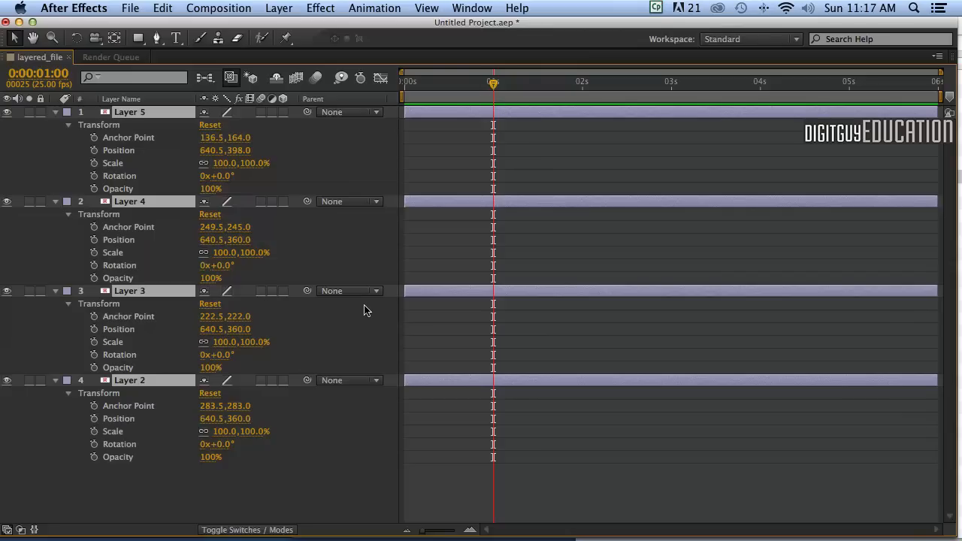
mouse_move(91, 152)
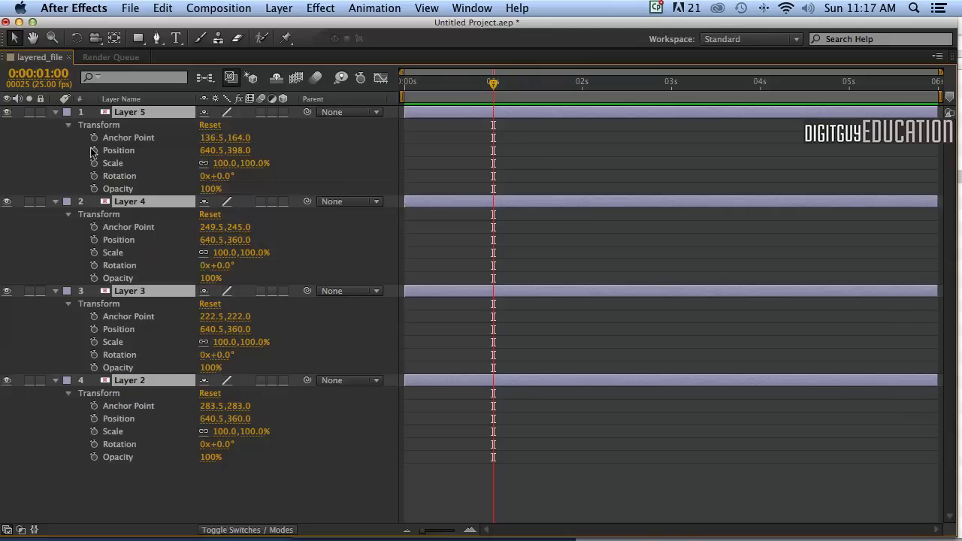
click(93, 150)
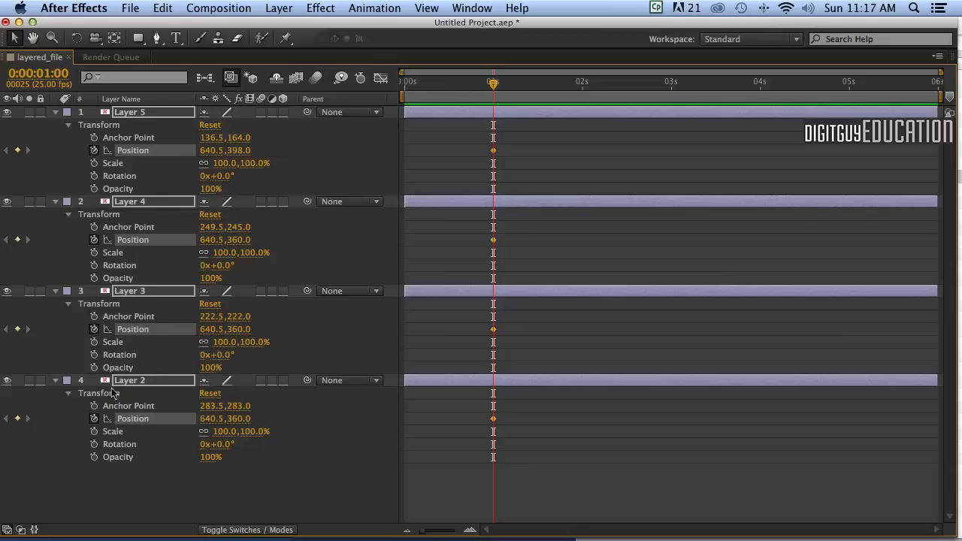
mouse_move(432, 233)
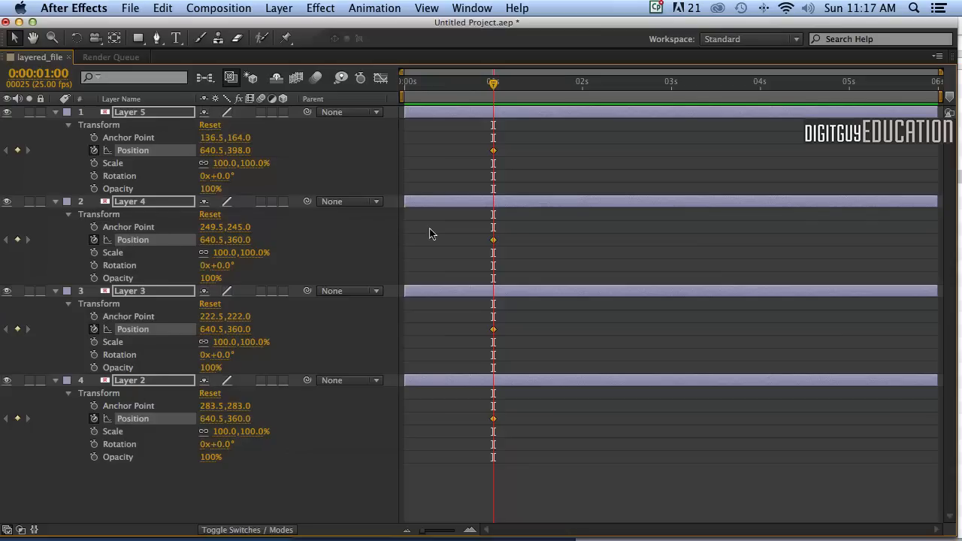
mouse_move(505, 480)
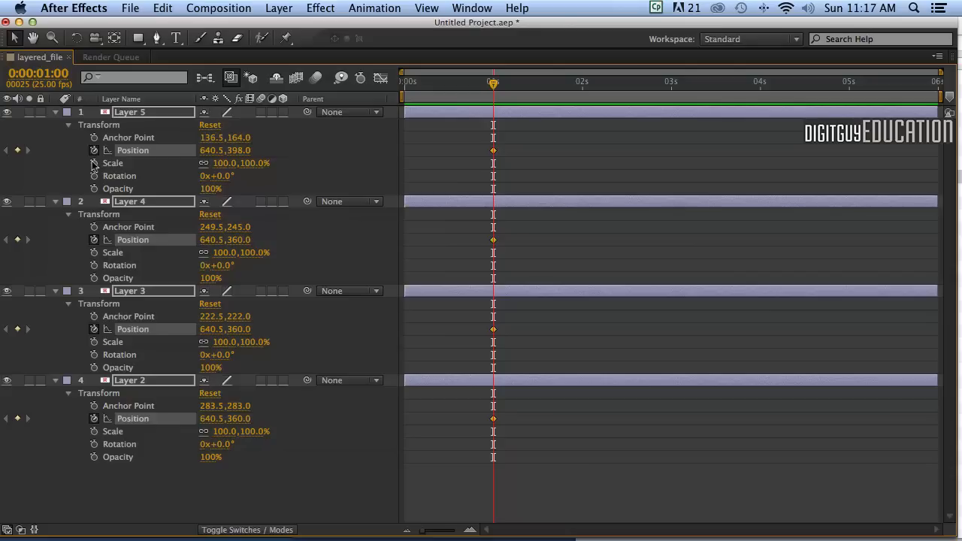
click(94, 163)
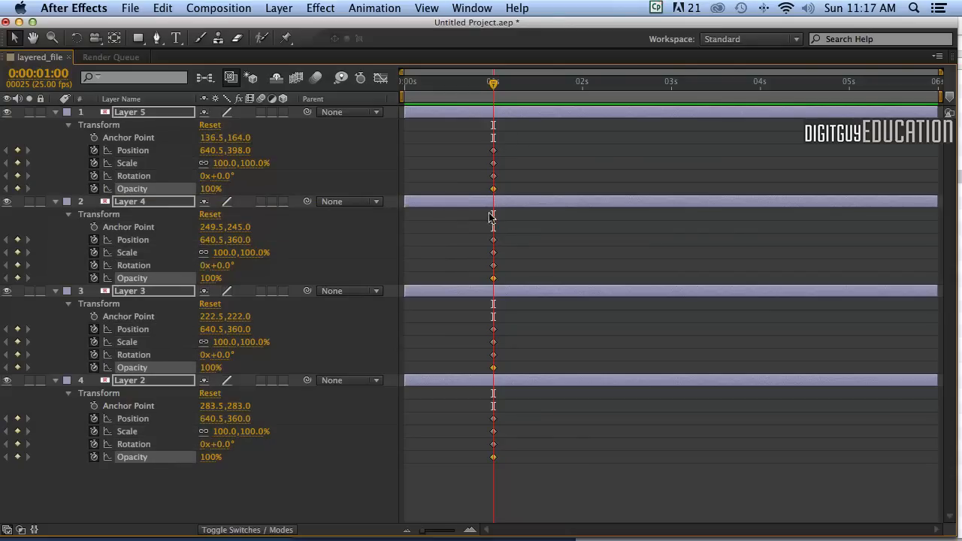
mouse_move(406, 359)
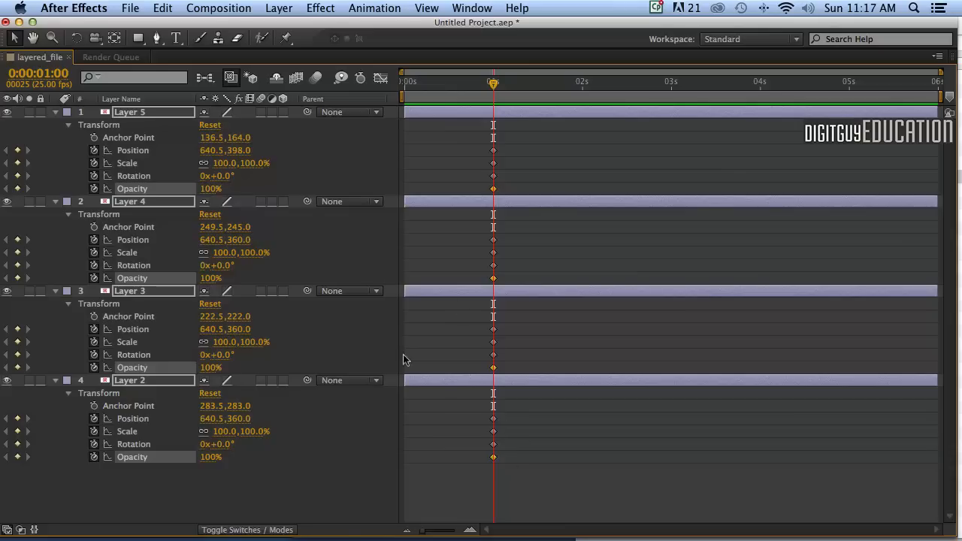
mouse_move(339, 413)
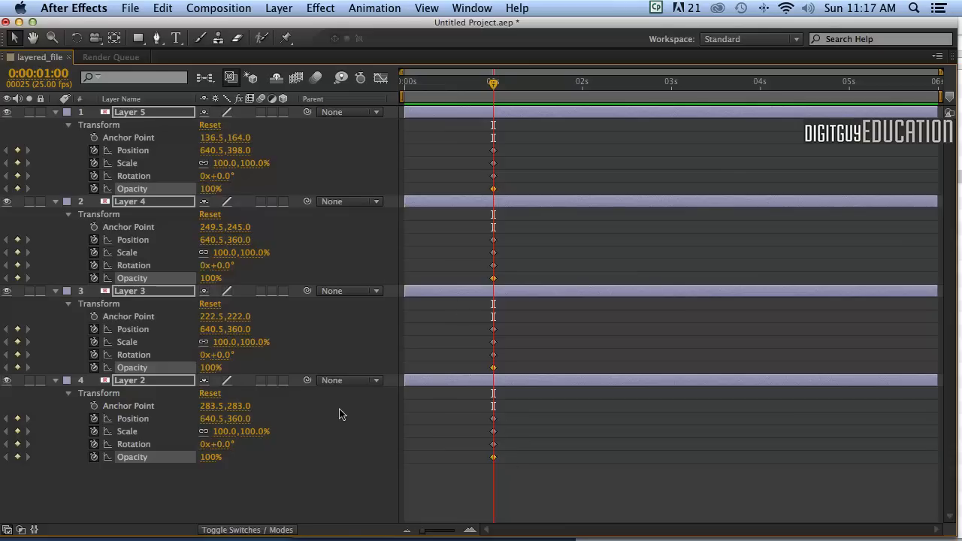
mouse_move(124, 183)
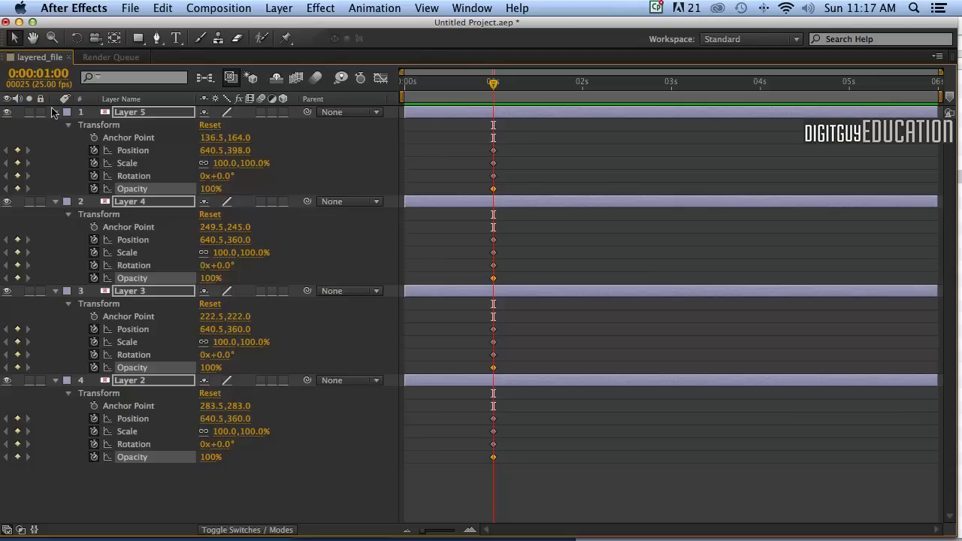
click(68, 111)
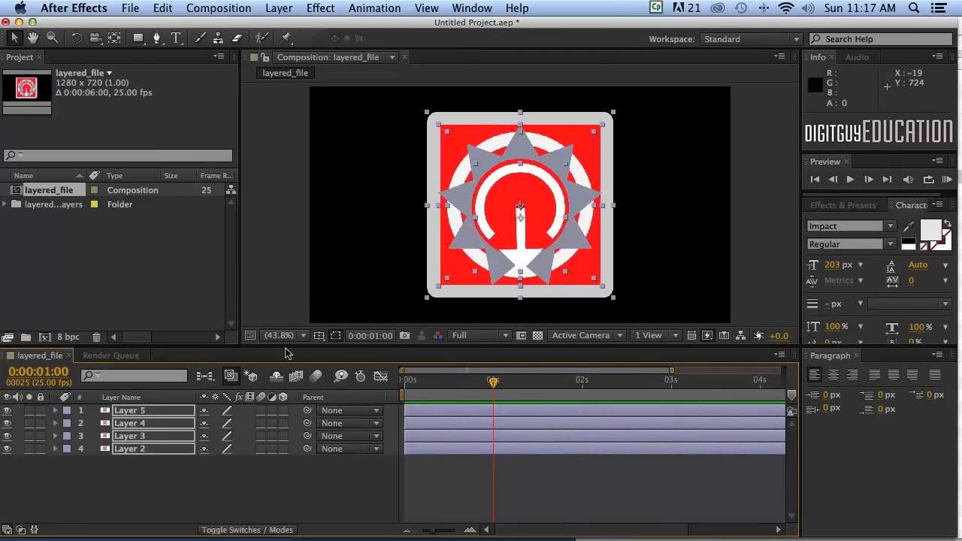
mouse_move(487, 408)
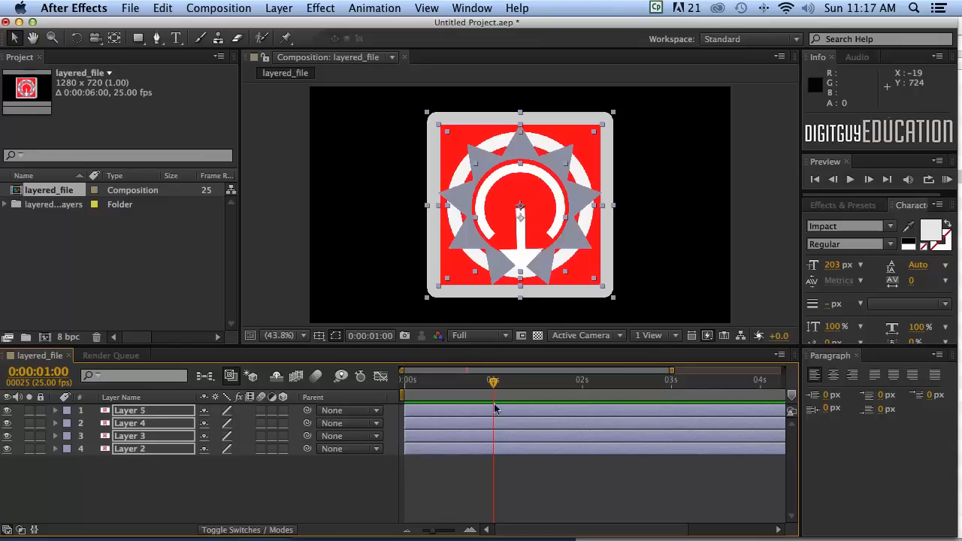
mouse_move(492, 382)
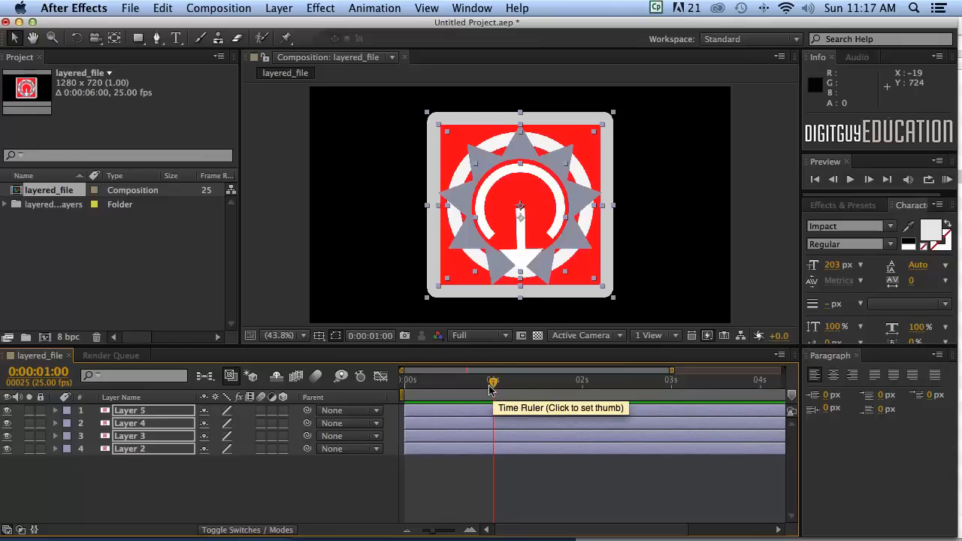
mouse_move(505, 243)
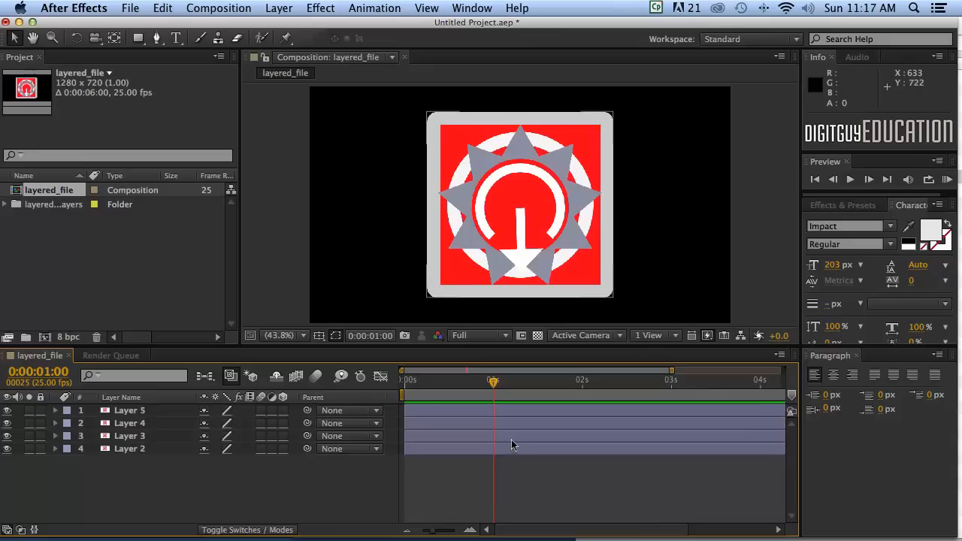
mouse_move(496, 401)
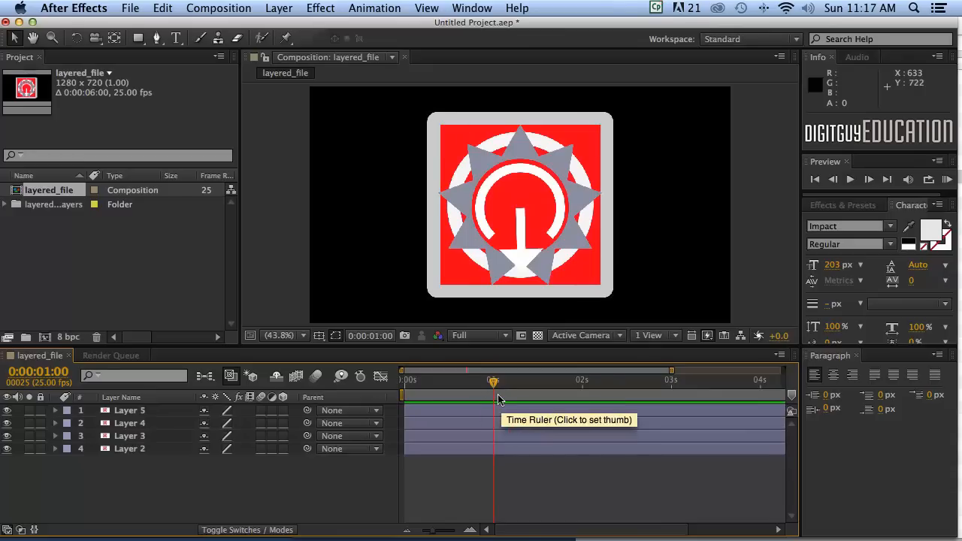
mouse_move(558, 298)
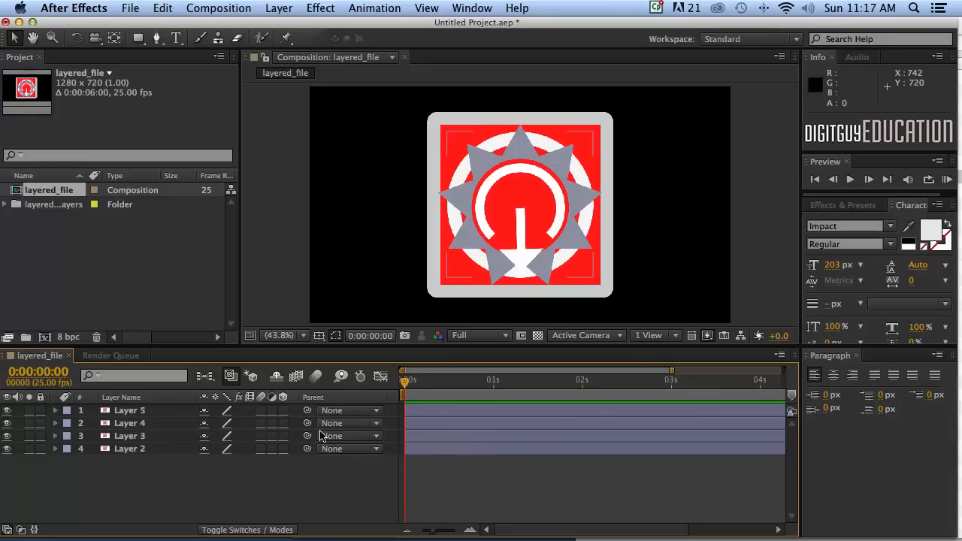
mouse_move(173, 441)
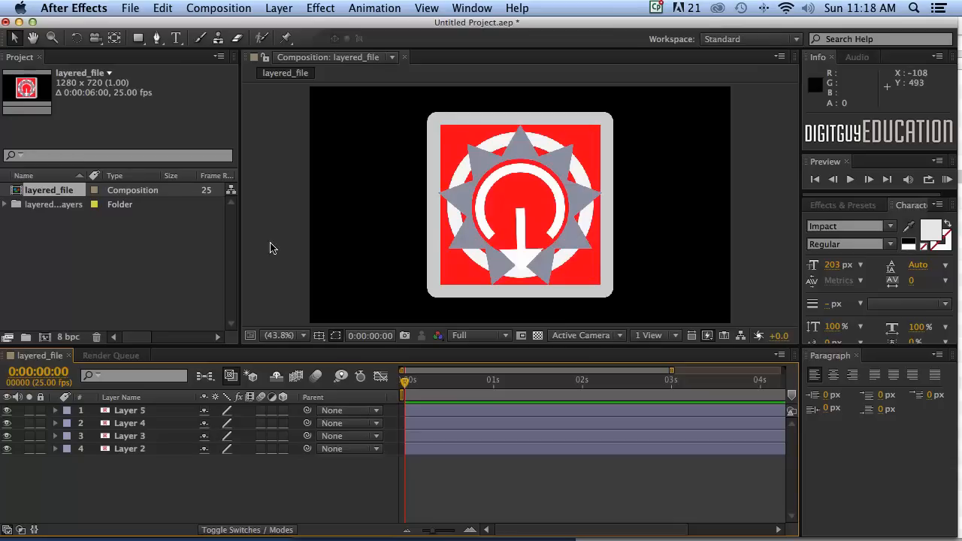
mouse_move(411, 342)
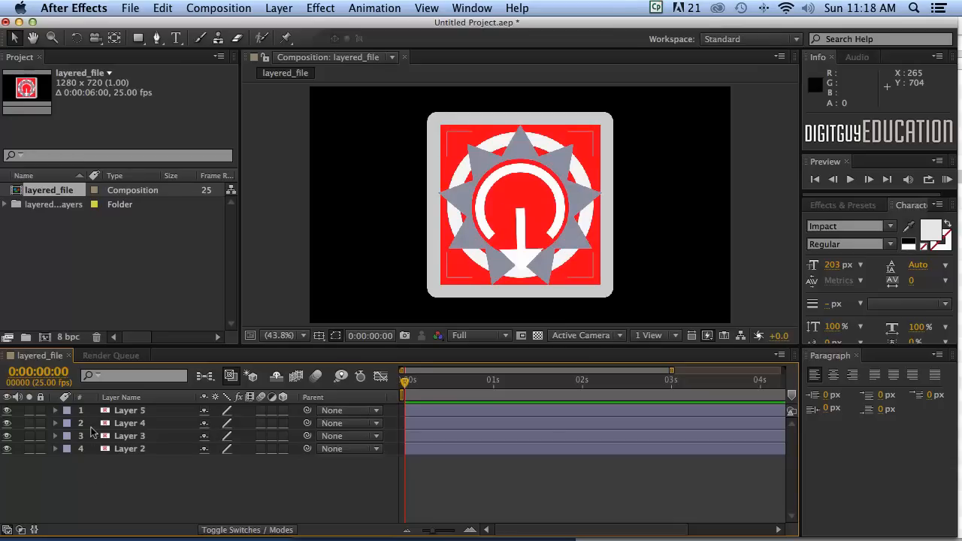
Select all four logo layers, starting from Layer 5.
click(129, 410)
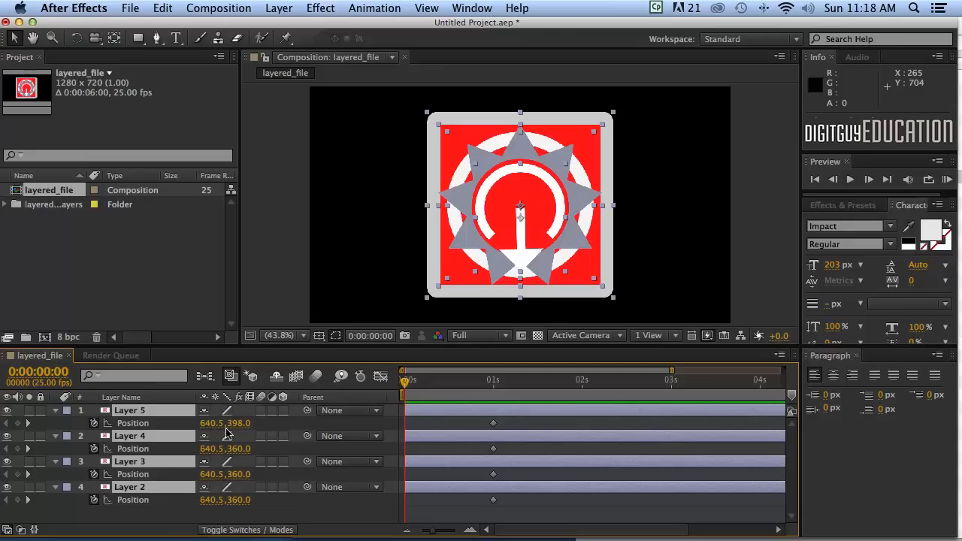
mouse_move(490, 438)
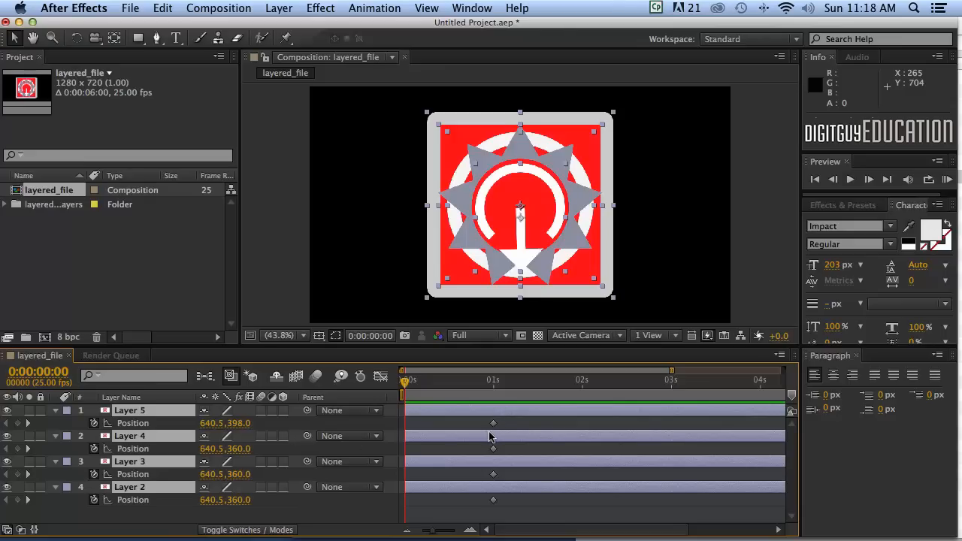
mouse_move(494, 500)
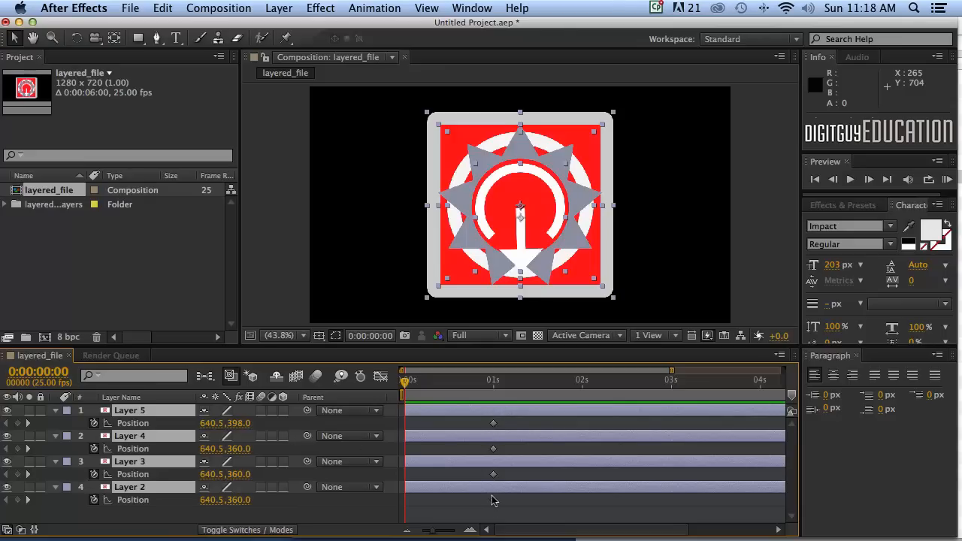
mouse_move(417, 389)
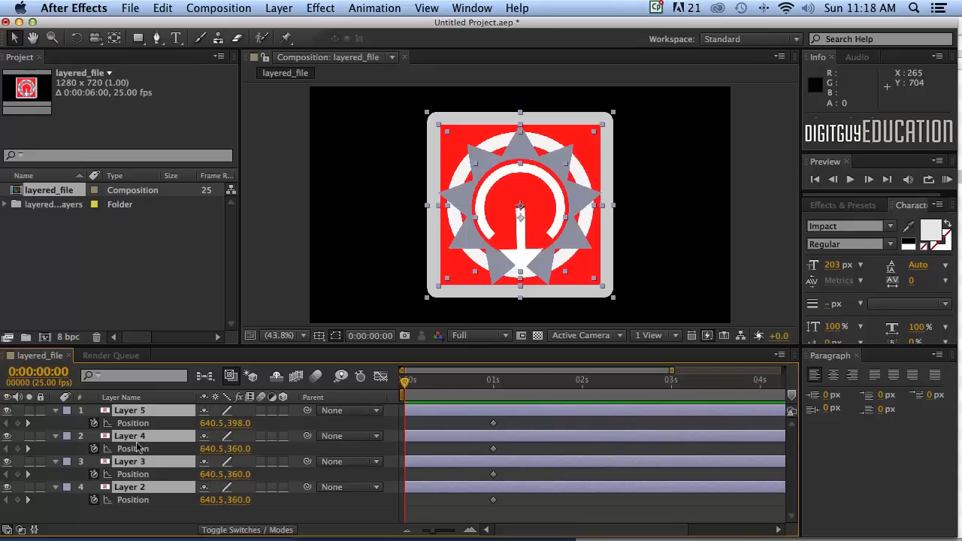
mouse_move(158, 440)
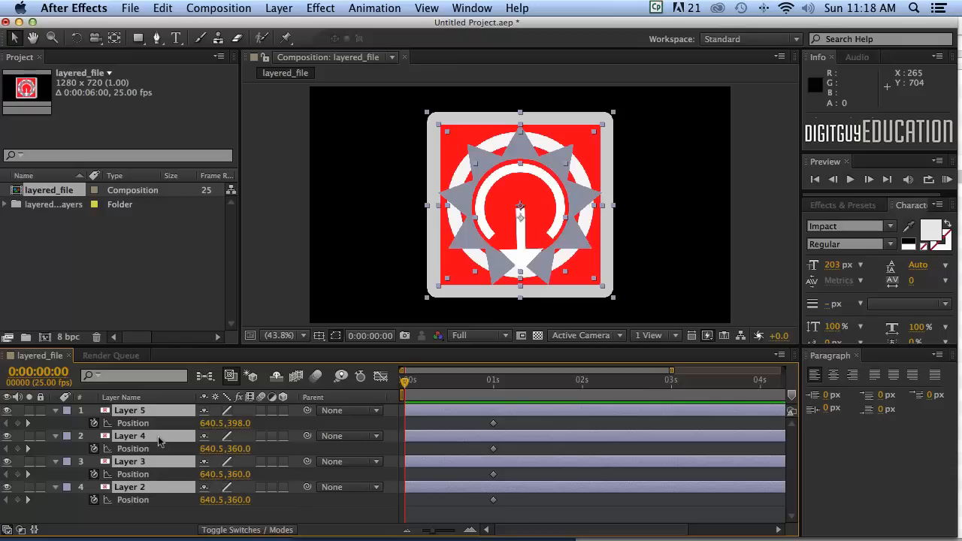
mouse_move(430, 472)
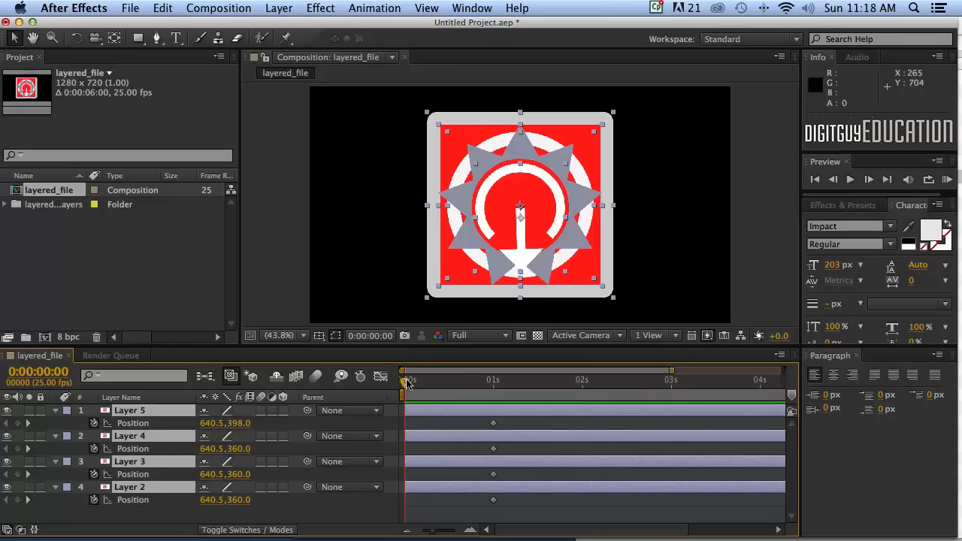
mouse_move(394, 398)
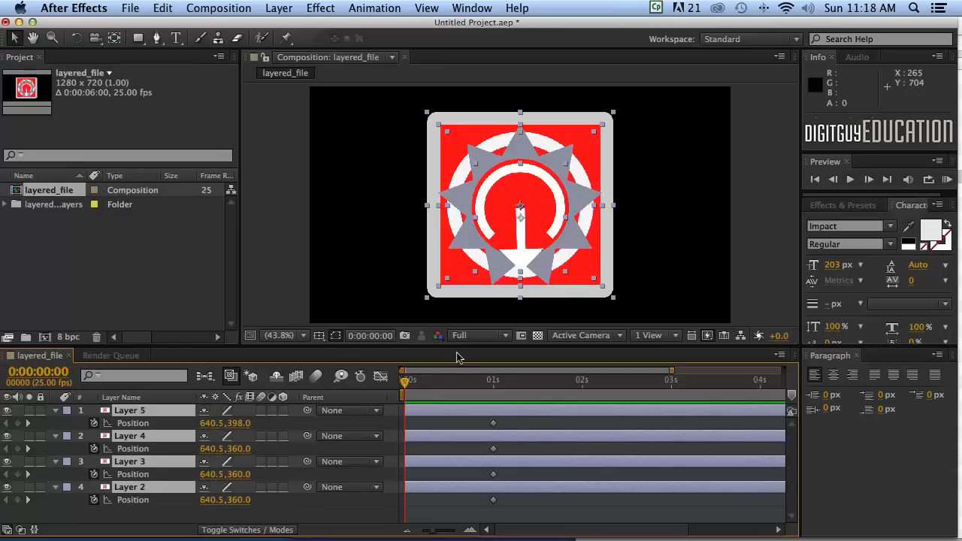
mouse_move(270, 513)
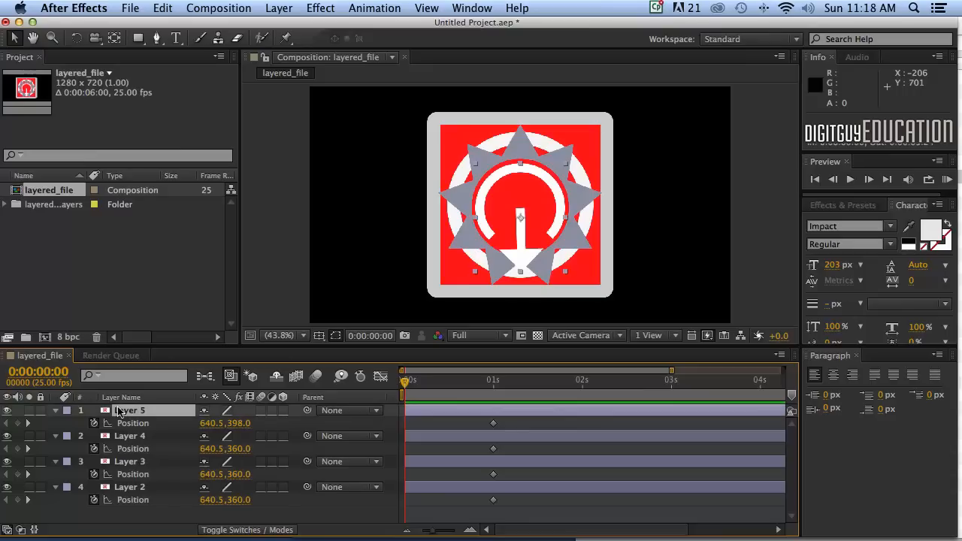
mouse_move(547, 240)
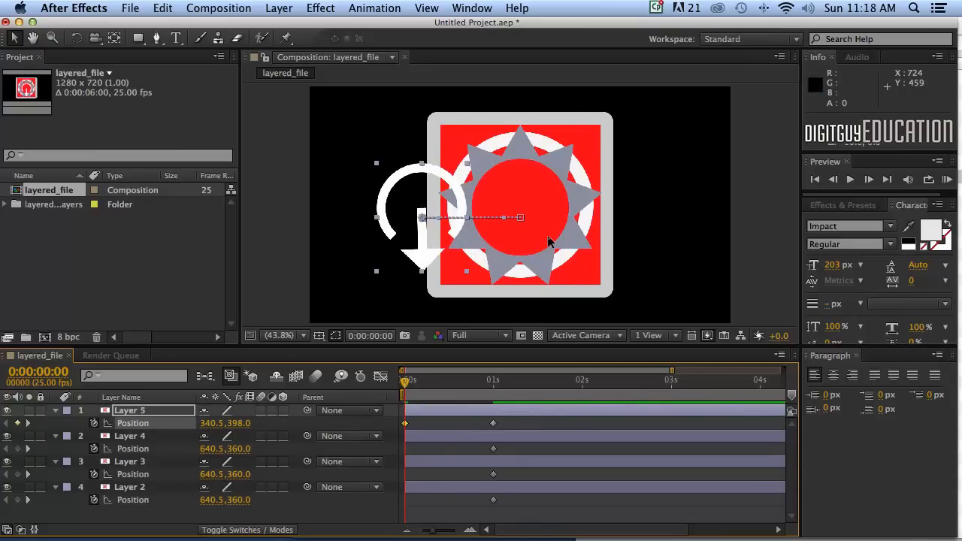
Push the arrow piece further left at frame zero, then check the assembled logo at one second.
drag(420, 217, 331, 217)
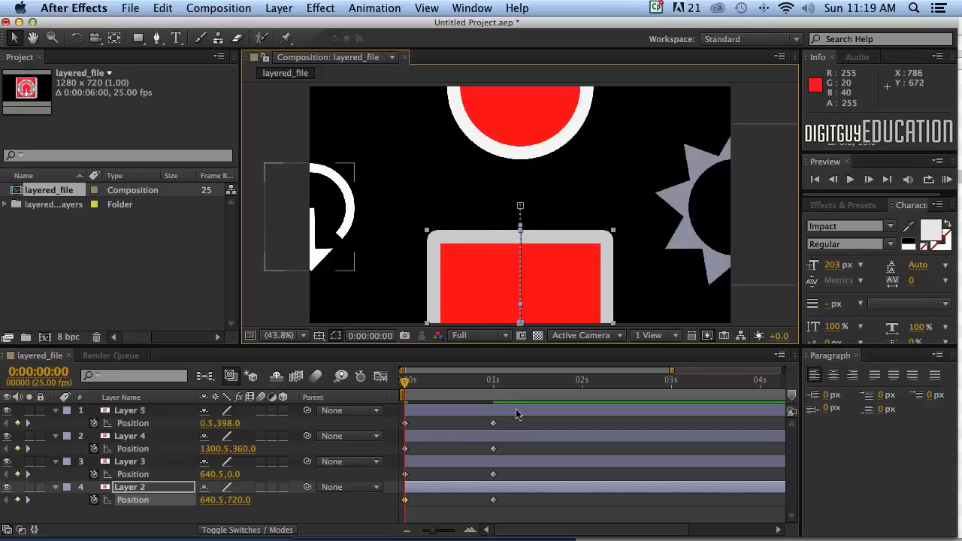
mouse_move(500, 421)
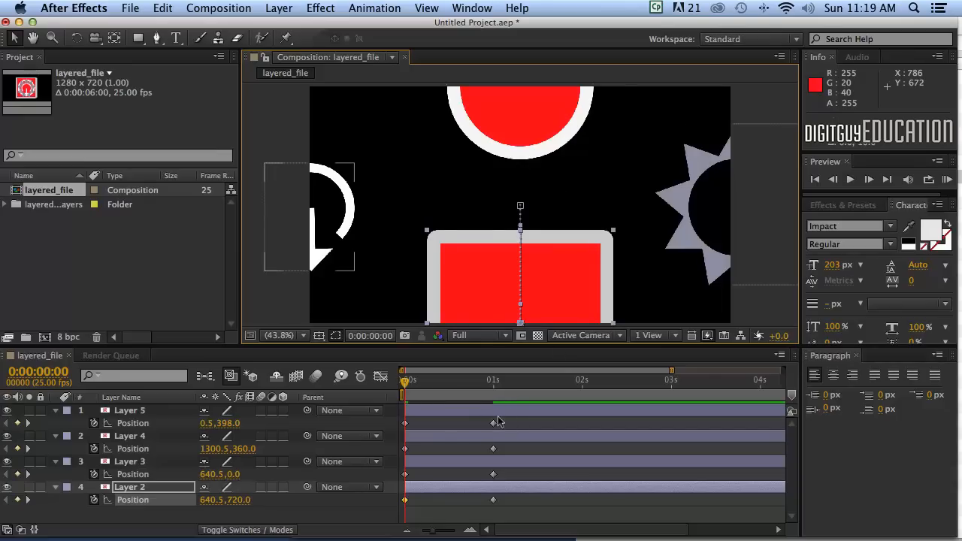
mouse_move(402, 423)
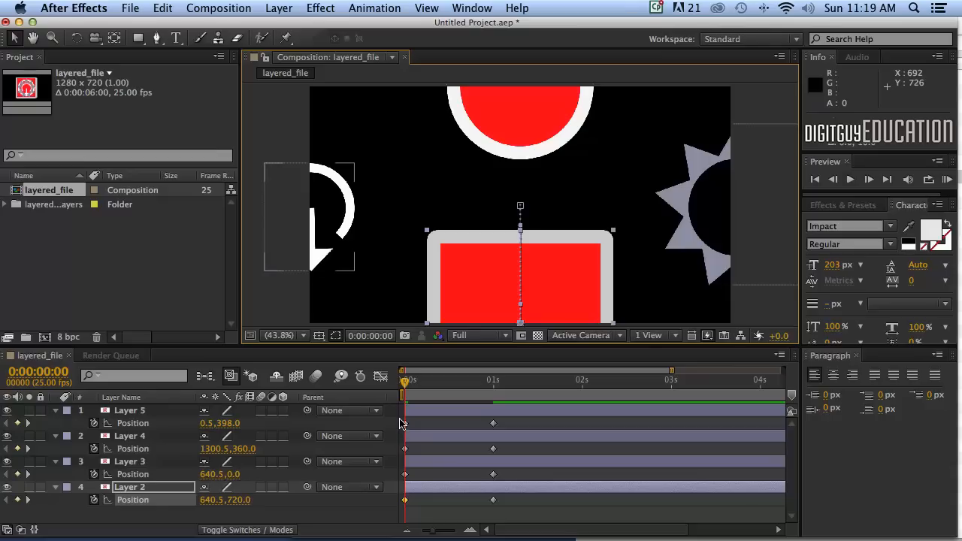
mouse_move(410, 415)
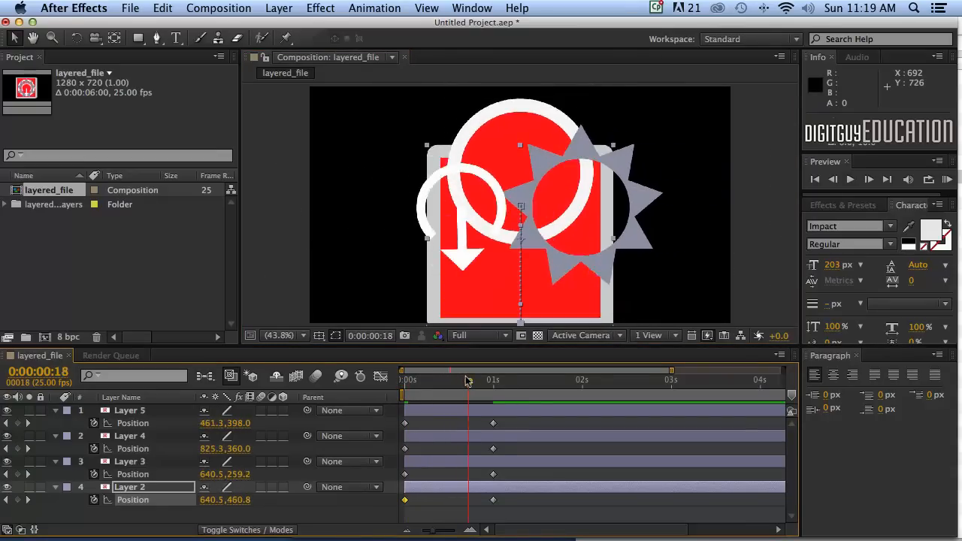
click(404, 380)
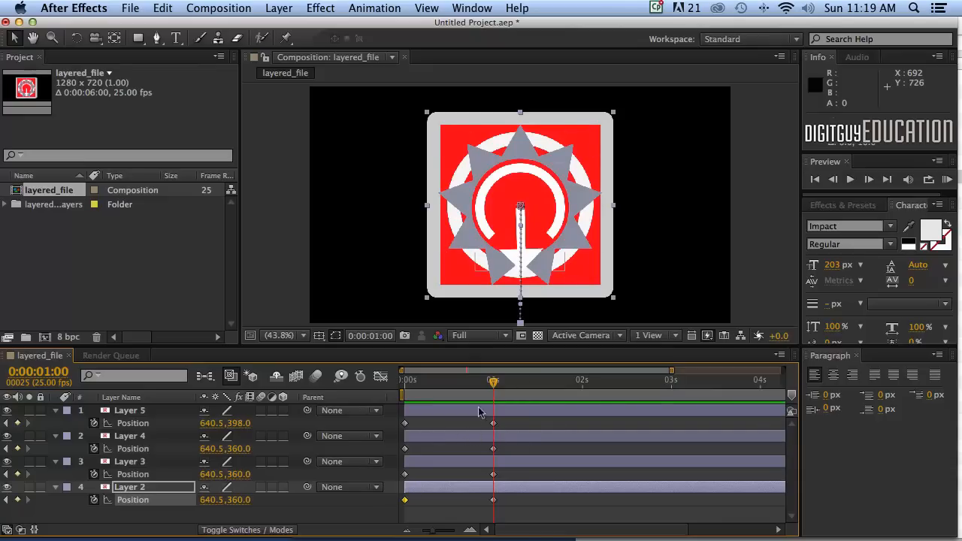
Key Scale on all four logo layers from 50% at frame zero to 100% at one second.
click(129, 410)
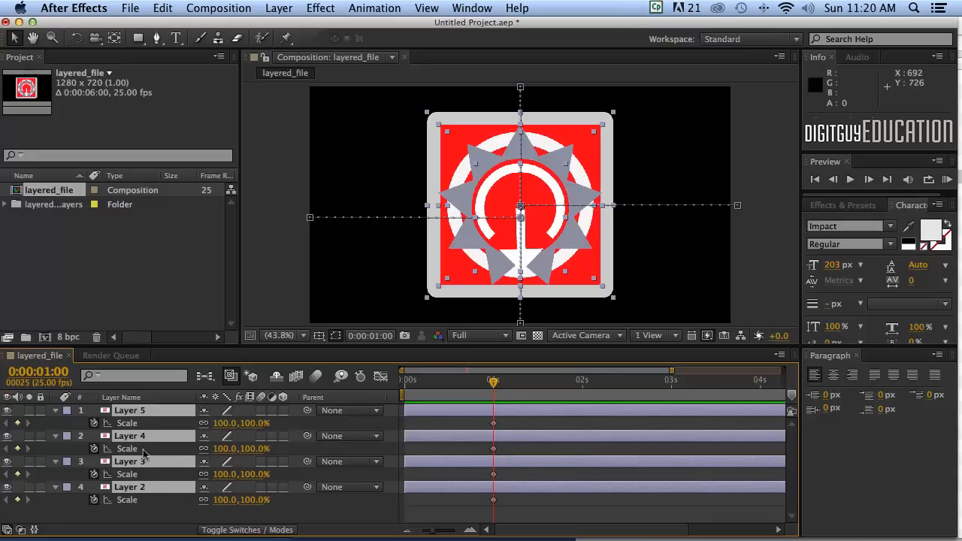
mouse_move(494, 420)
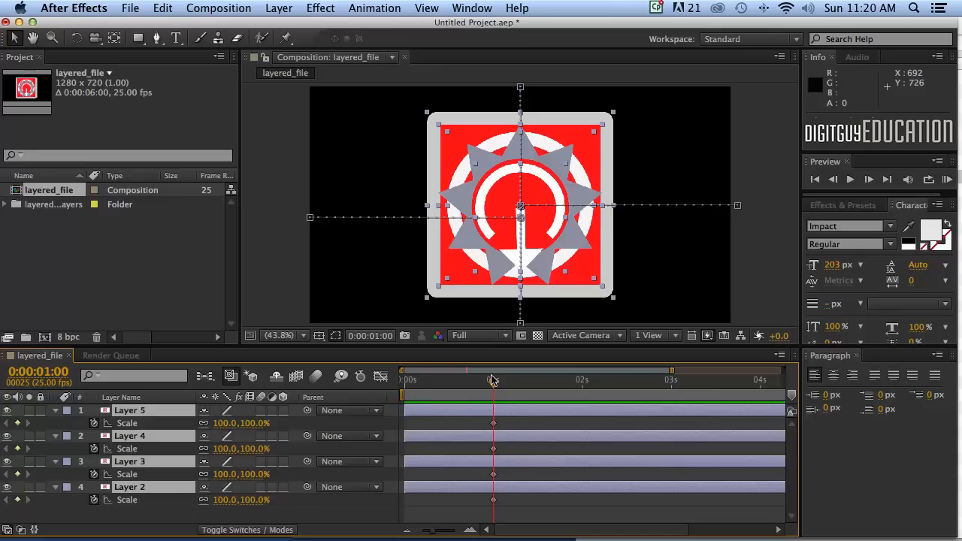
click(403, 379)
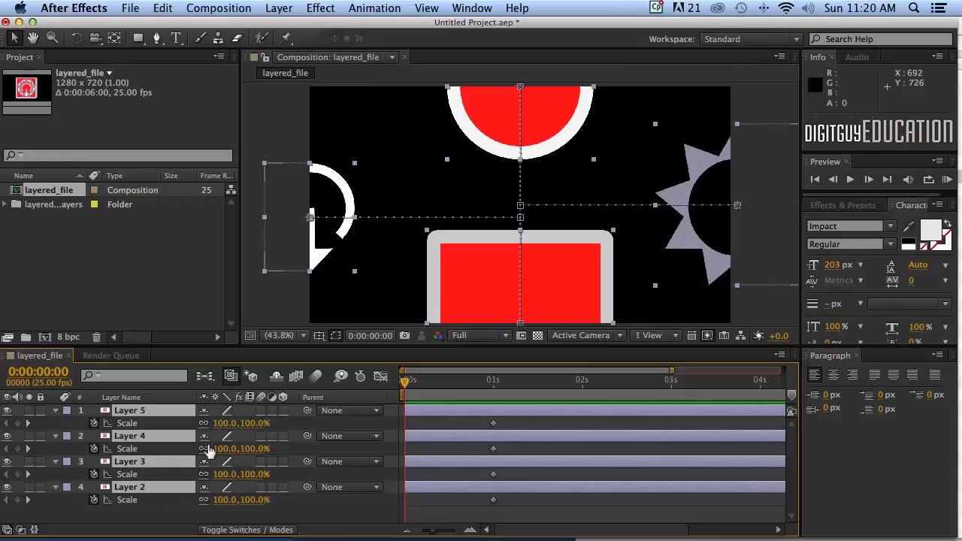
mouse_move(218, 426)
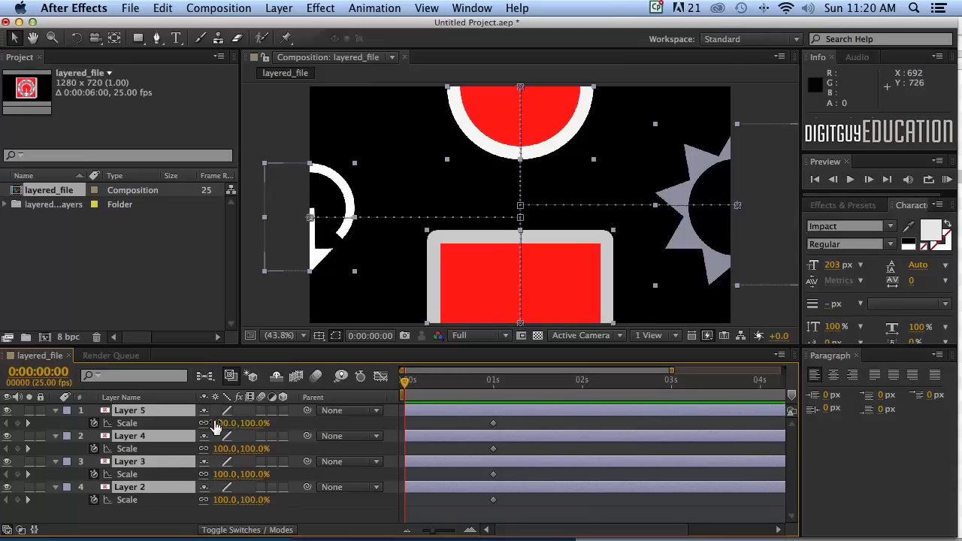
mouse_move(227, 430)
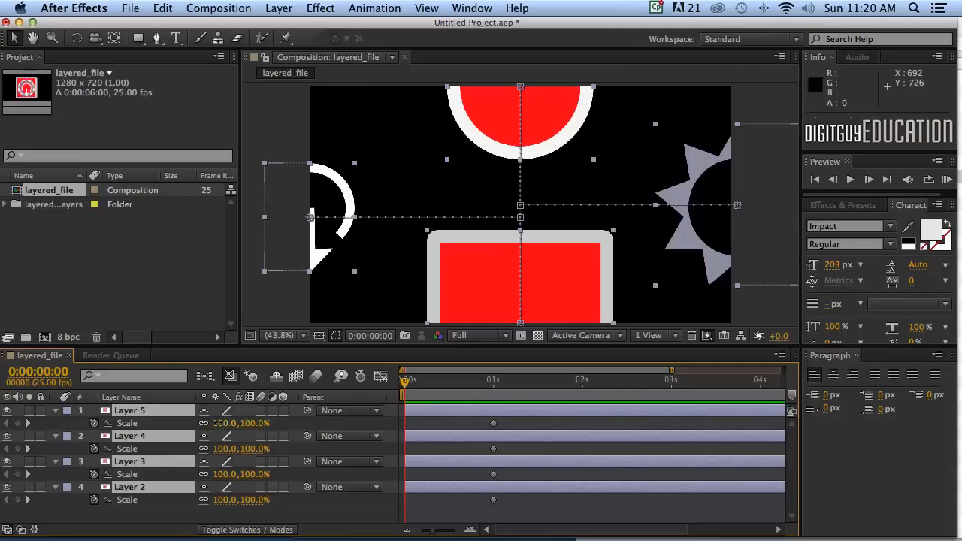
double_click(226, 423)
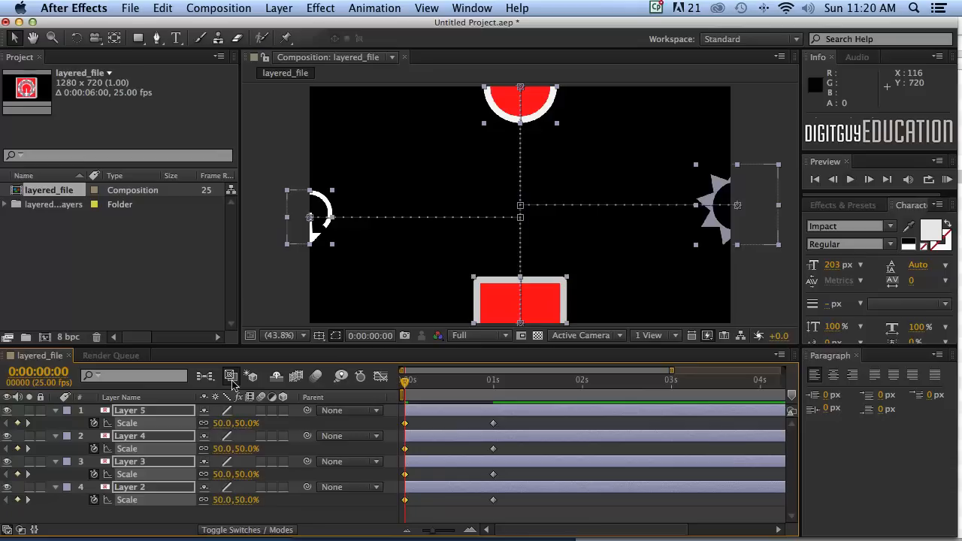
mouse_move(405, 447)
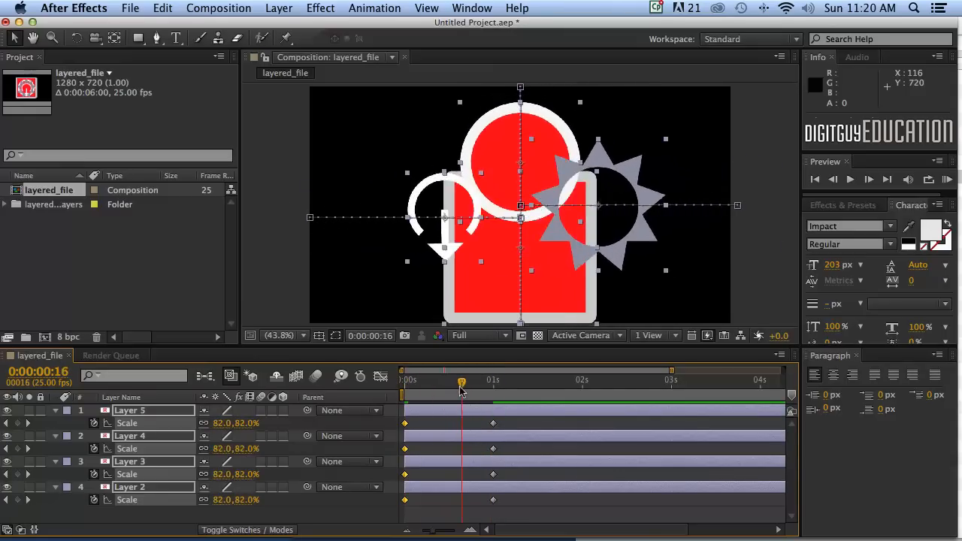
click(492, 381)
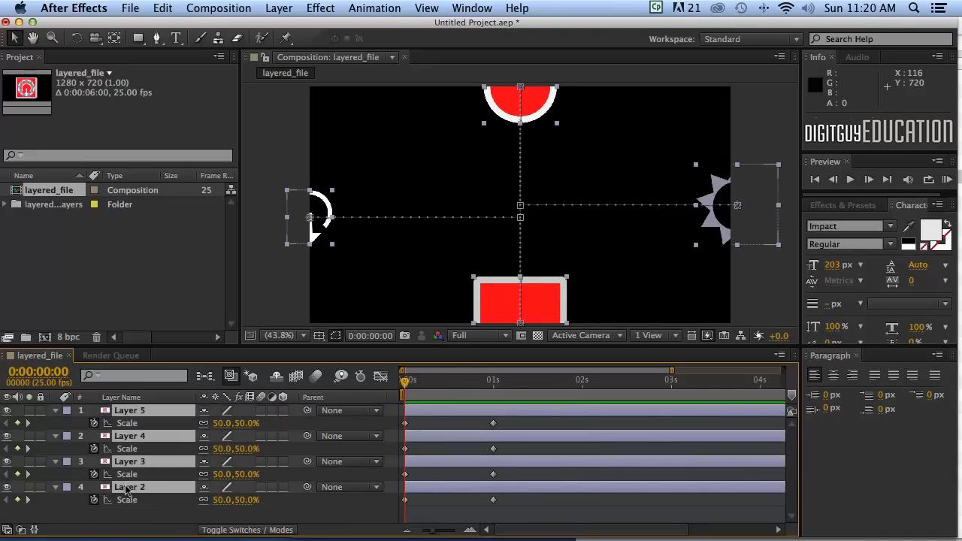
mouse_move(150, 477)
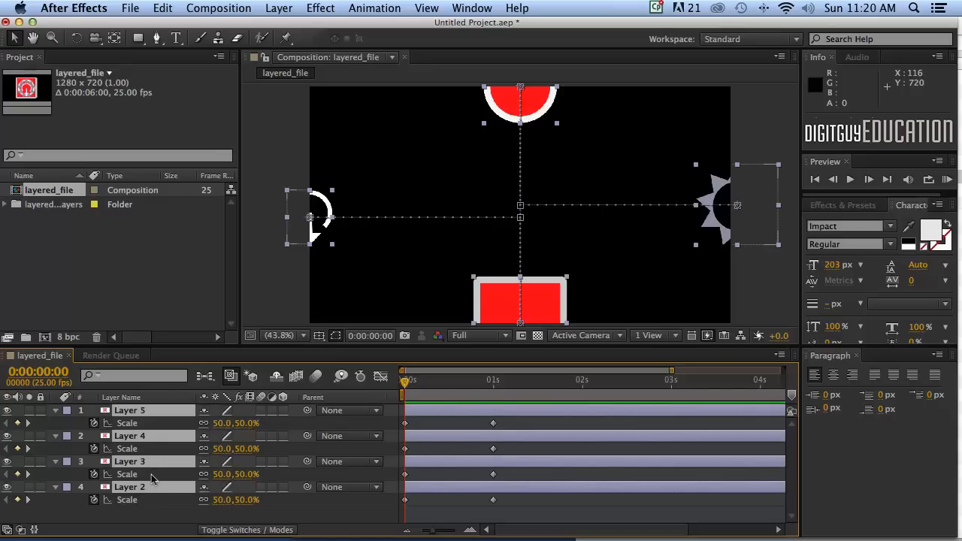
mouse_move(174, 511)
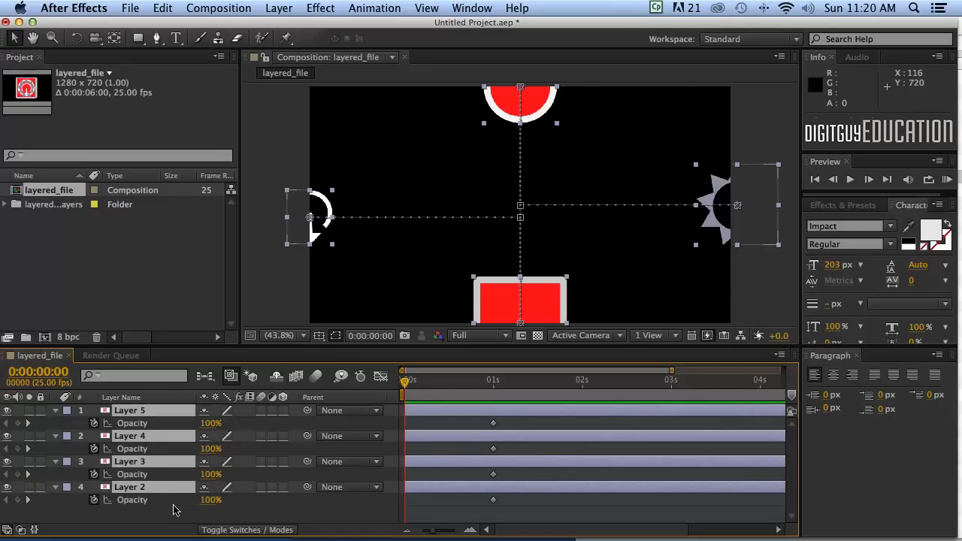
mouse_move(190, 498)
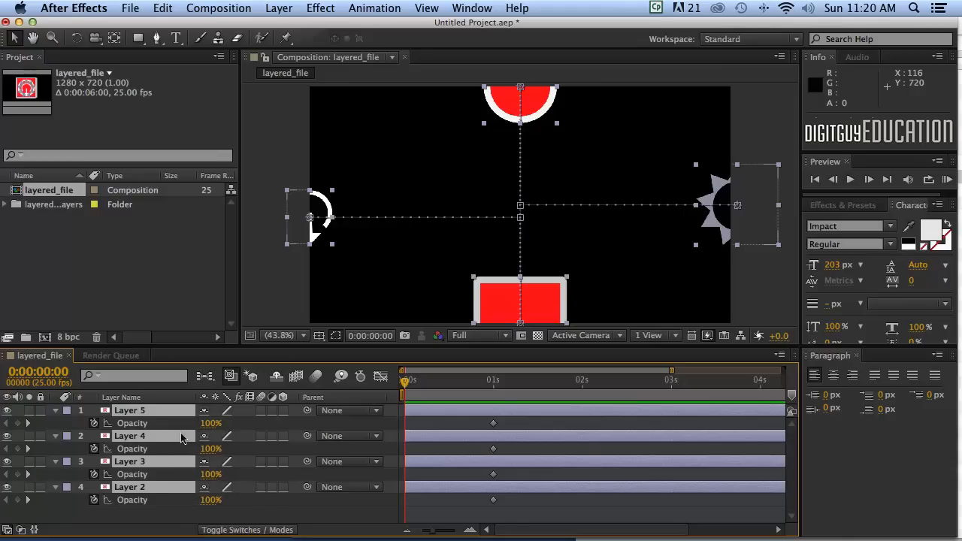
mouse_move(157, 430)
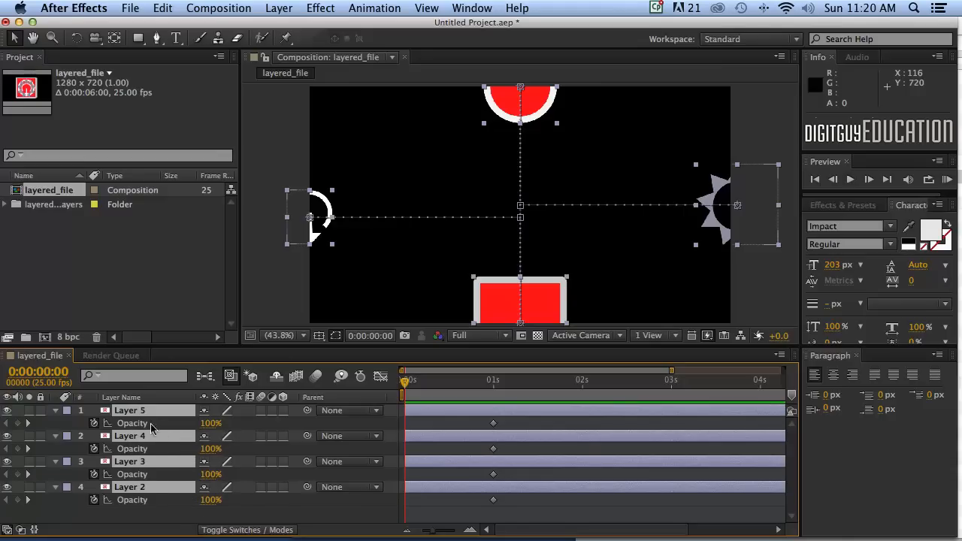
mouse_move(135, 423)
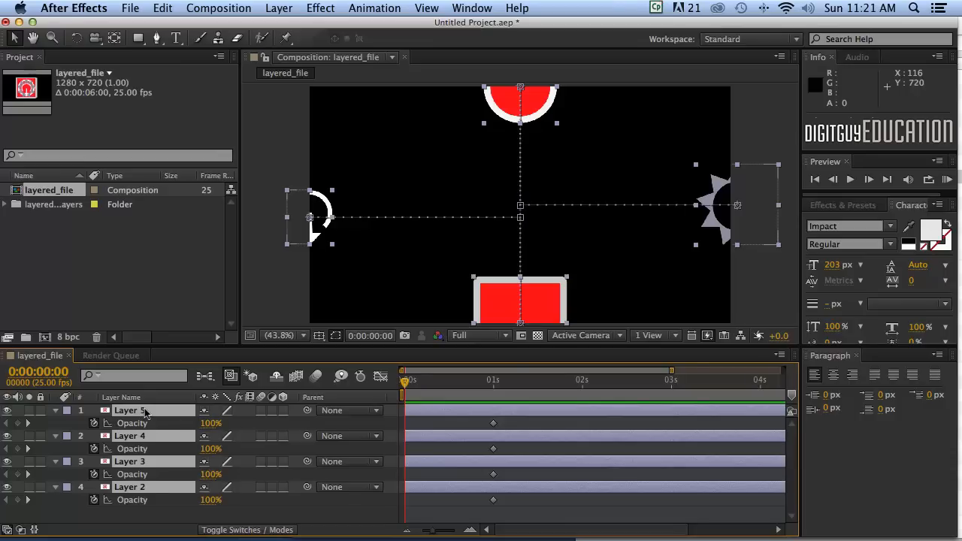
mouse_move(204, 431)
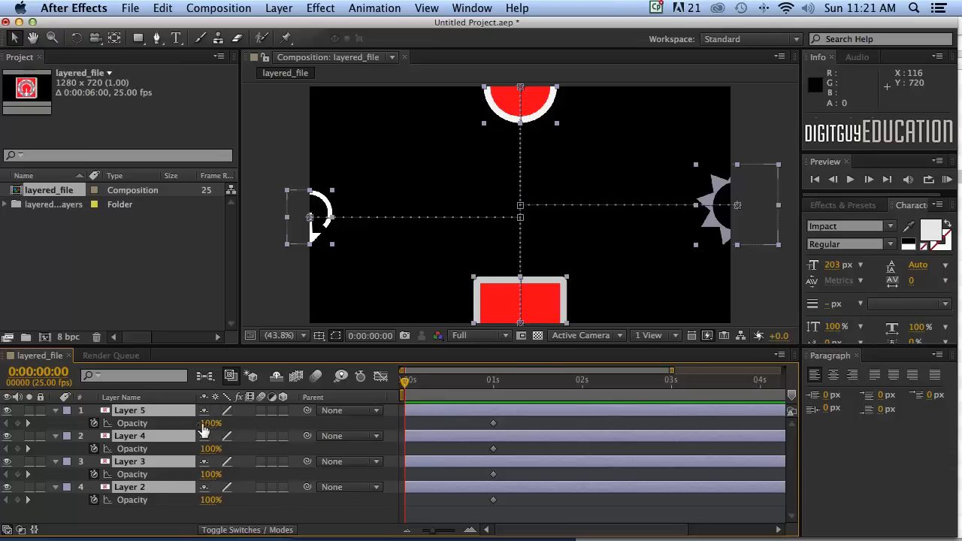
Key Opacity on the logo layers at 0% at frame zero, then scrub to preview the fade-in.
double_click(211, 423)
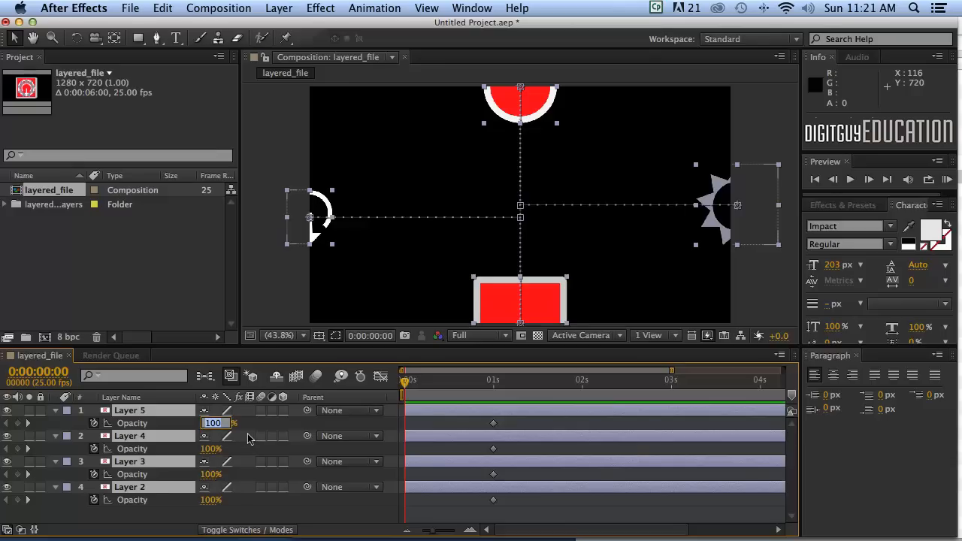
text(0%)
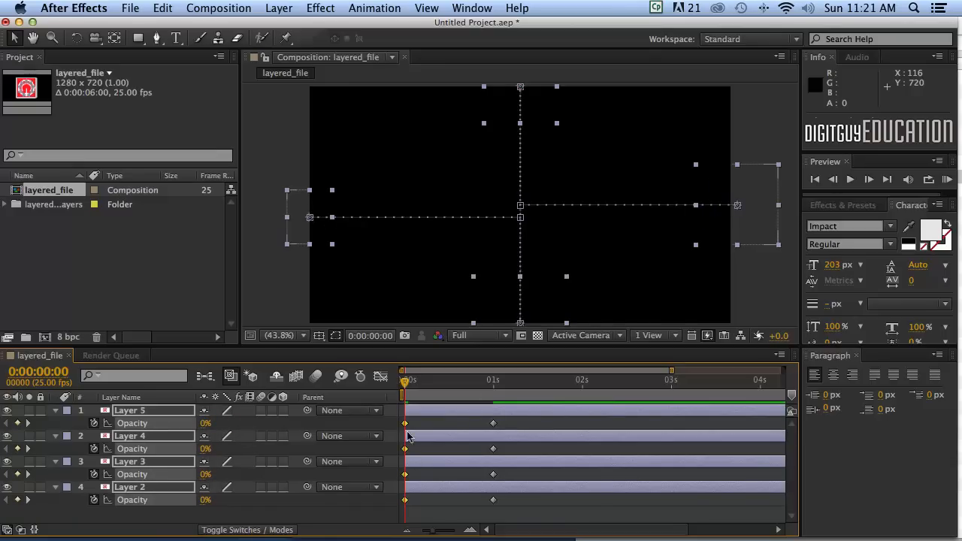
mouse_move(488, 428)
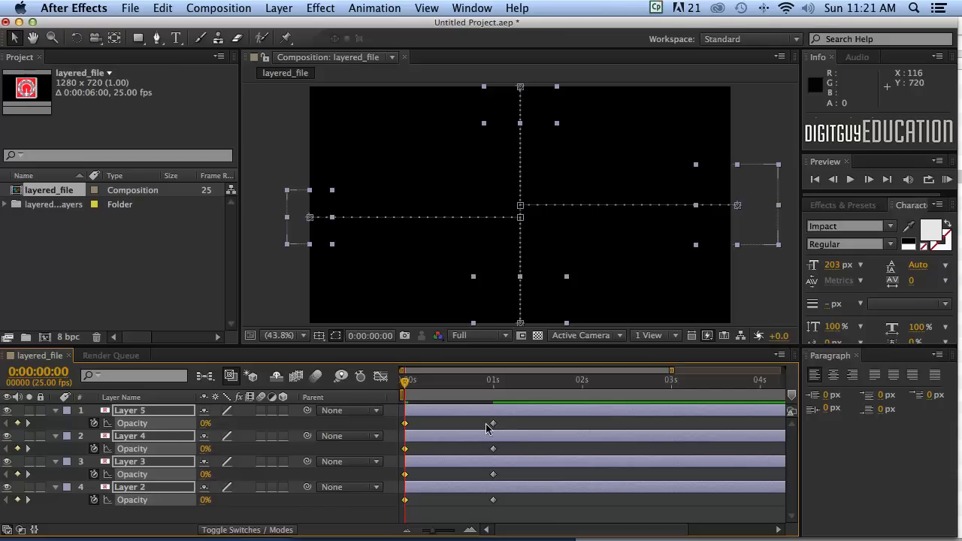
mouse_move(205, 507)
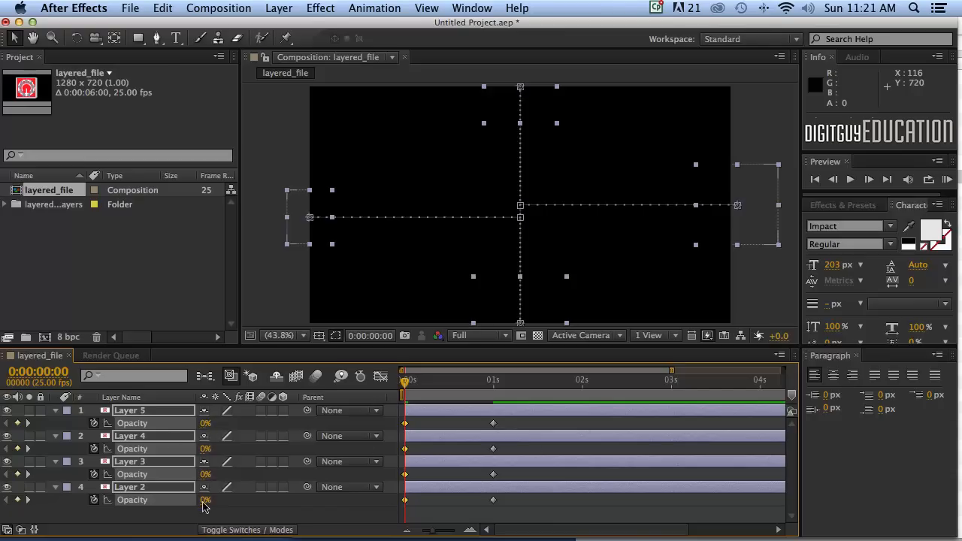
mouse_move(418, 396)
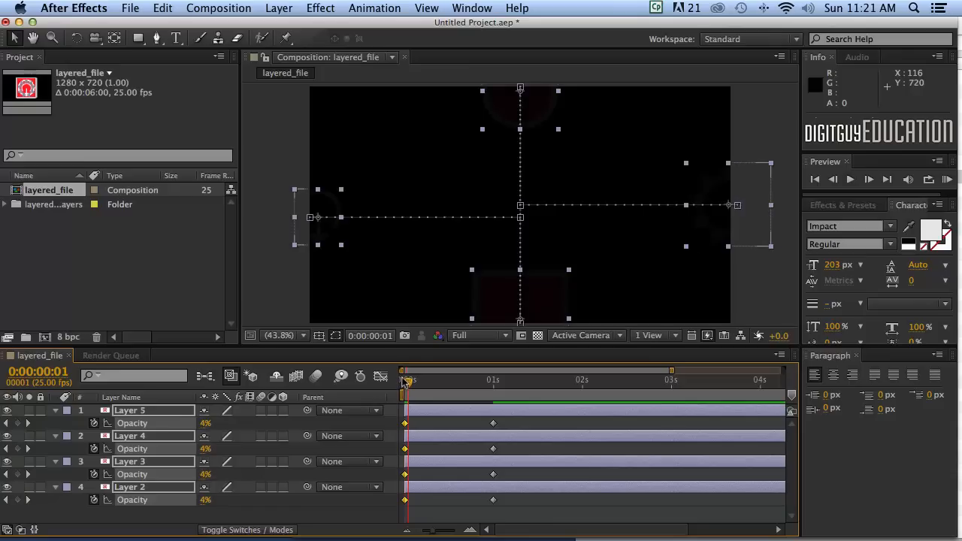
drag(404, 380, 424, 380)
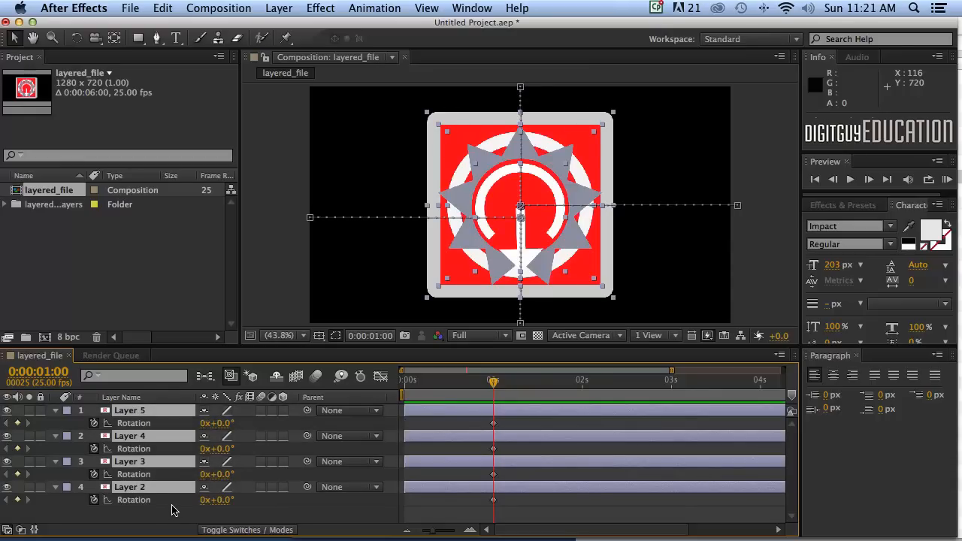
mouse_move(509, 476)
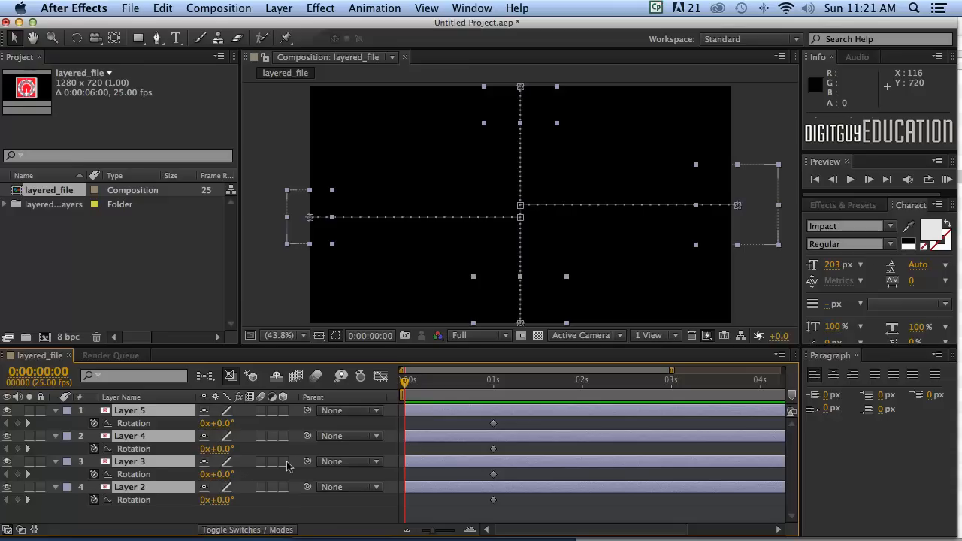
mouse_move(197, 434)
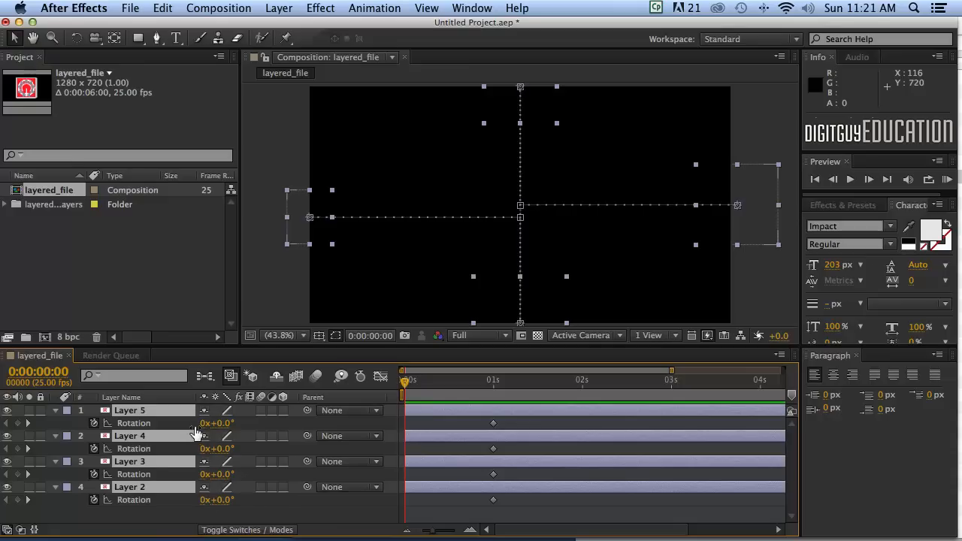
mouse_move(194, 481)
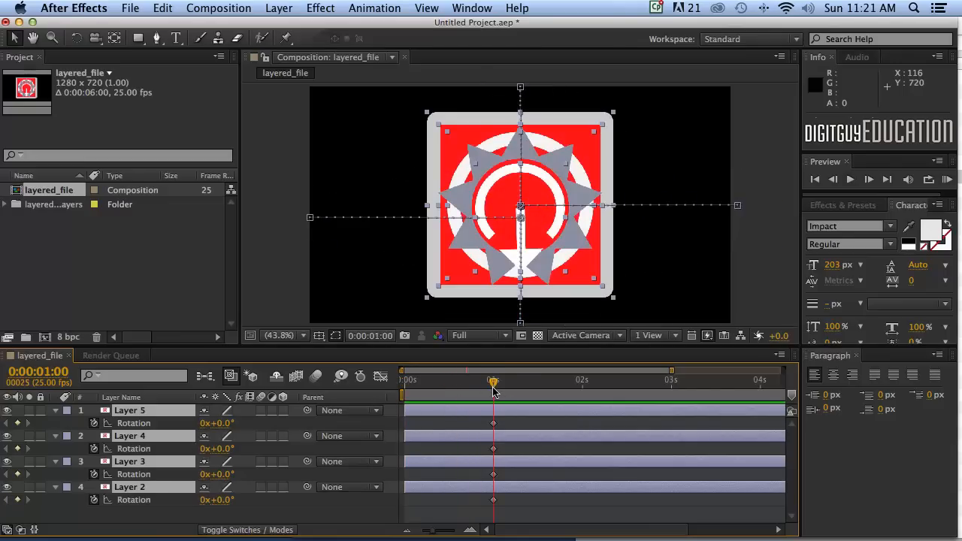
Return the playhead to frame zero for the Rotation keyframes.
click(403, 379)
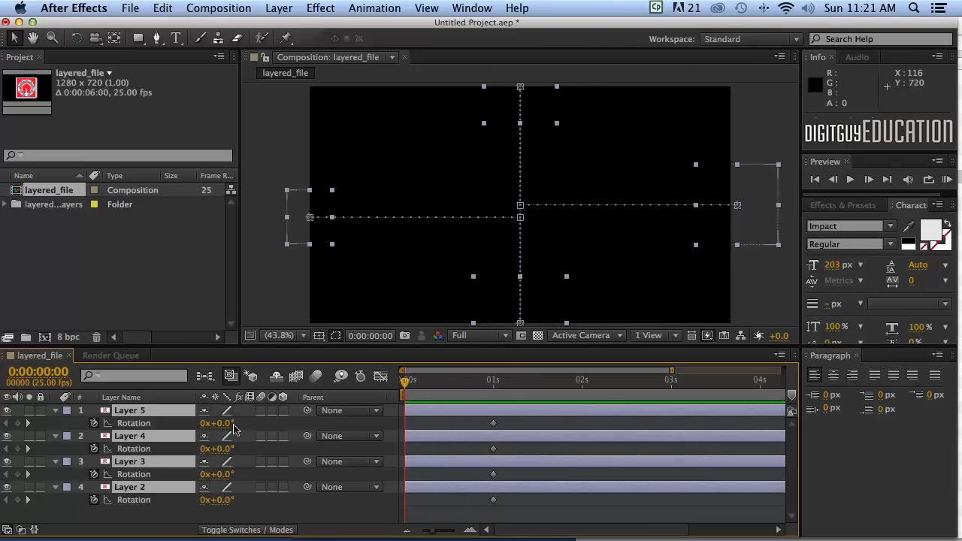
mouse_move(40, 456)
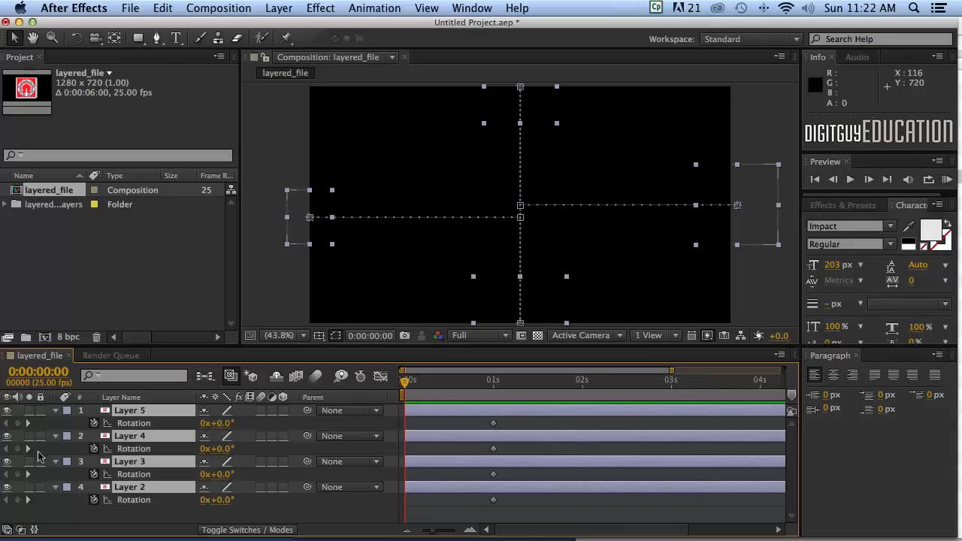
mouse_move(12, 471)
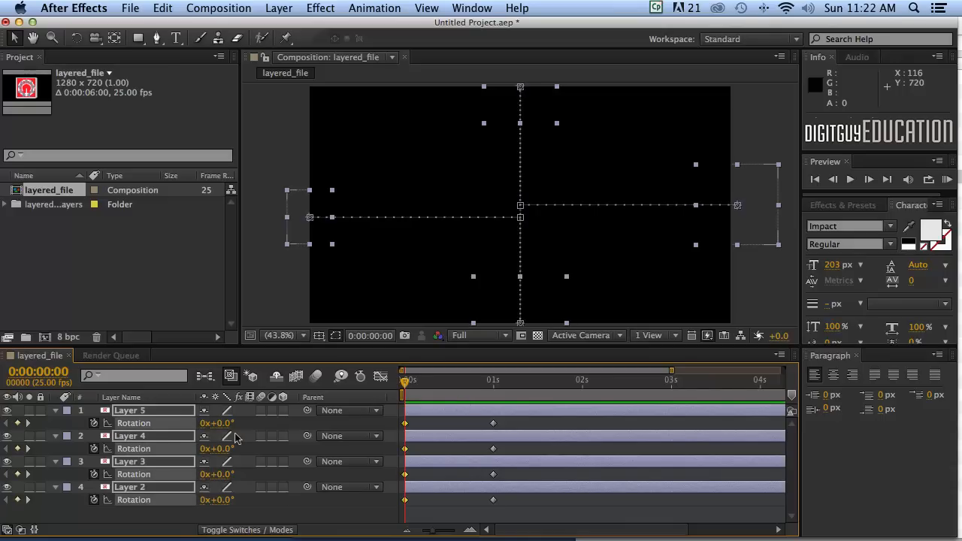
mouse_move(492, 492)
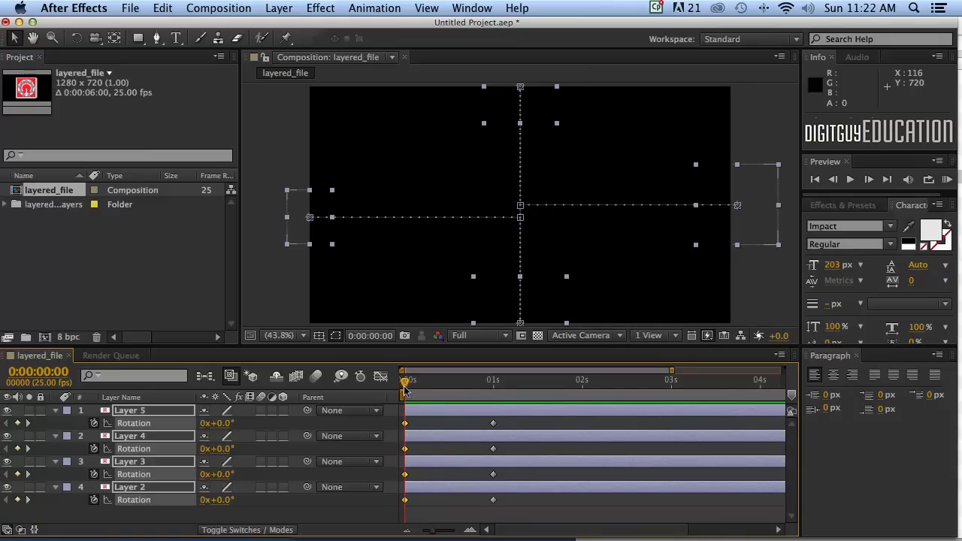
mouse_move(404, 388)
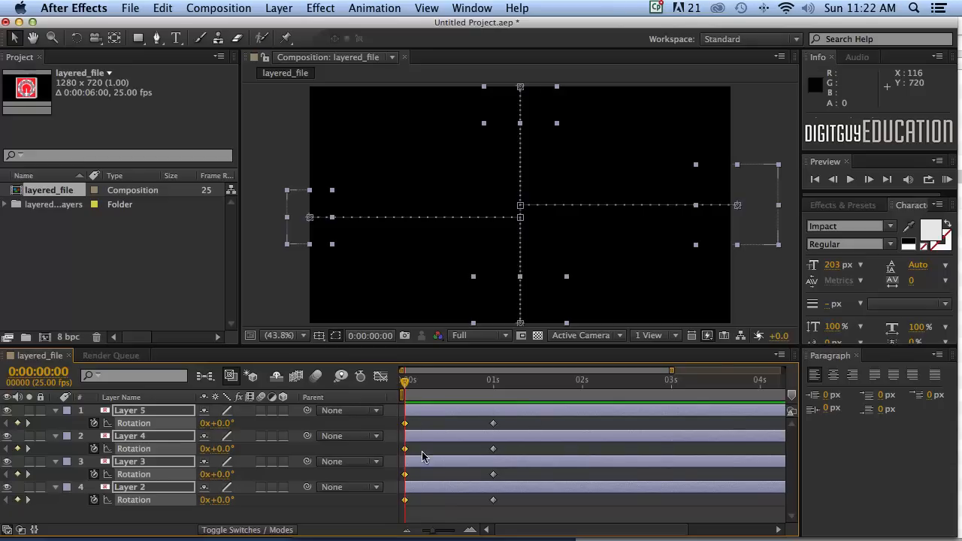
mouse_move(176, 475)
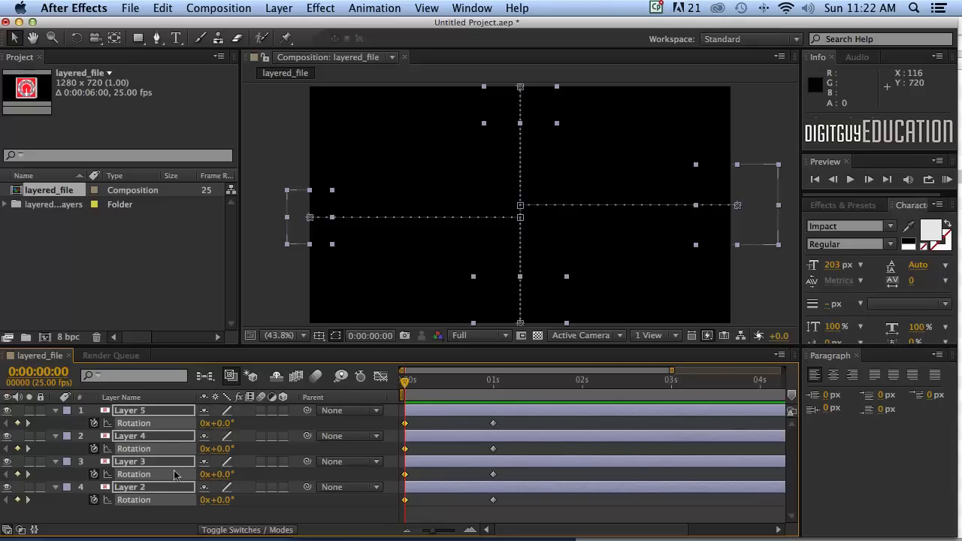
mouse_move(502, 422)
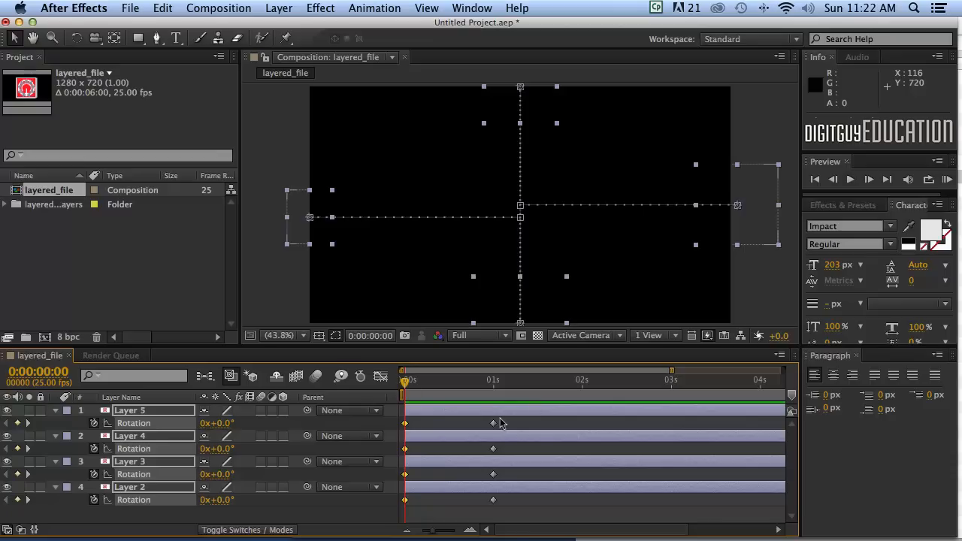
mouse_move(492, 379)
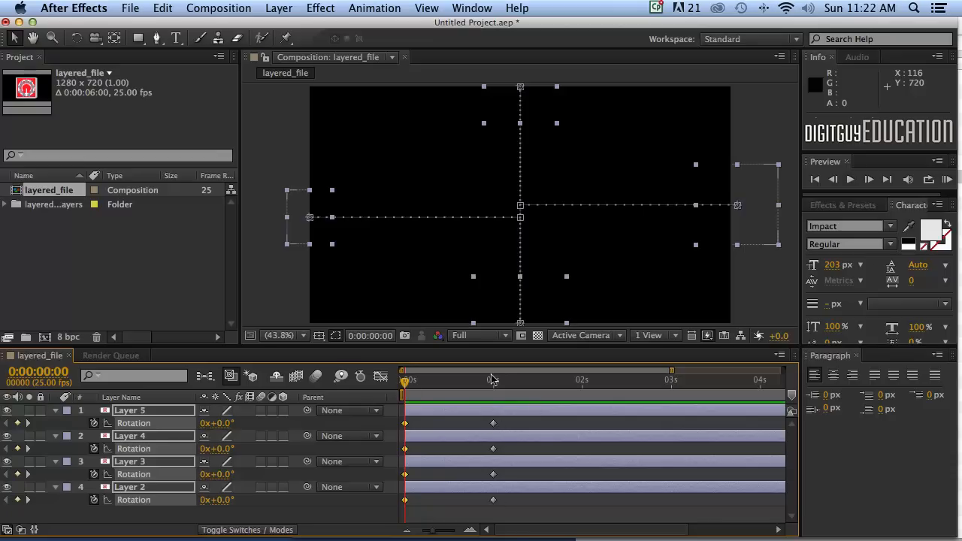
mouse_move(503, 473)
text(1)
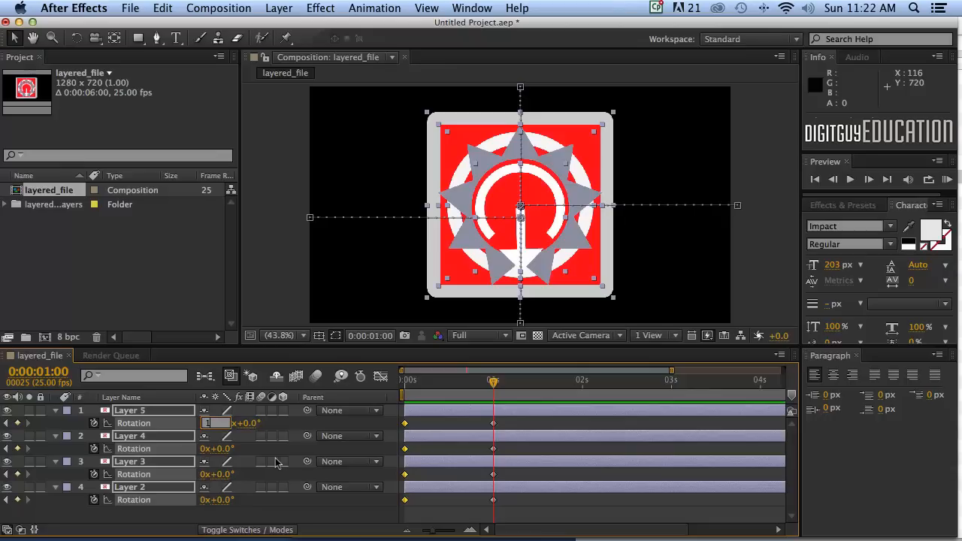
mouse_move(406, 512)
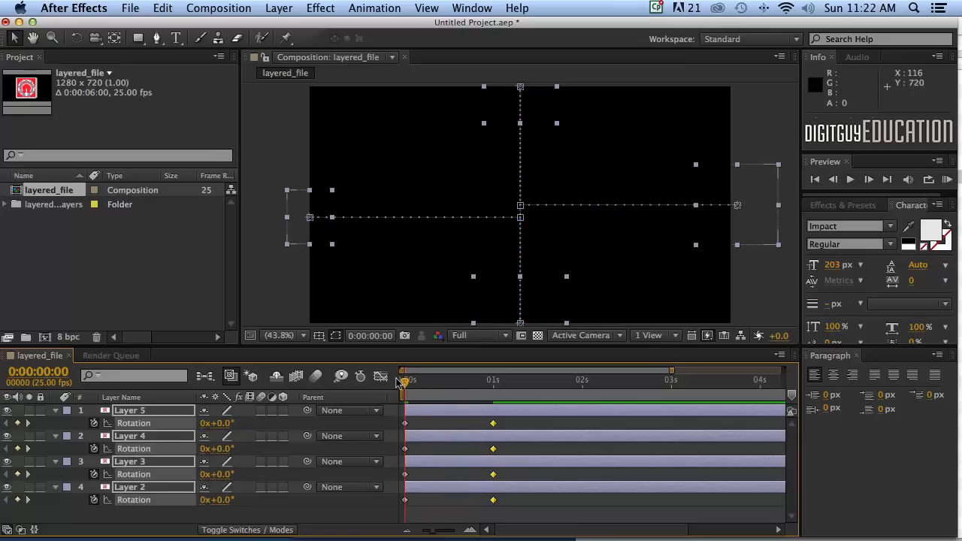
mouse_move(426, 388)
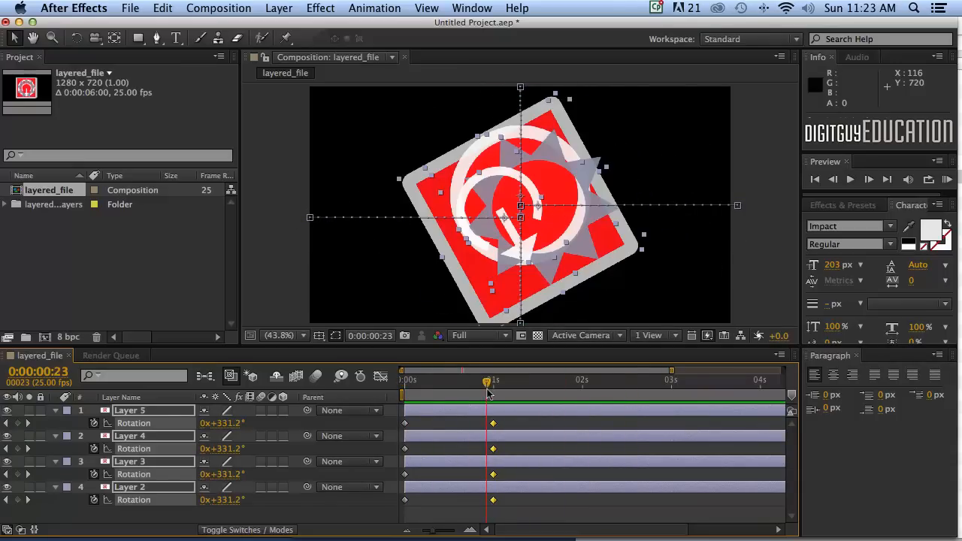
drag(486, 379, 492, 379)
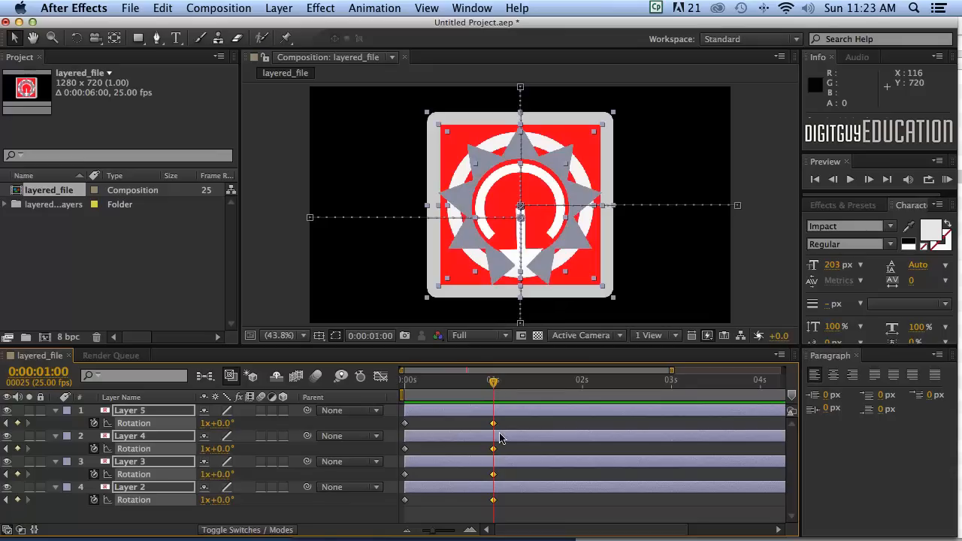
mouse_move(379, 458)
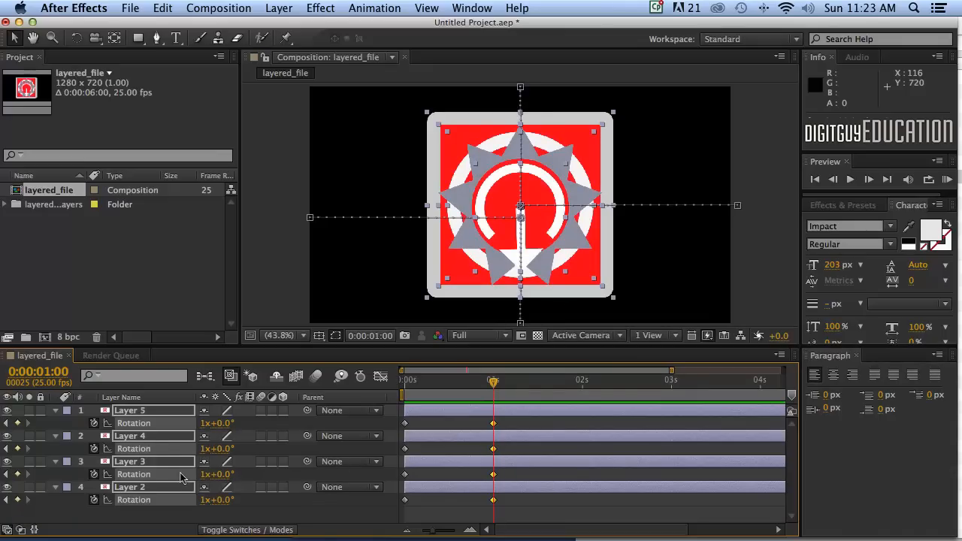
mouse_move(379, 449)
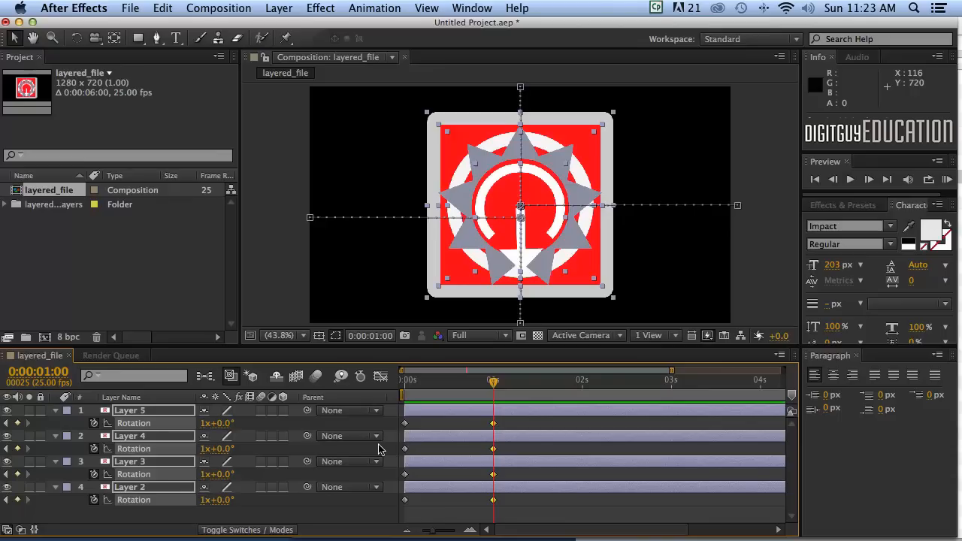
mouse_move(360, 439)
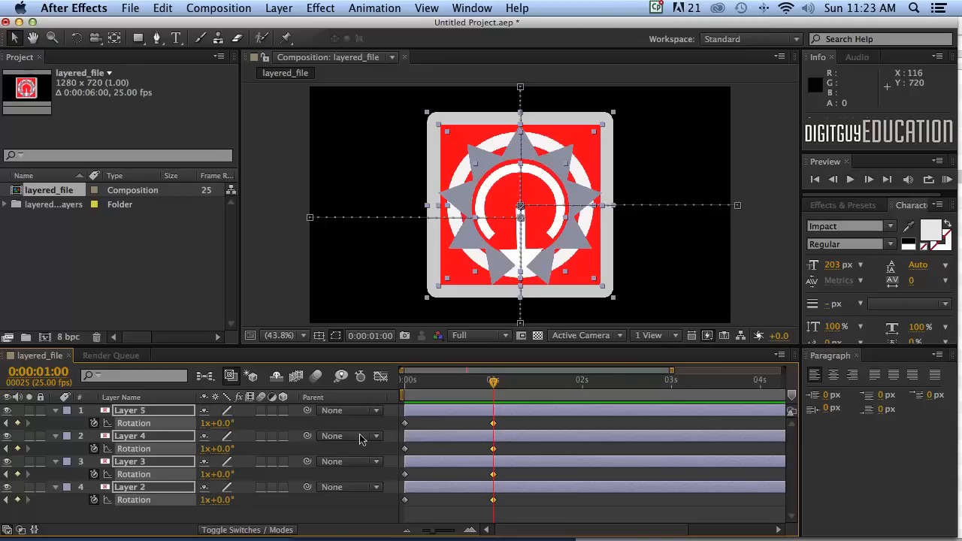
mouse_move(516, 408)
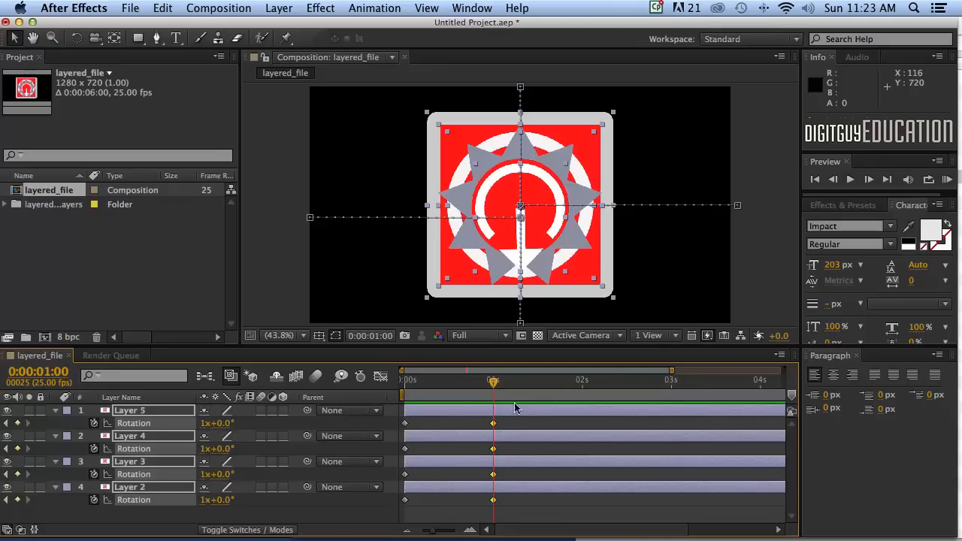
mouse_move(503, 373)
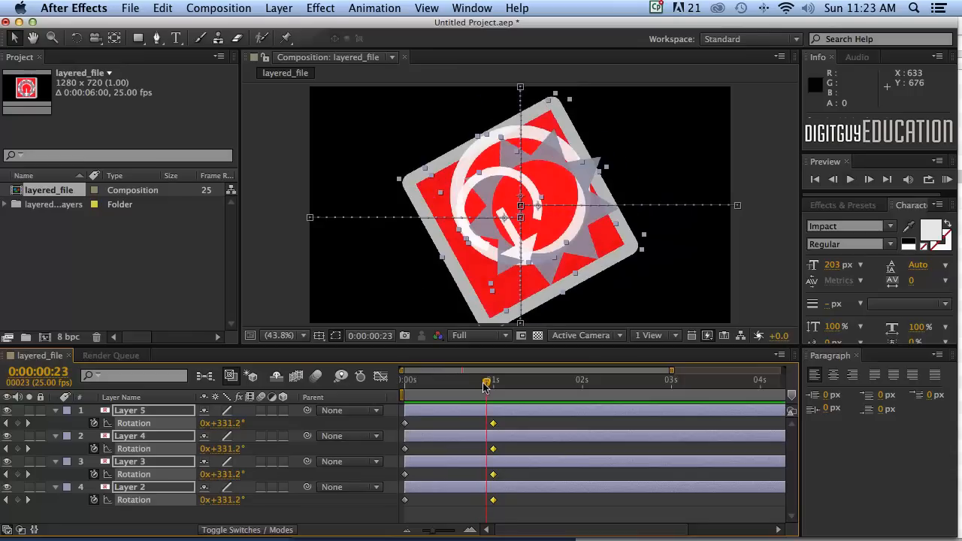
drag(485, 380, 493, 380)
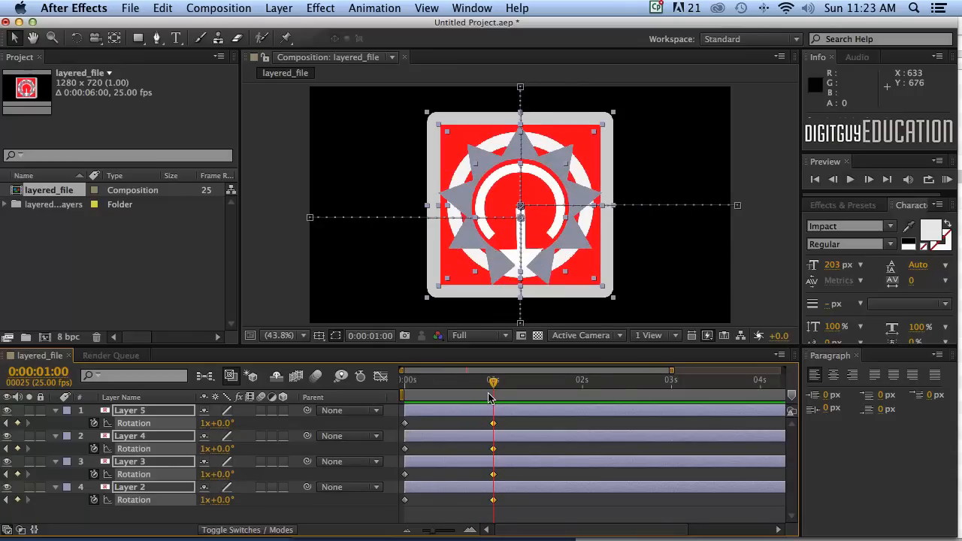
mouse_move(564, 455)
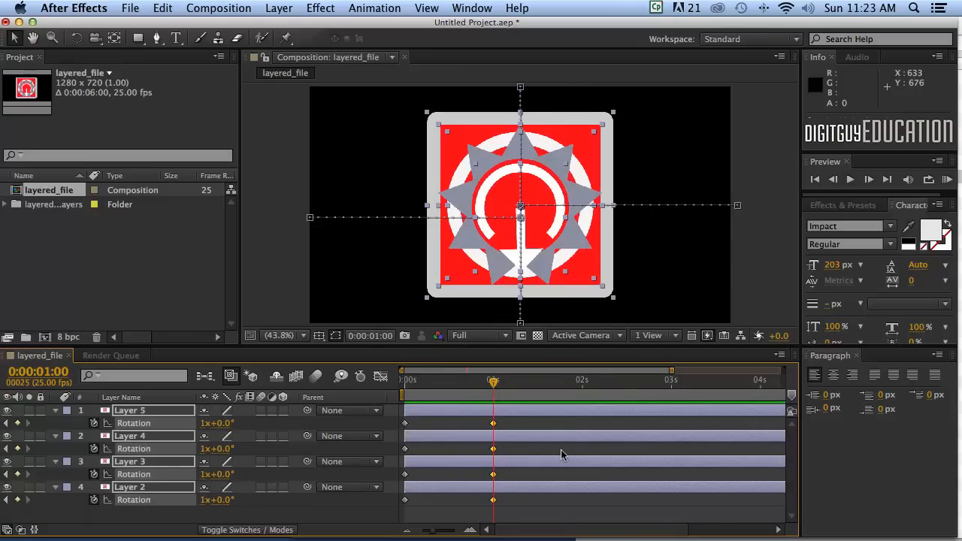